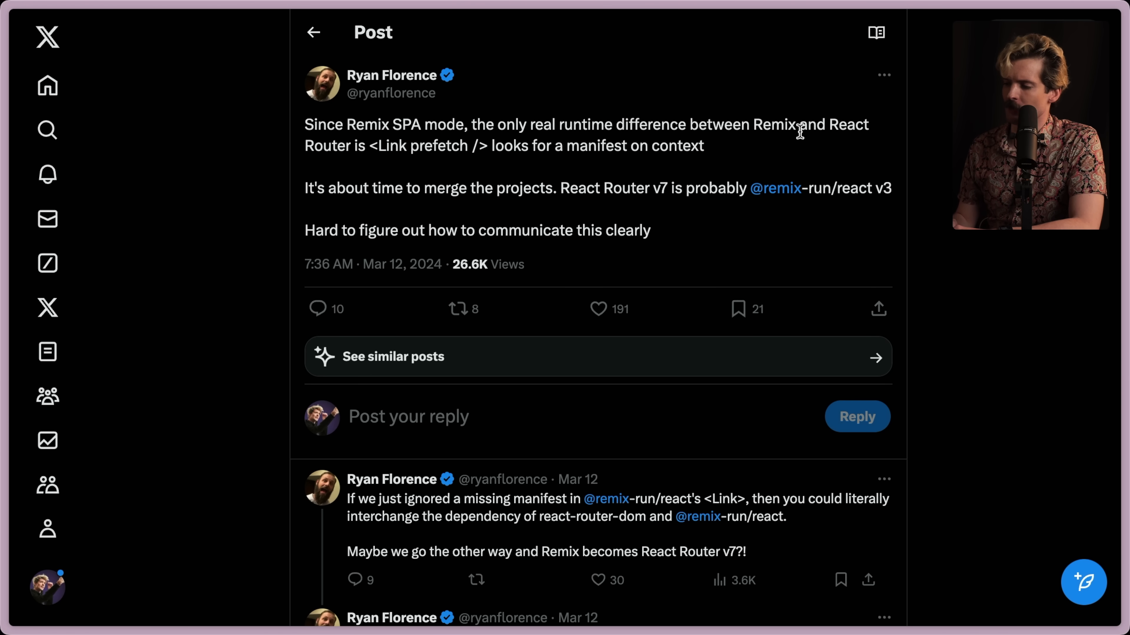
Highlight the <Link prefetch /> phrase and scroll to the reply about Remix's required bundler and server
left_click_drag(367, 145, 487, 145)
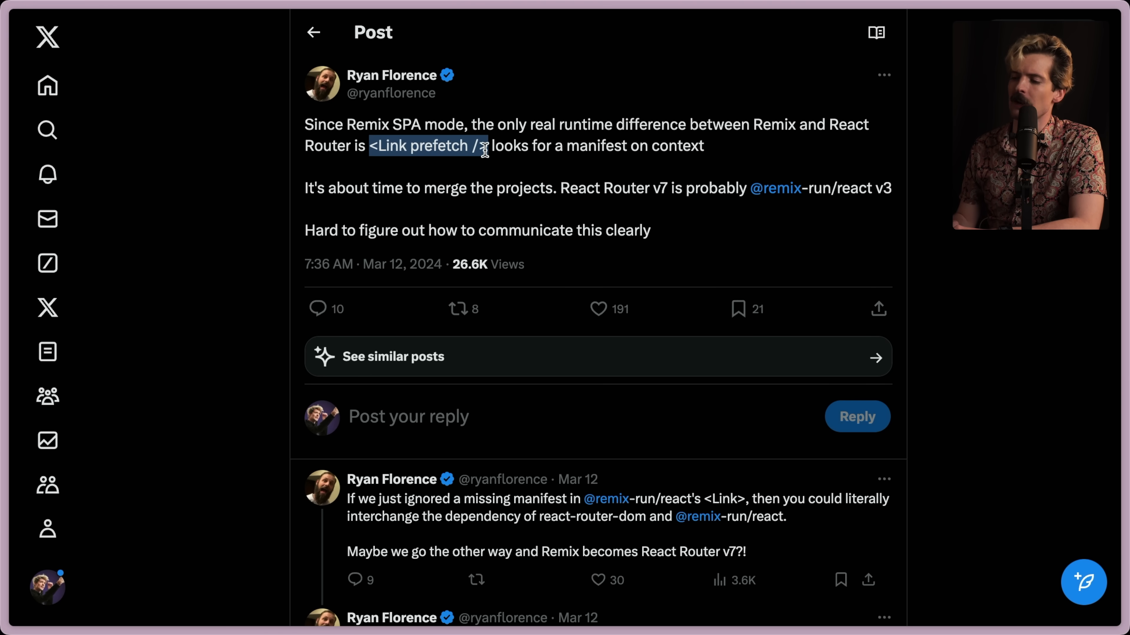
mouse_move(605, 150)
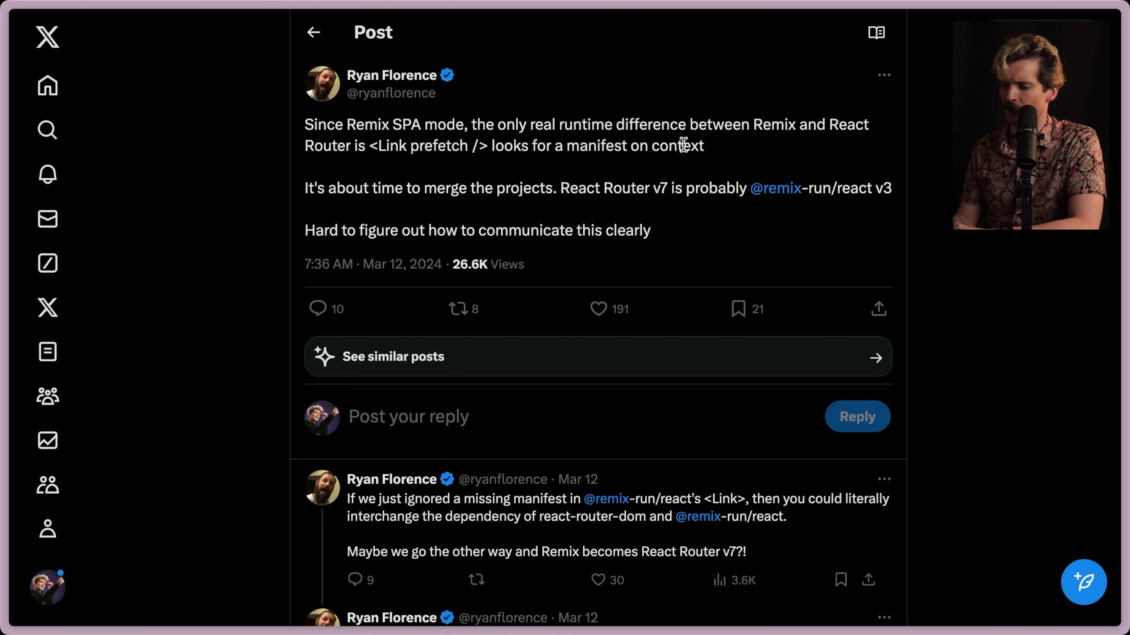
scroll("down", 3)
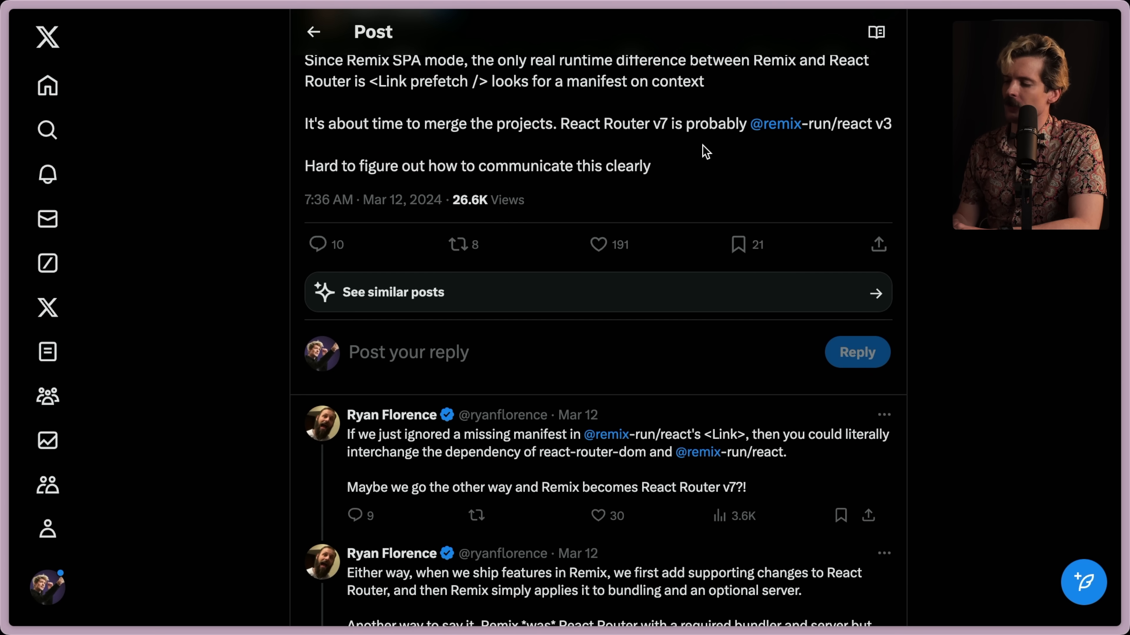
mouse_move(825, 140)
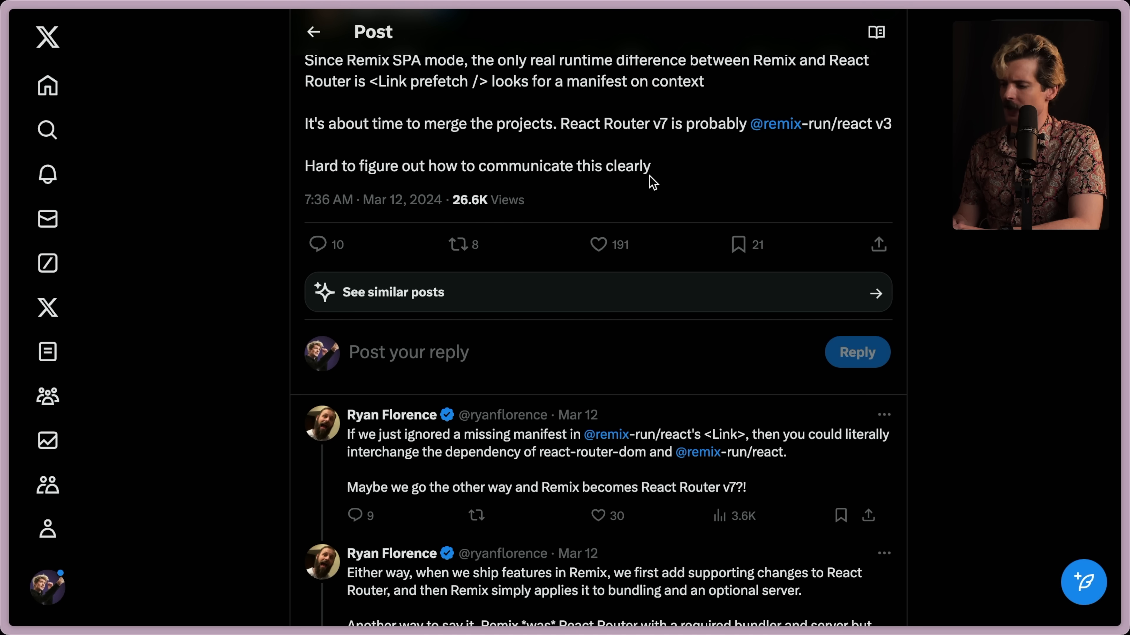
scroll("down", 3)
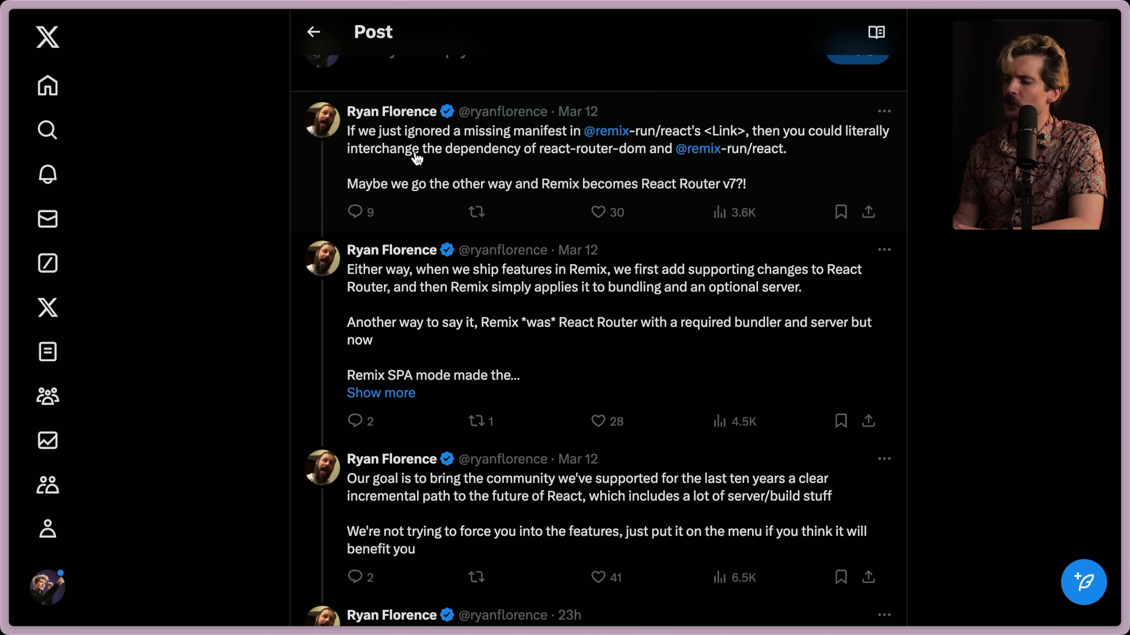
mouse_move(607, 131)
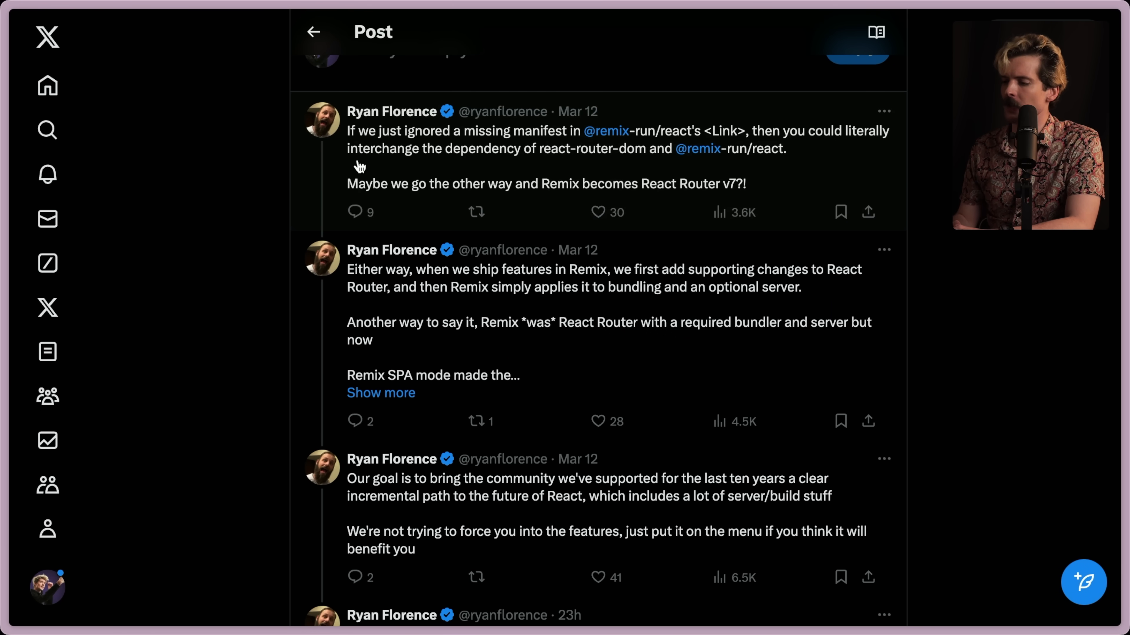
mouse_move(618, 157)
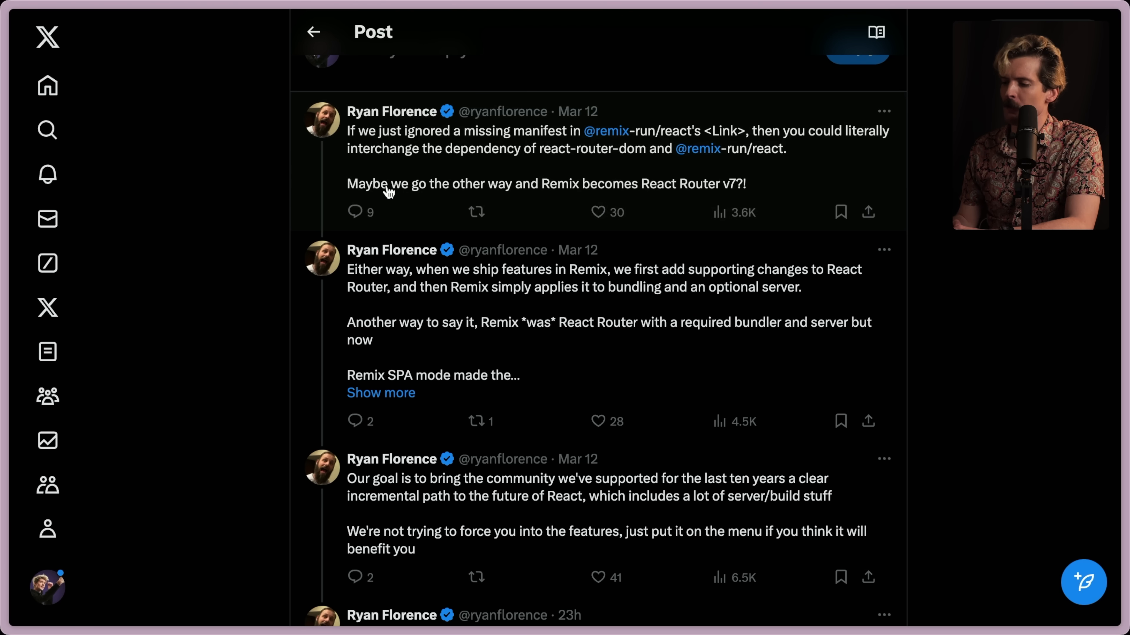
mouse_move(632, 189)
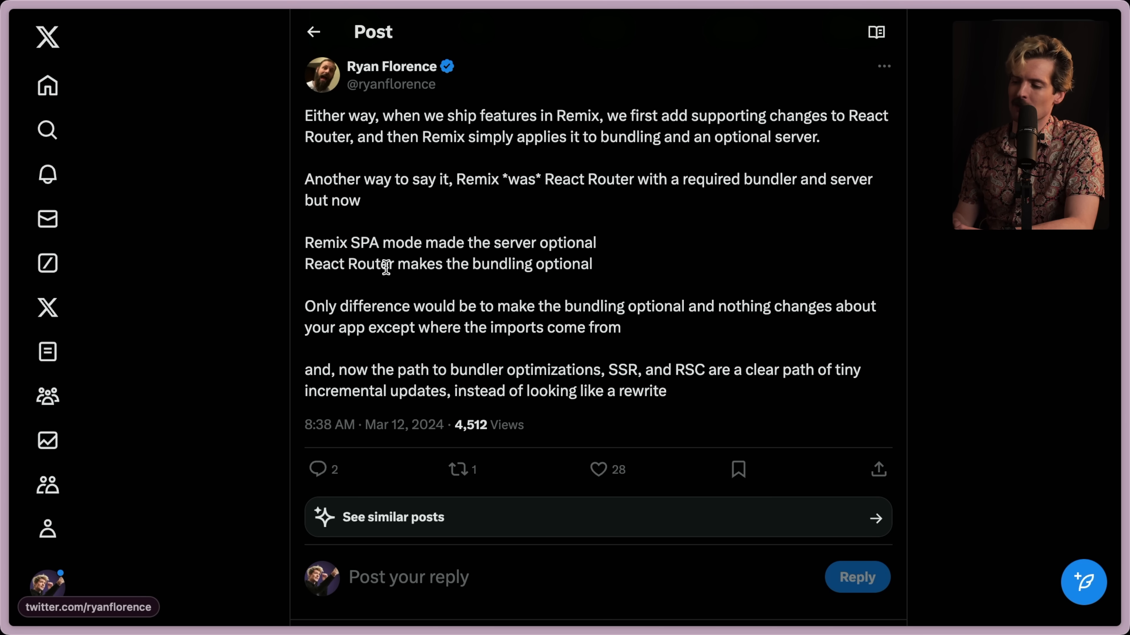
mouse_move(681, 329)
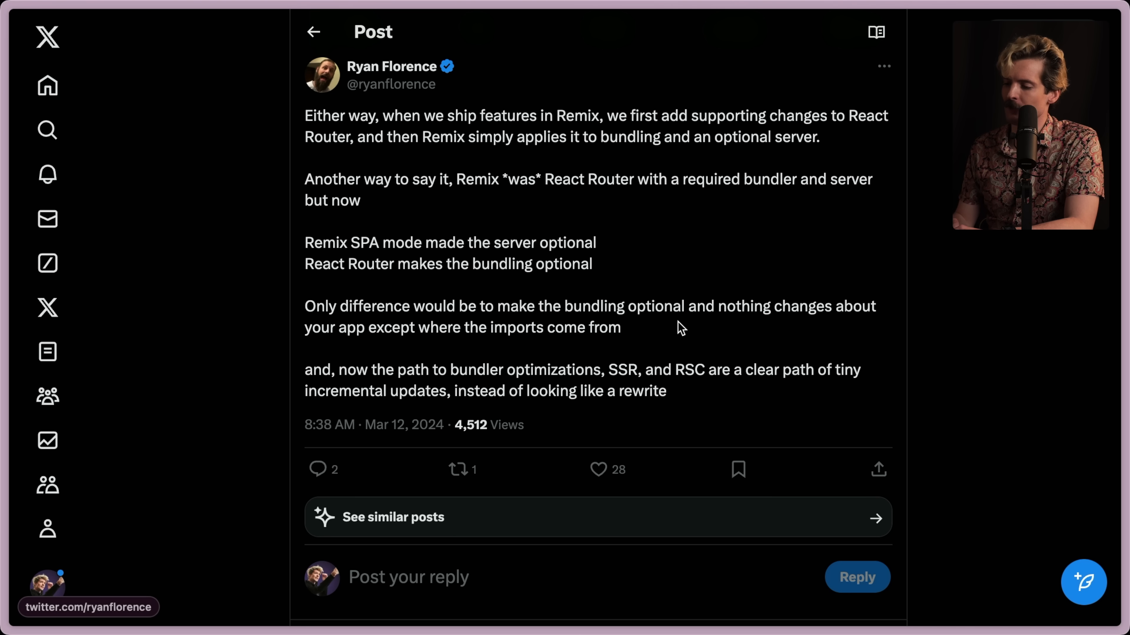
mouse_move(688, 337)
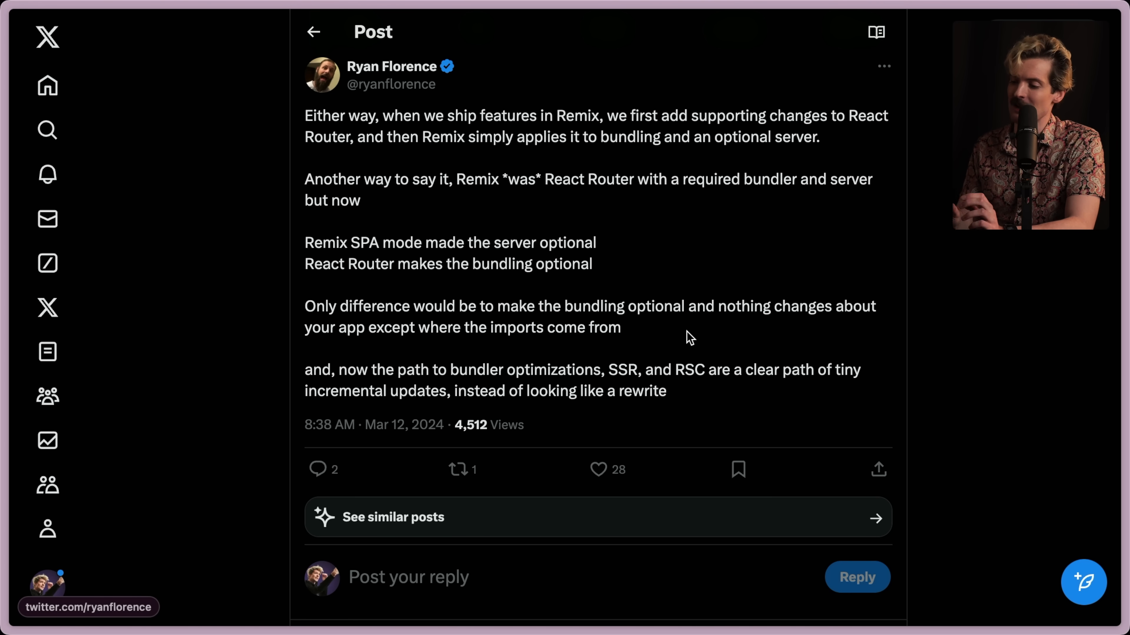
mouse_move(323, 386)
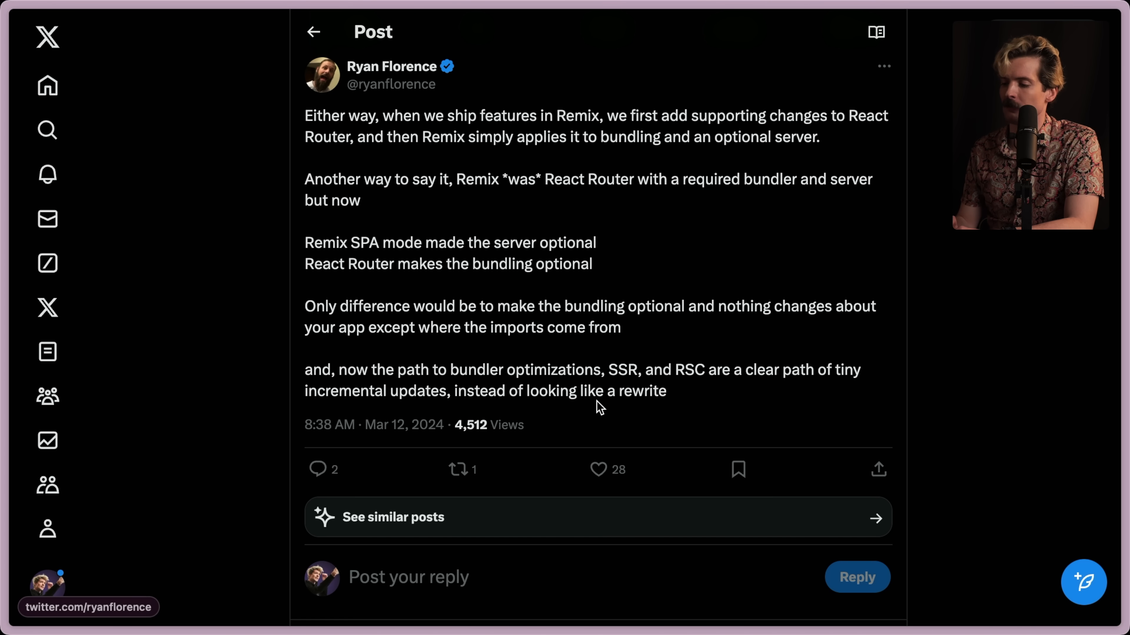
left_click_drag(305, 242, 592, 264)
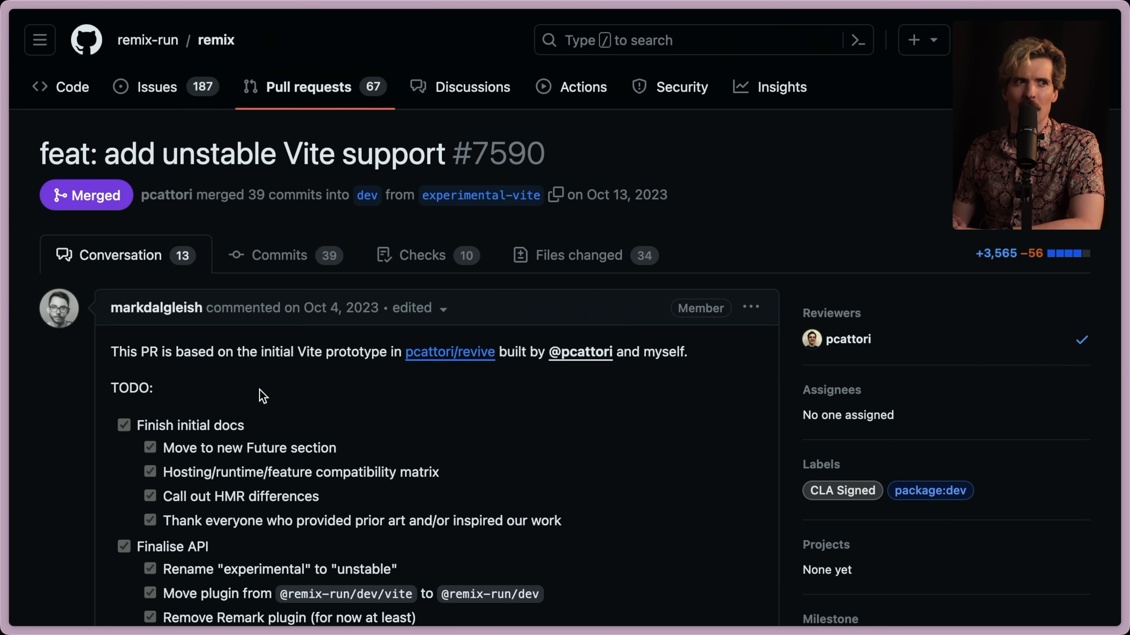
mouse_move(325, 426)
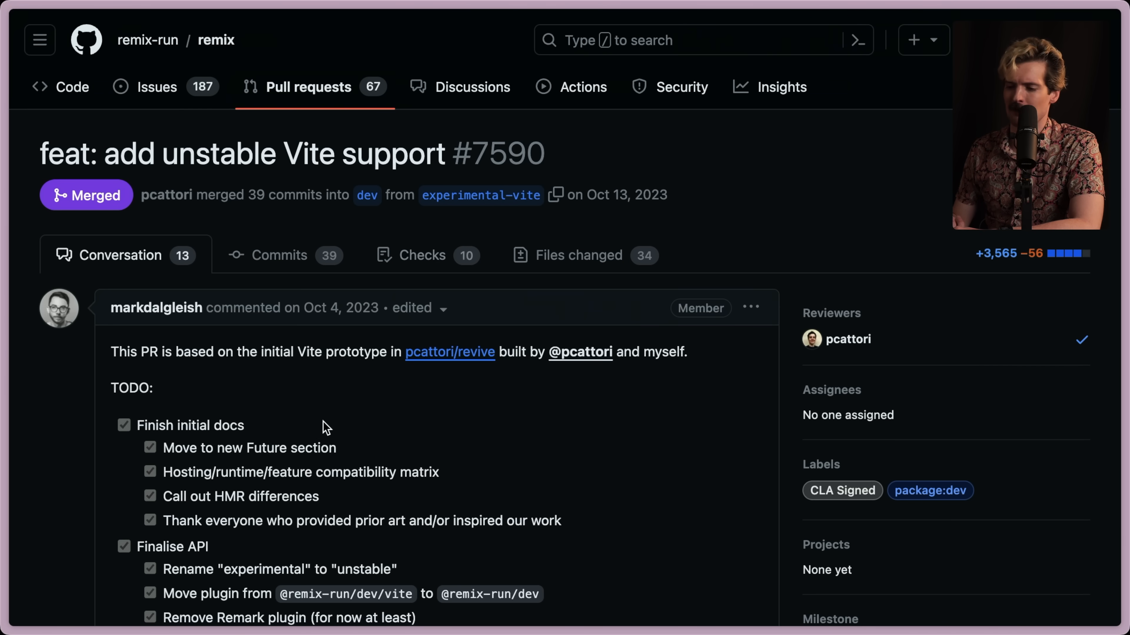
scroll("down", 3)
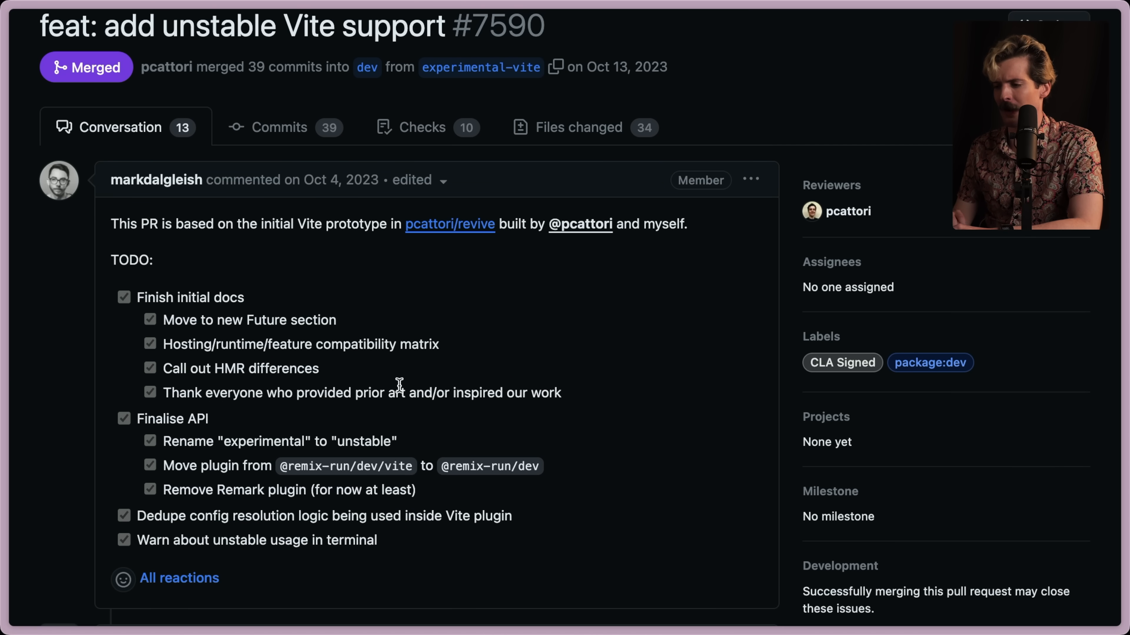
scroll("down", 3)
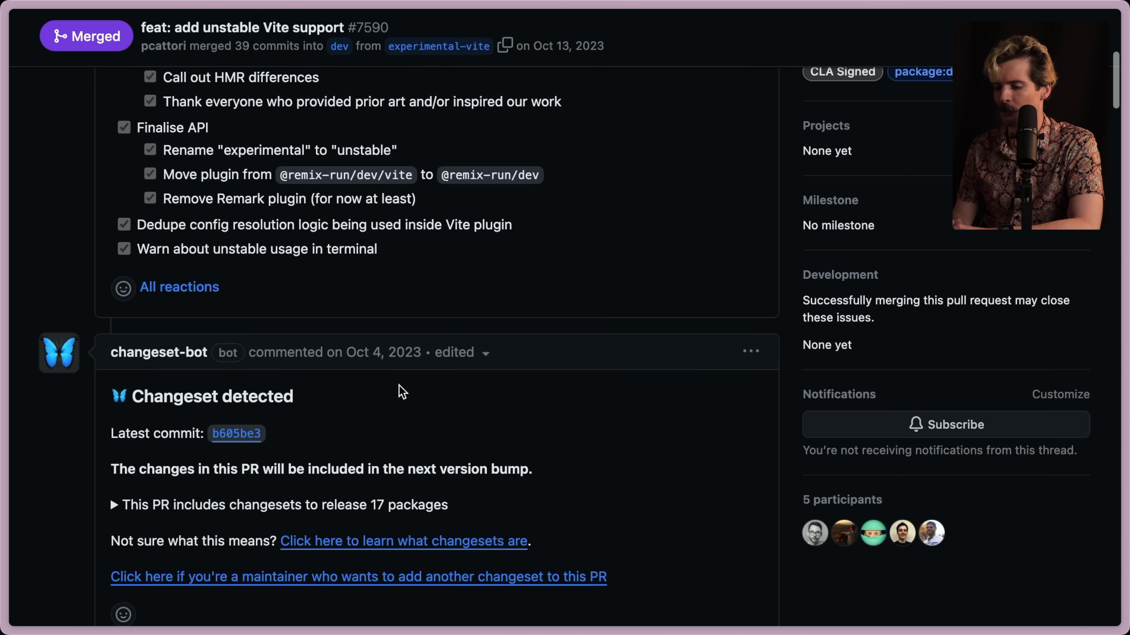
scroll("down", 3)
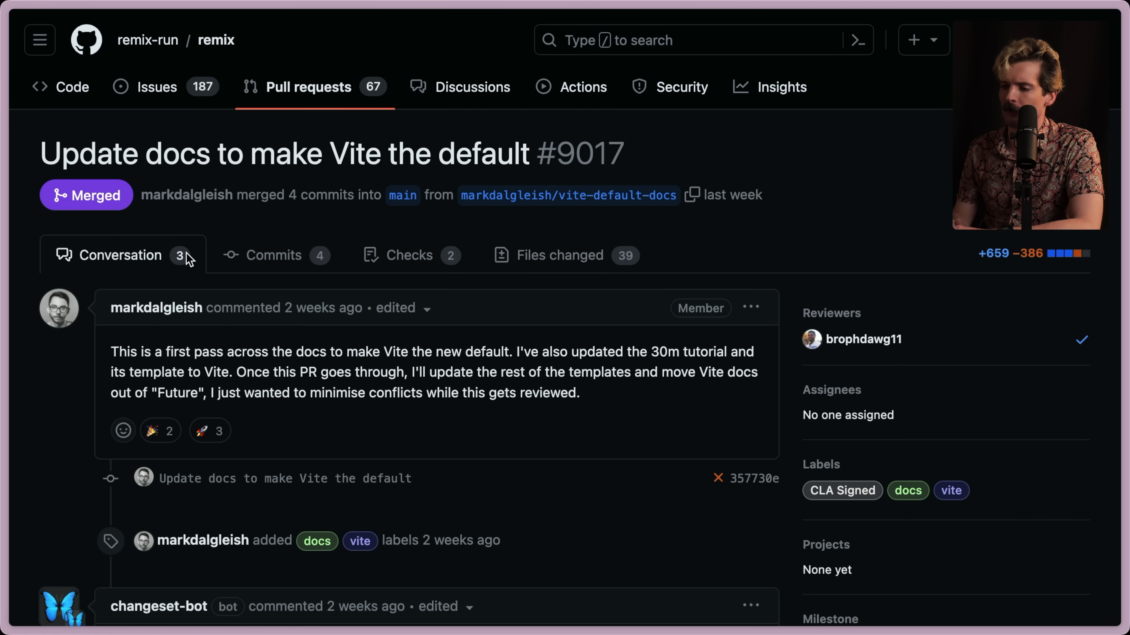
mouse_move(65, 152)
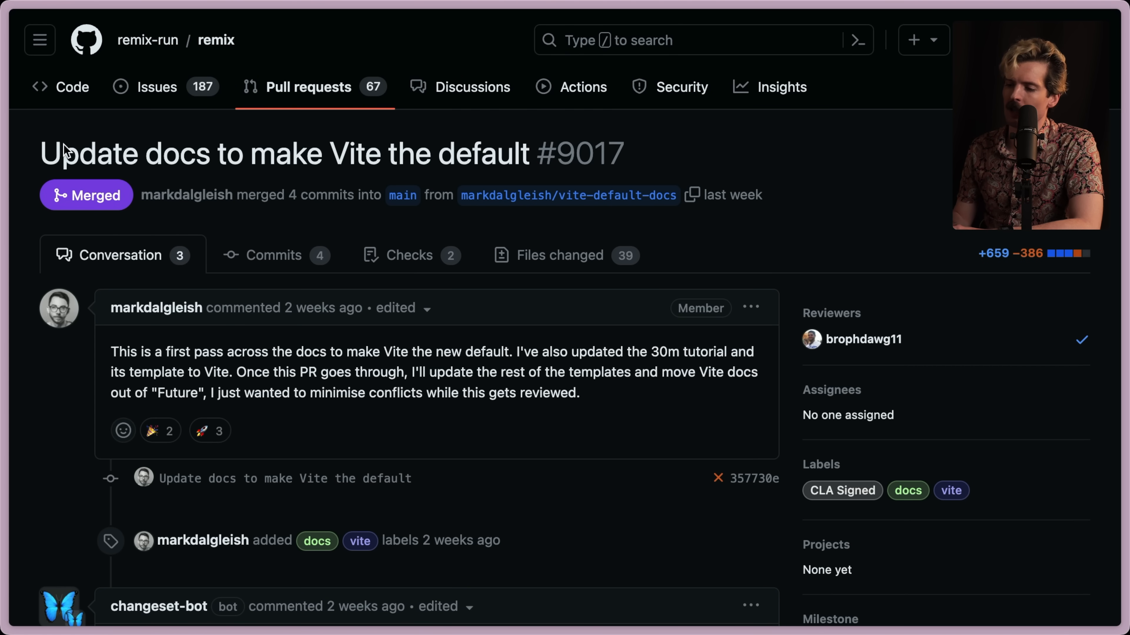
mouse_move(370, 247)
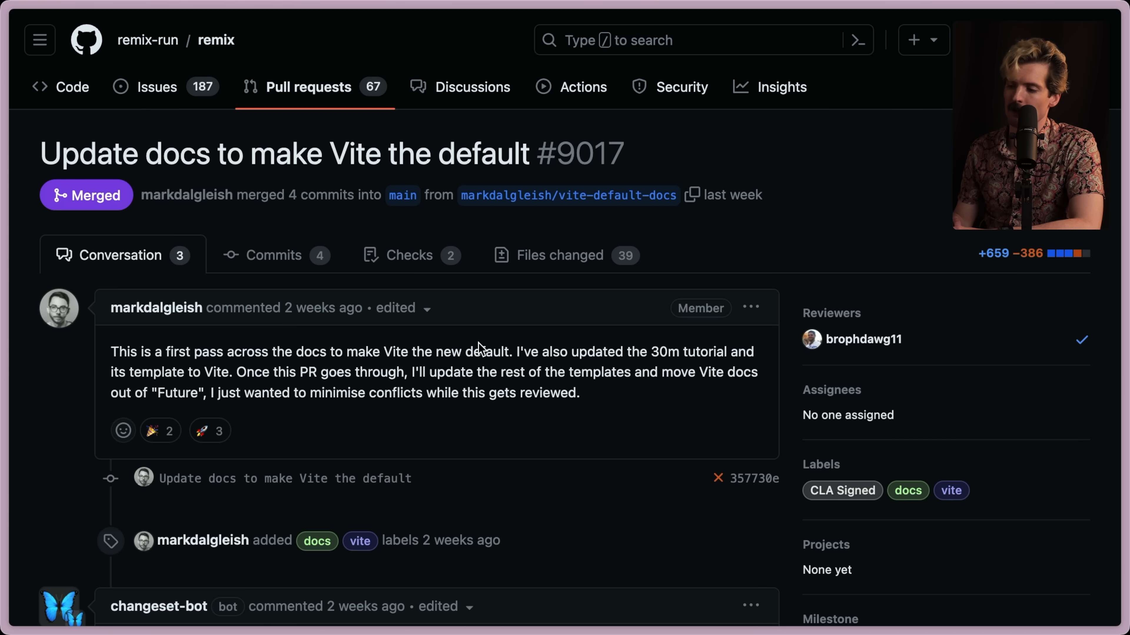
mouse_move(232, 315)
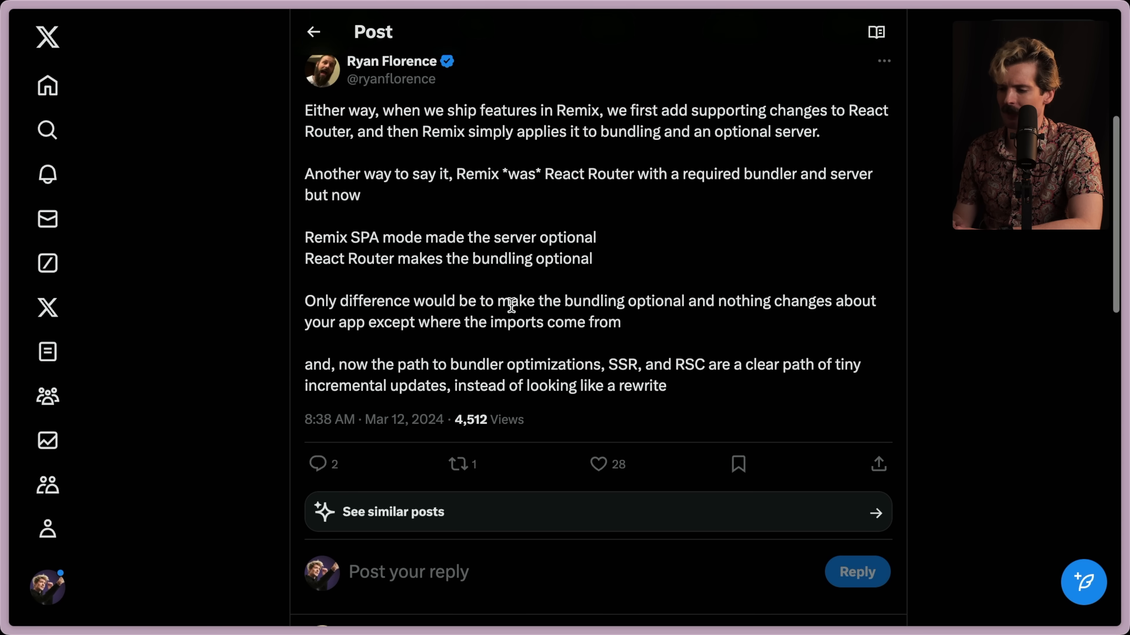
scroll("down", 3)
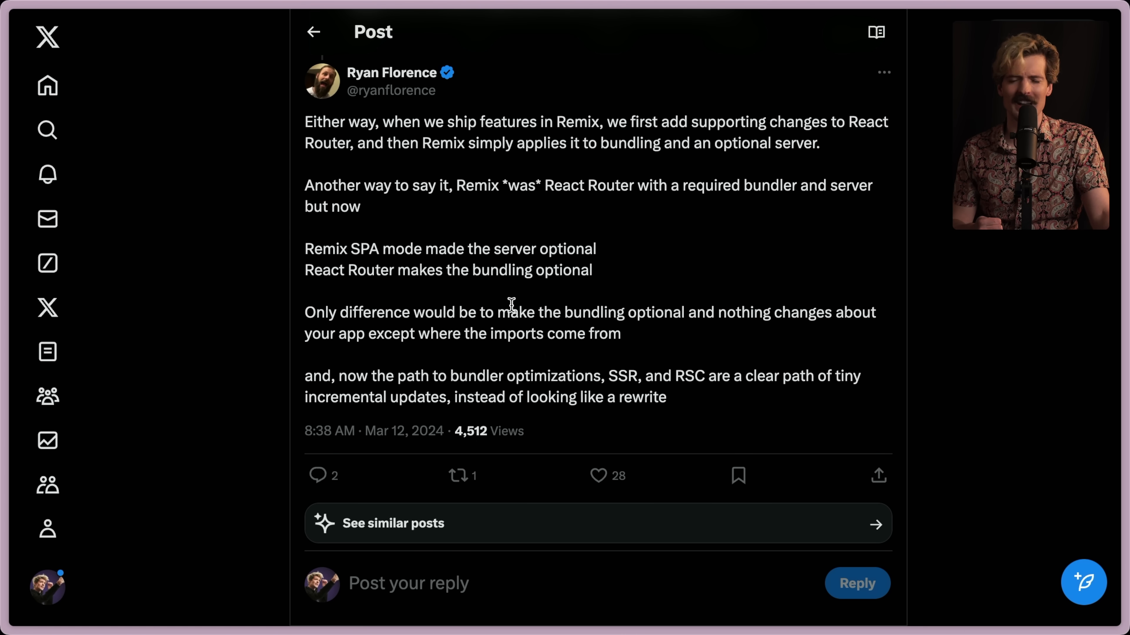
type("es")
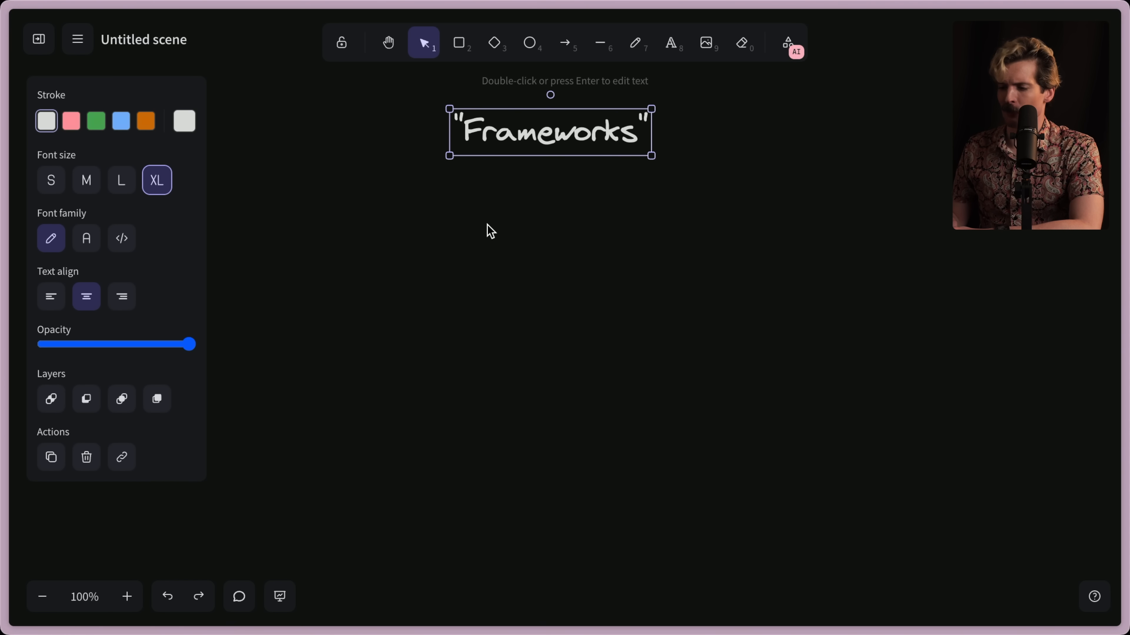
Retitle the table columns as 'Remix V1' and 'Next.js <=12'
left_click(670, 42)
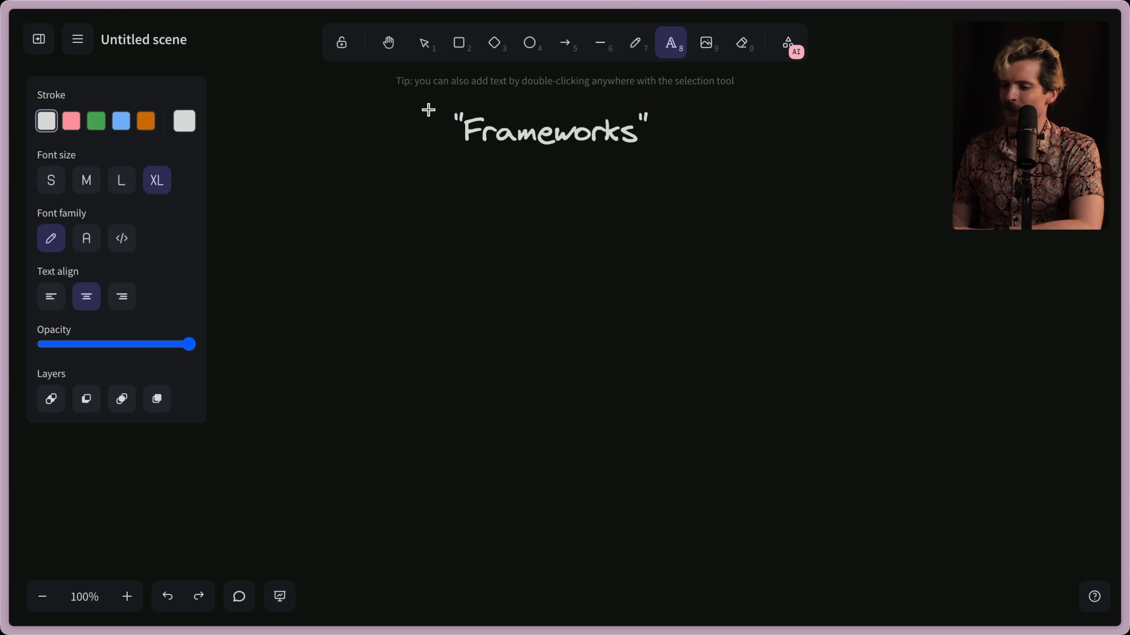
left_click(121, 180)
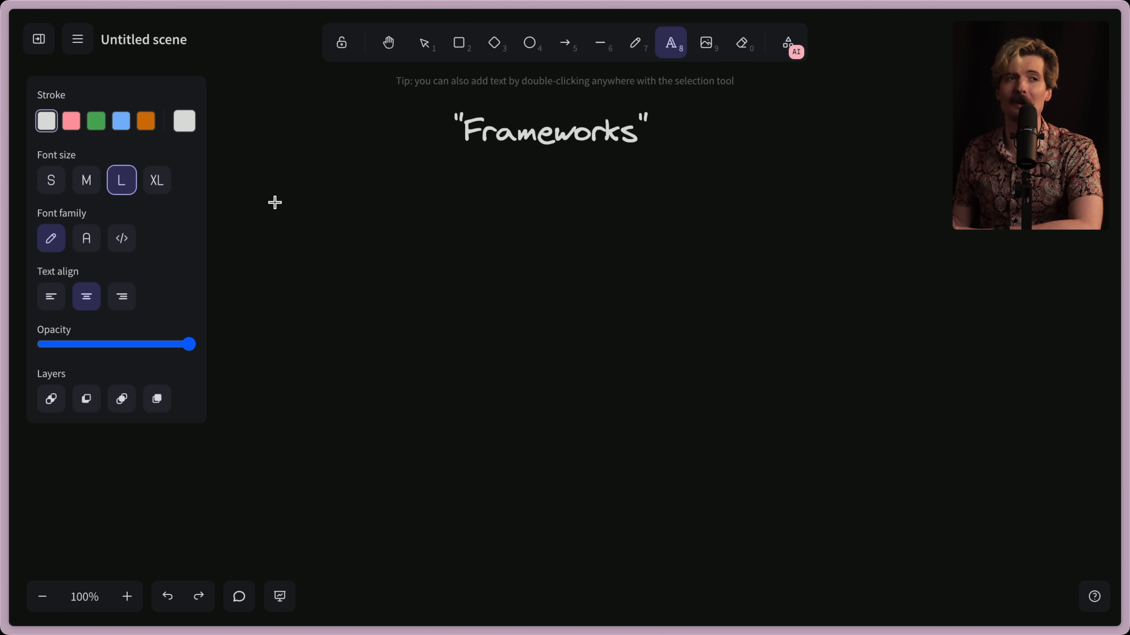
type("Remix")
type("Next")
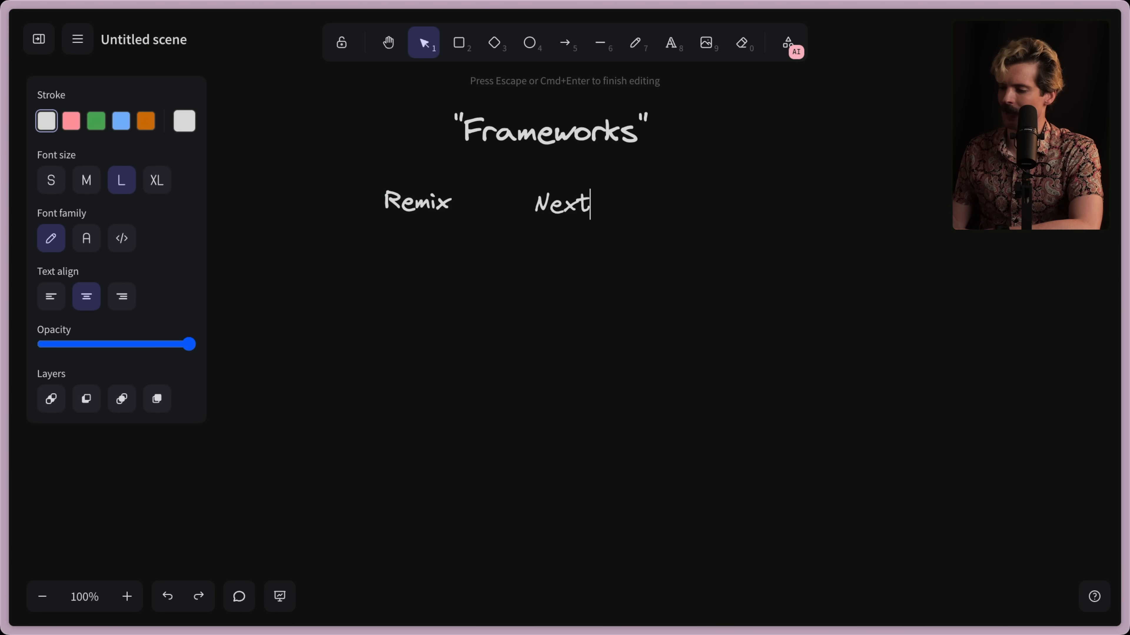
type(".js v")
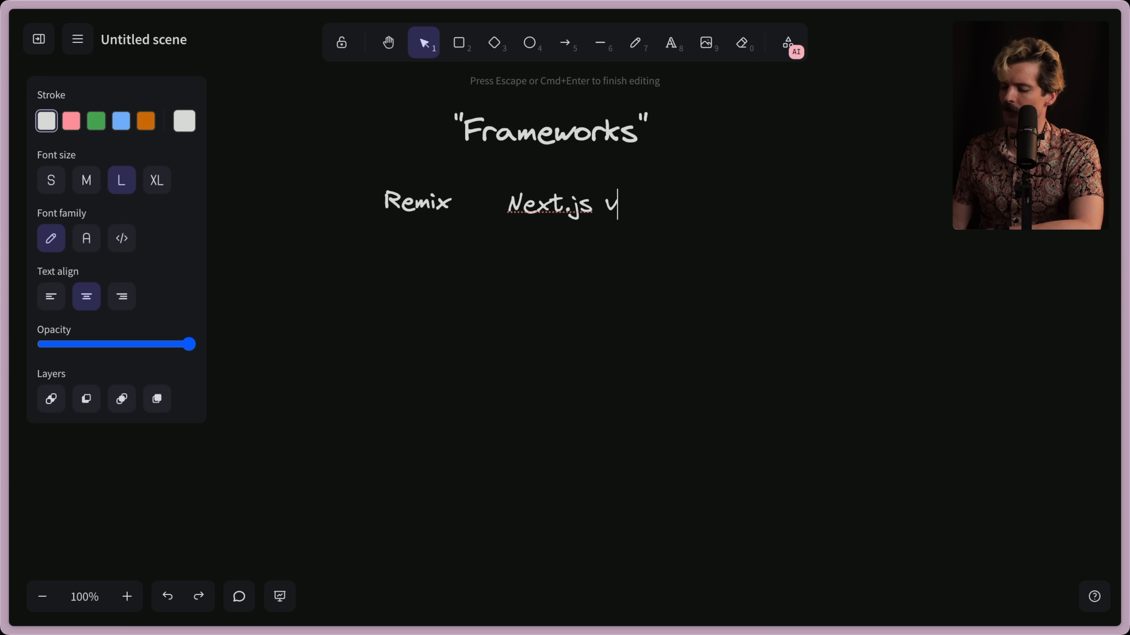
left_click(599, 42)
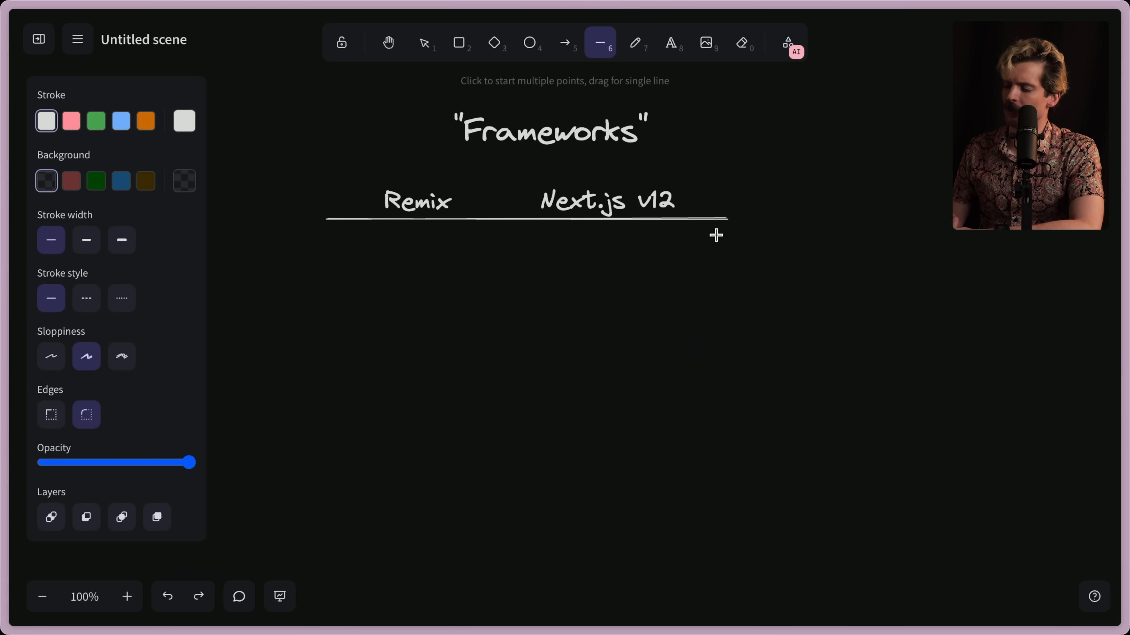
left_click(671, 42)
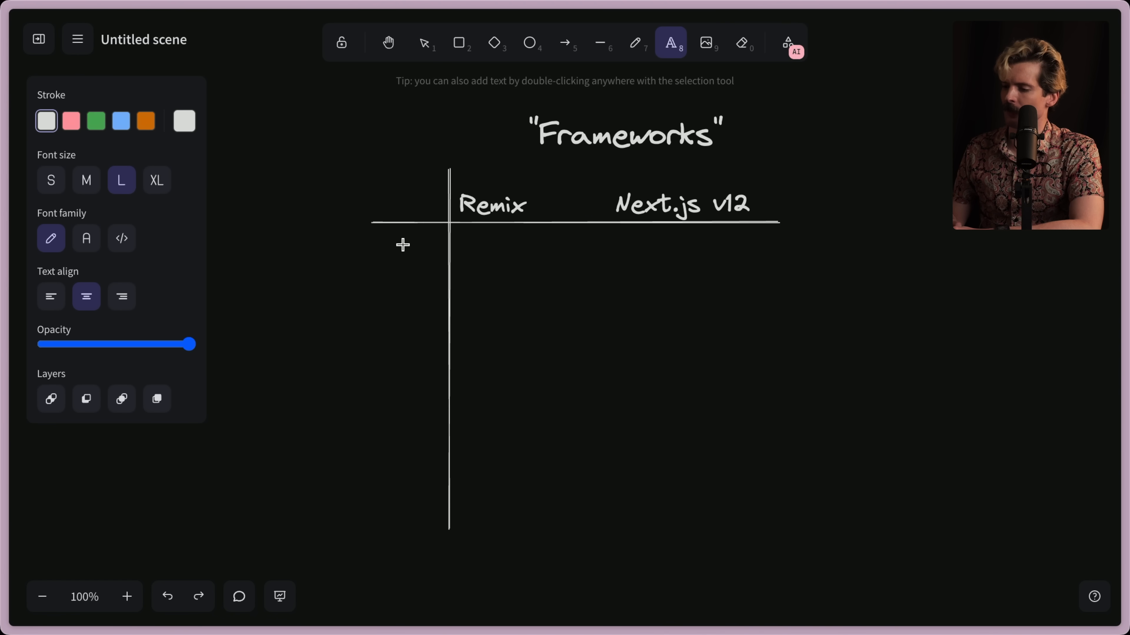
Fill the Client framework row with React and the Bundler row with Raw ESBuild and Webpack
type("Client framework")
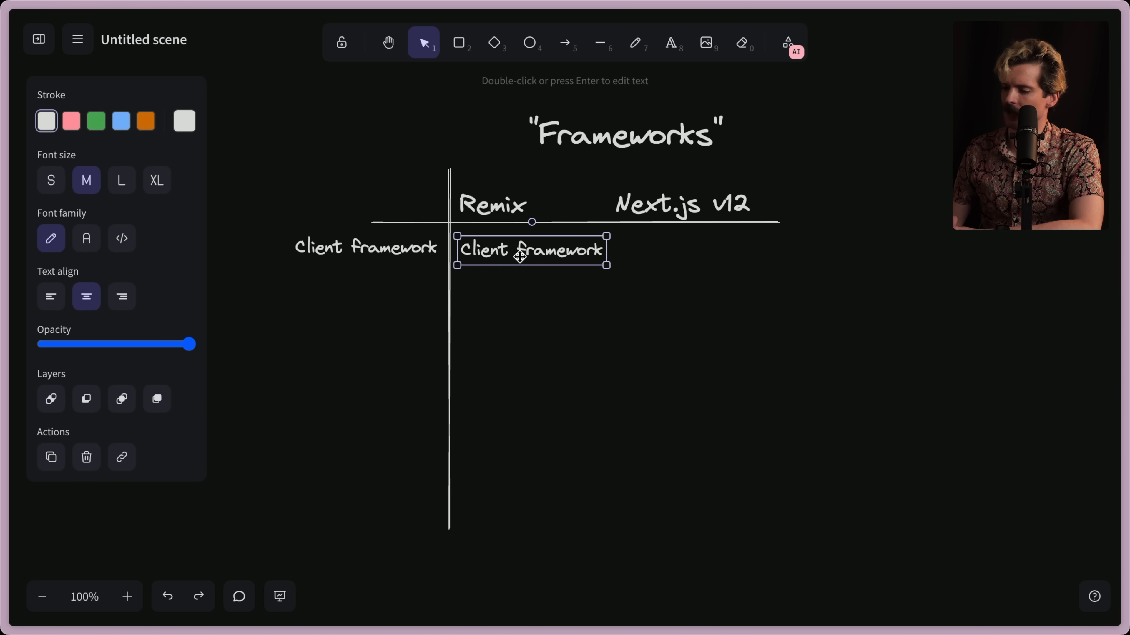
type("React")
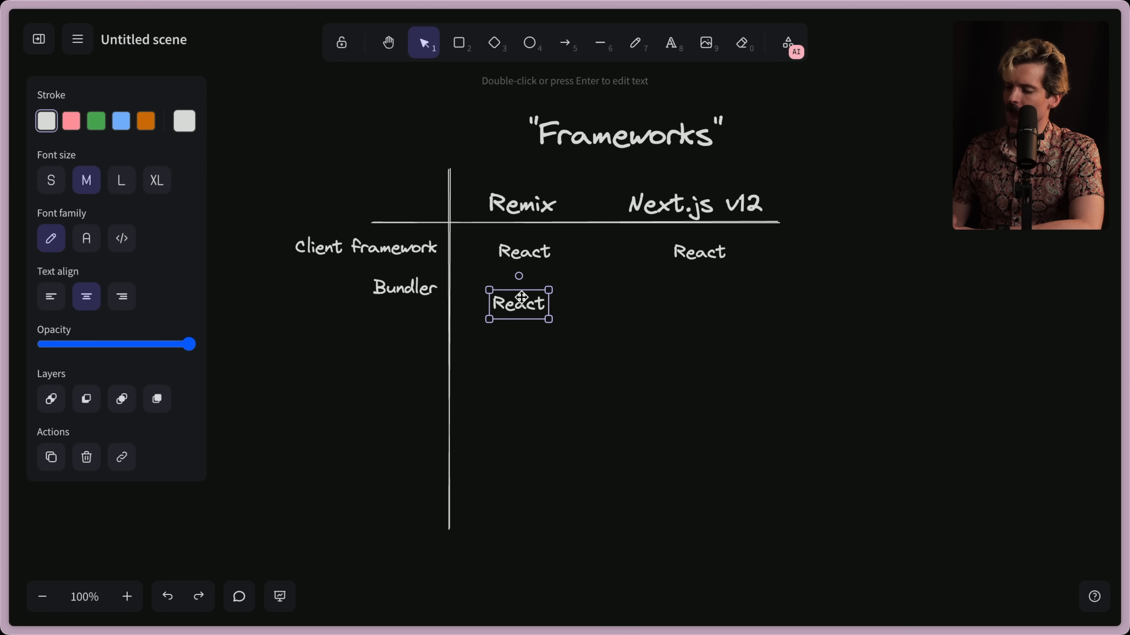
type("Raw ESBuild")
left_click(694, 203)
type("<=")
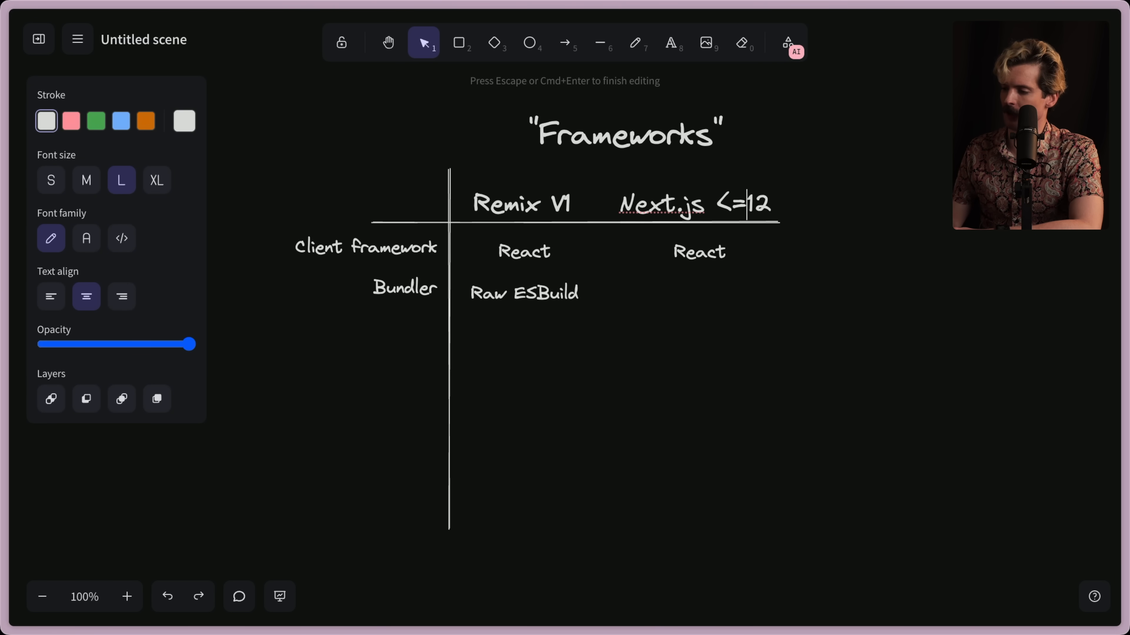
left_click(512, 293)
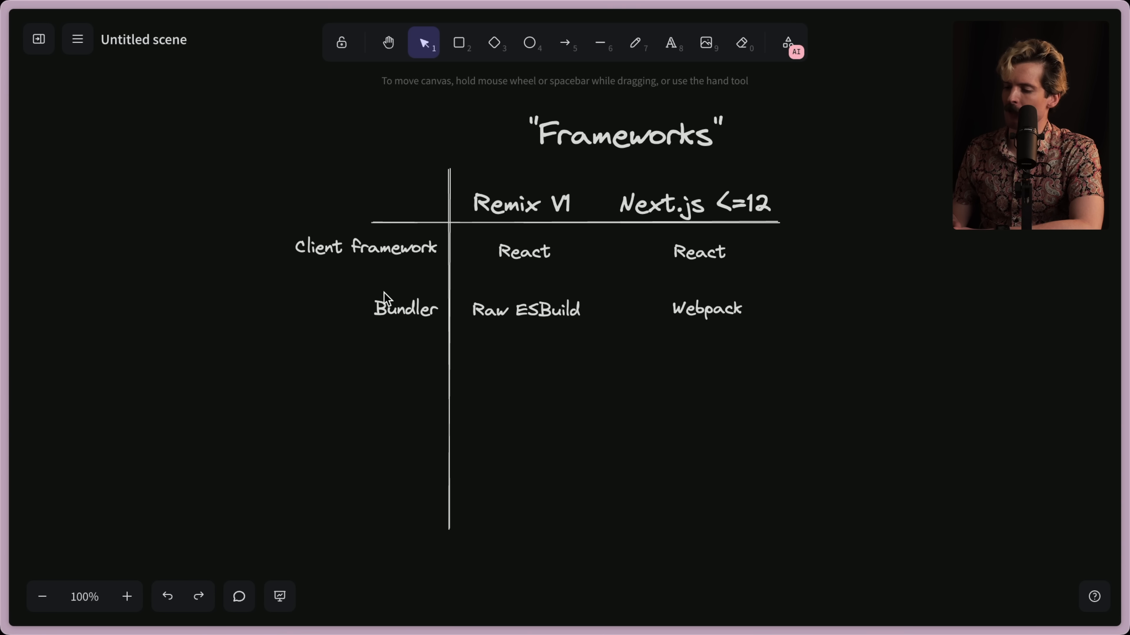
left_click(706, 308)
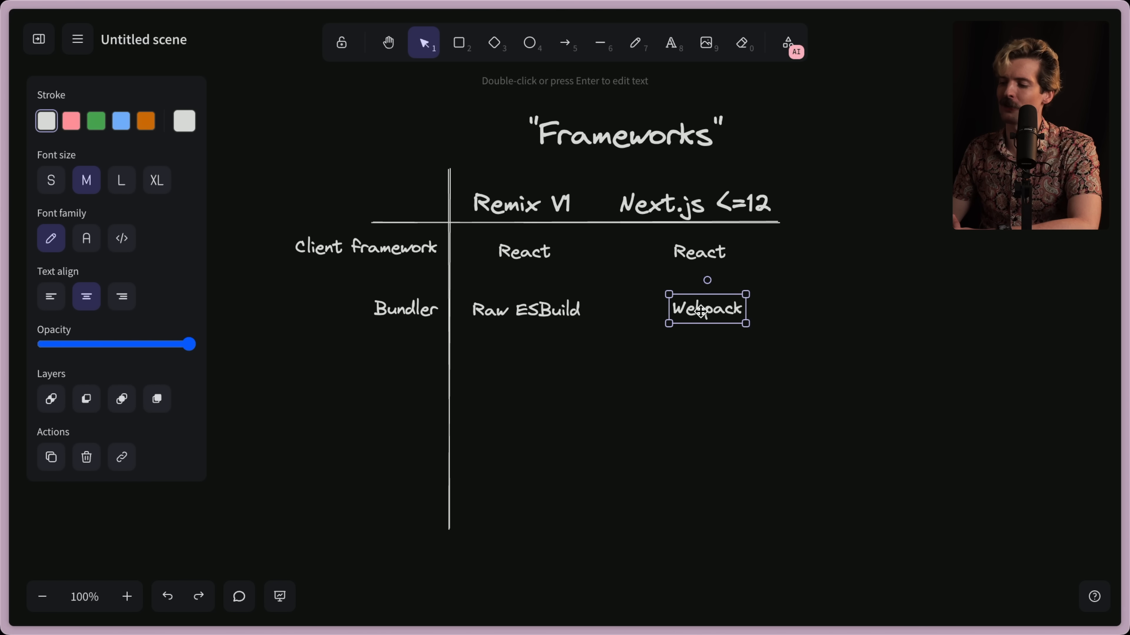
Align Webpack and add 'Rollup, Parcel' as a third Bundler entry to its right
left_click_drag(706, 309, 700, 308)
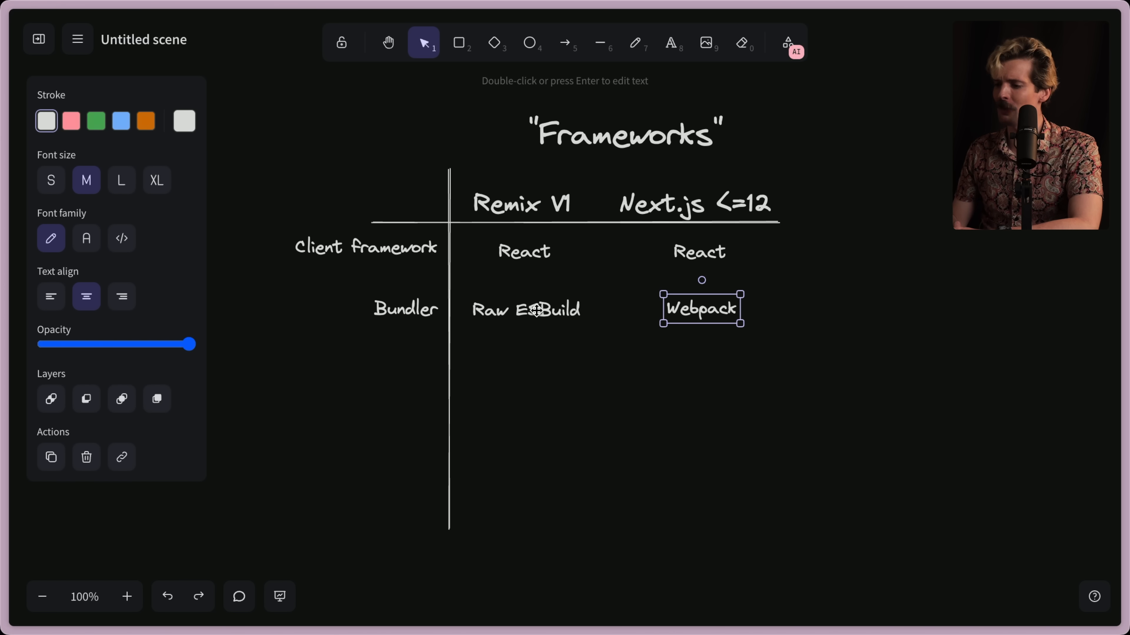
left_click(526, 310)
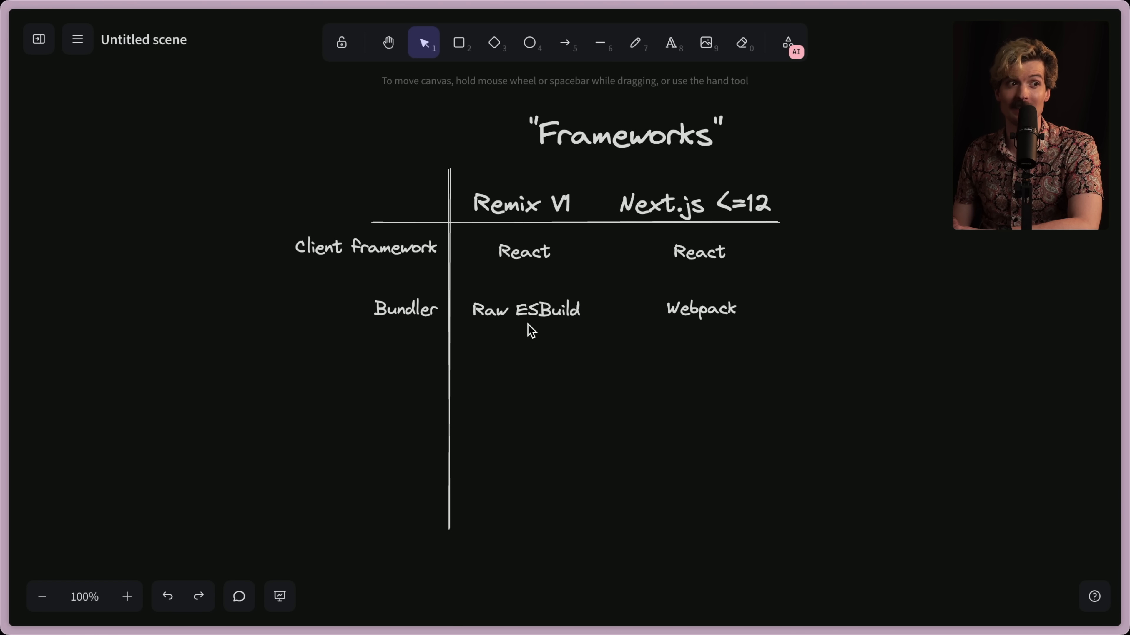
left_click(525, 310)
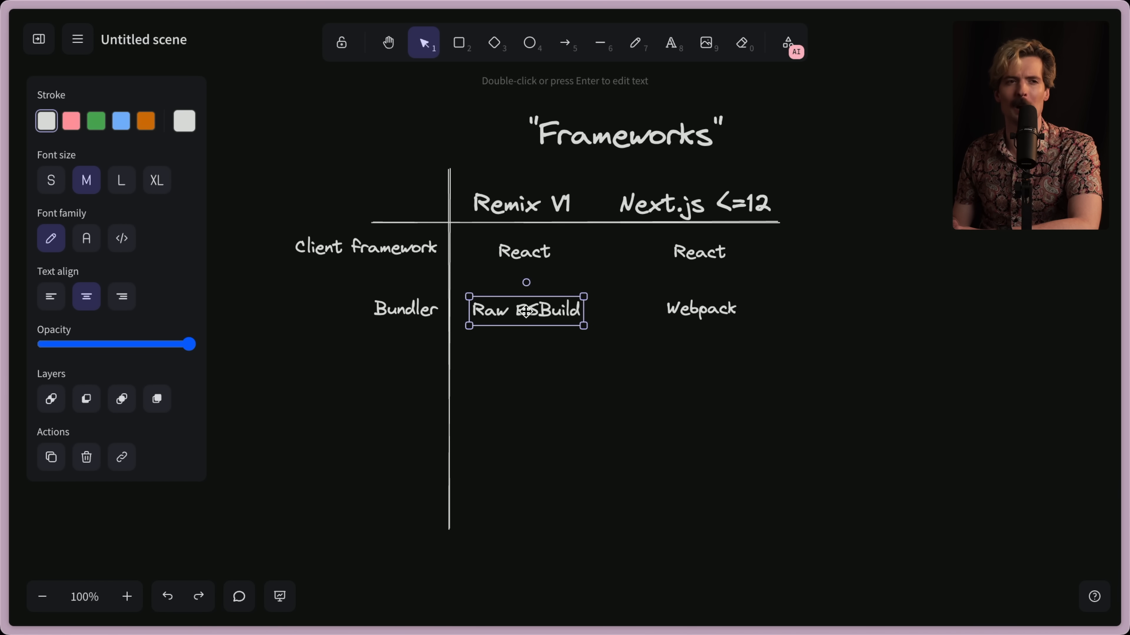
mouse_move(475, 343)
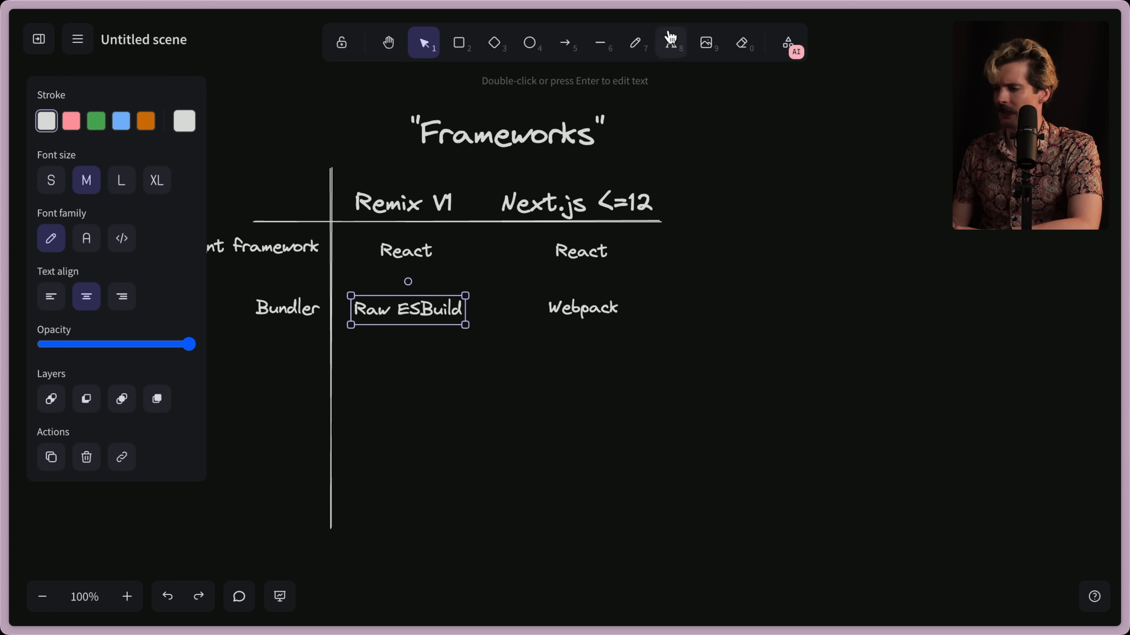
type("Rollup, Parcel")
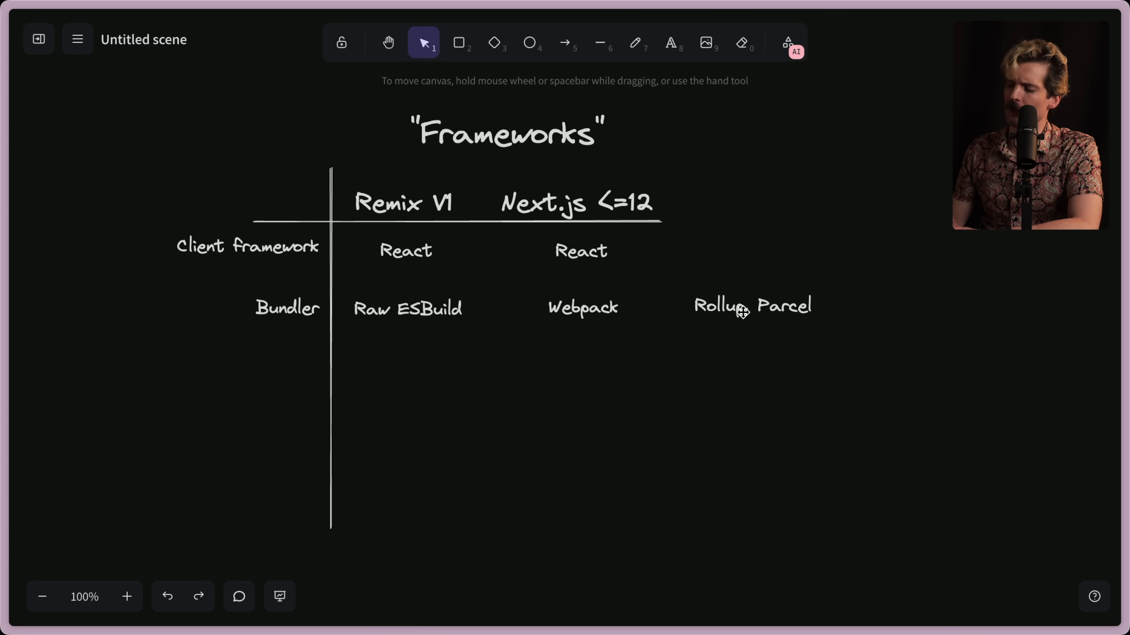
left_click(751, 305)
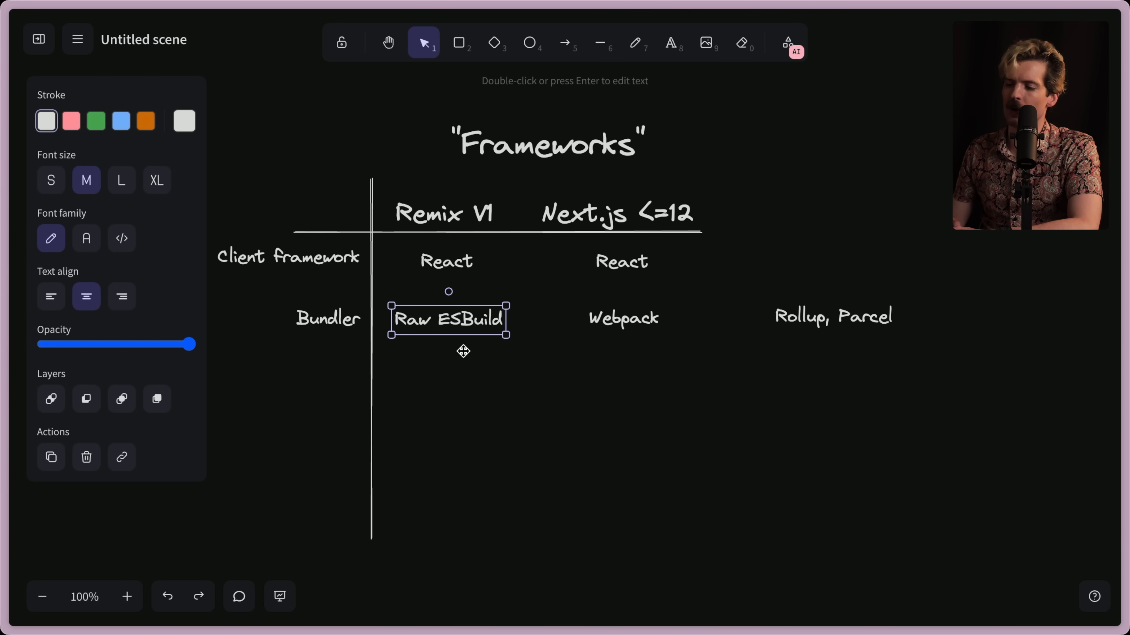
mouse_move(816, 316)
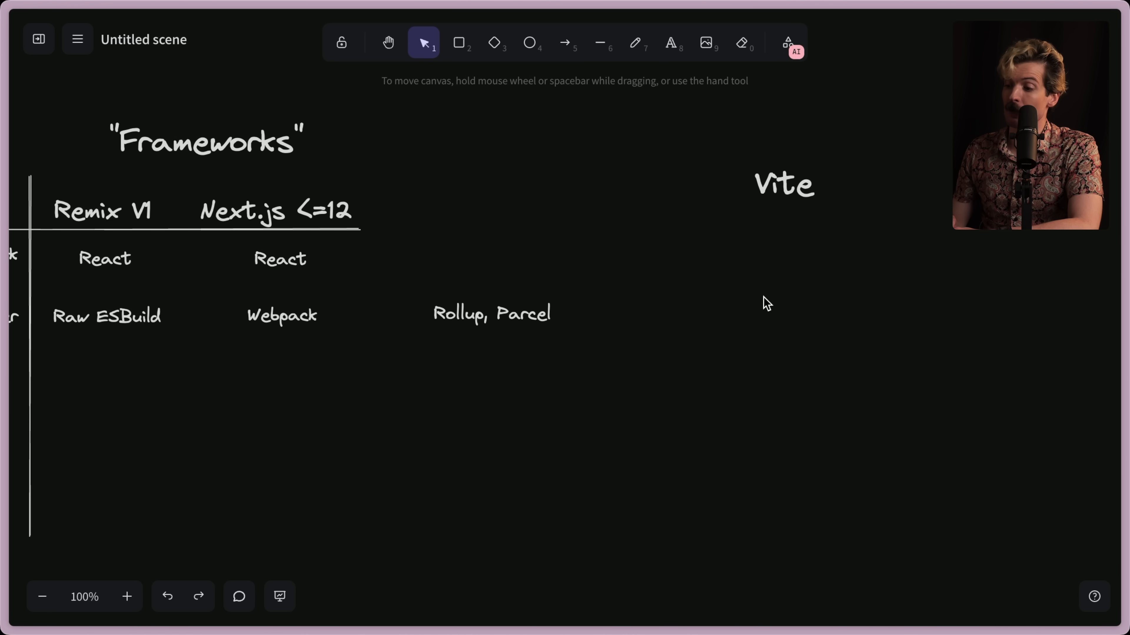
Add a 'Dev: esbuild' line and position it beneath the Vite heading
left_click(670, 42)
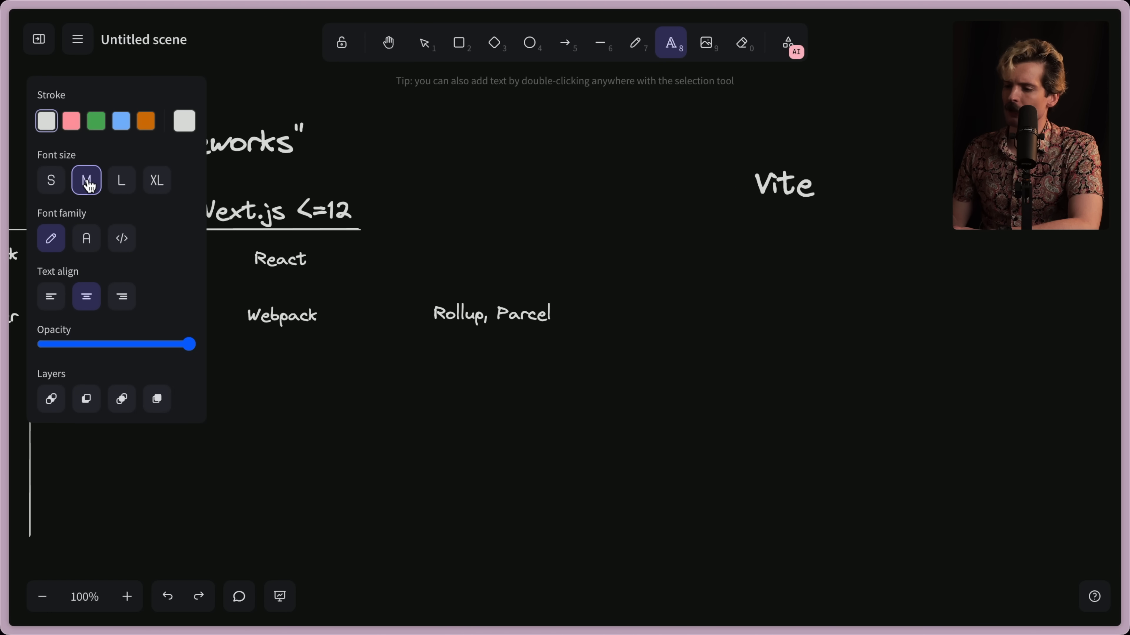
type("D")
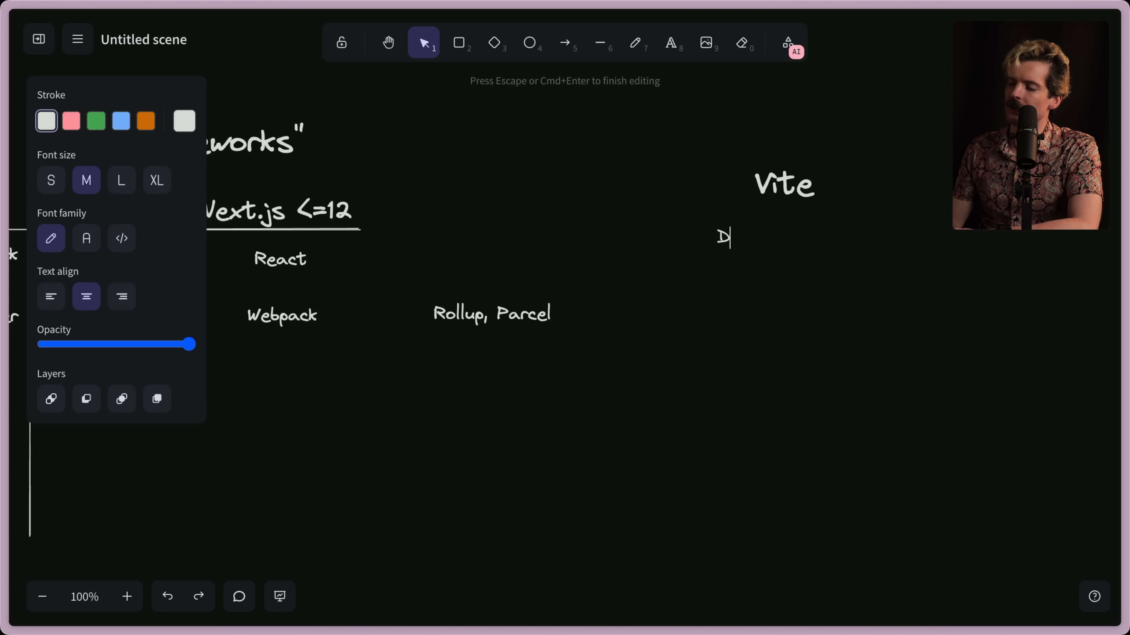
type("Dev: esbuild")
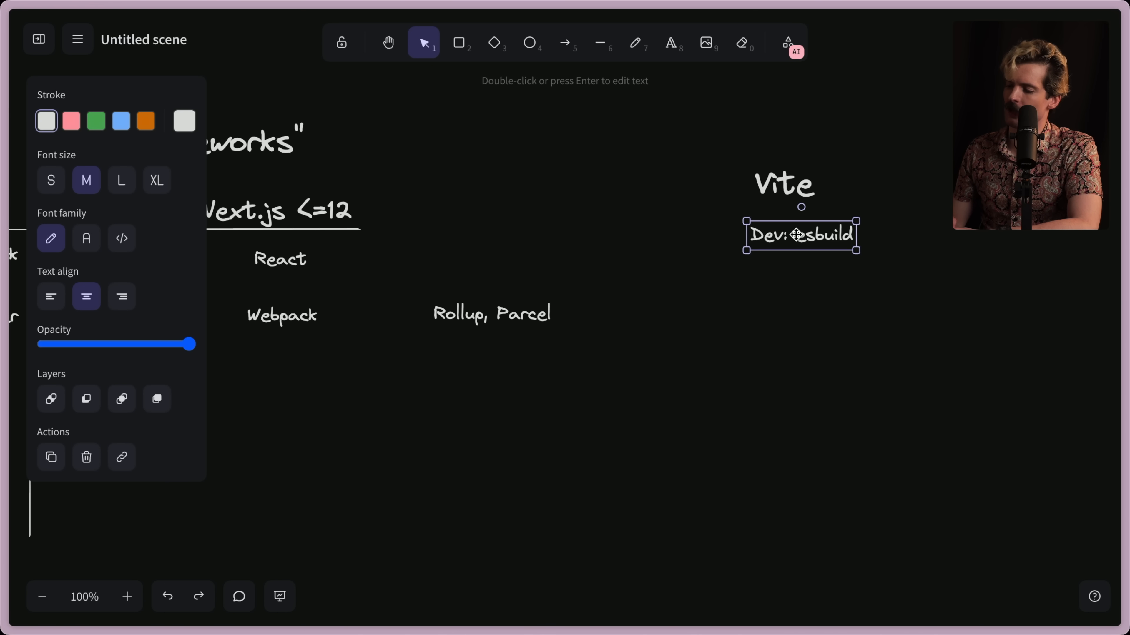
left_click_drag(800, 235, 780, 222)
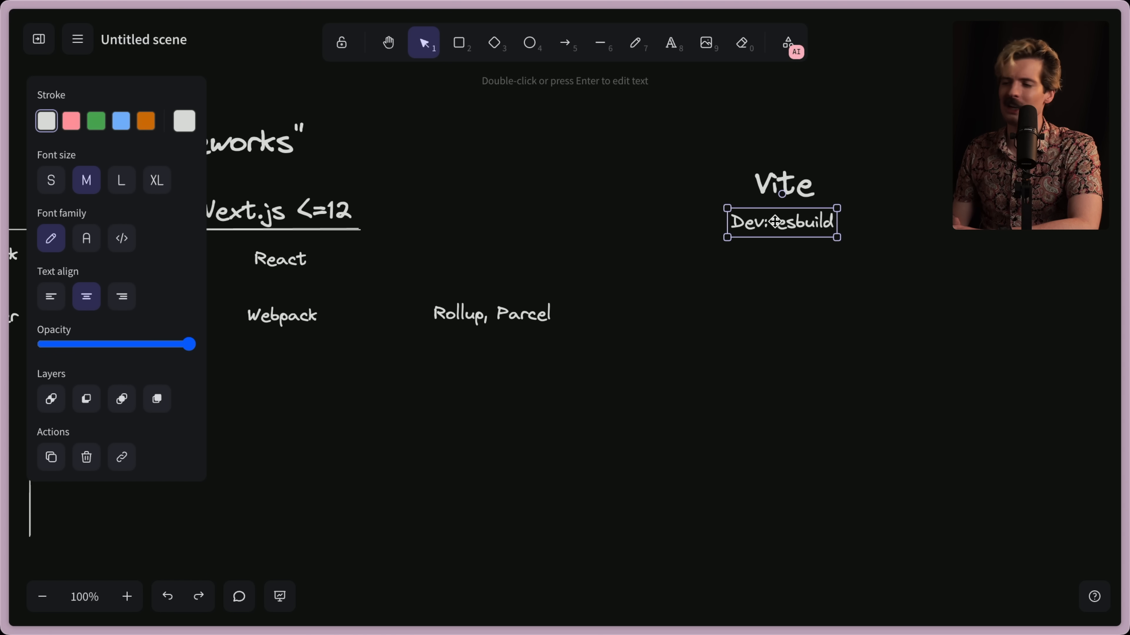
mouse_move(784, 255)
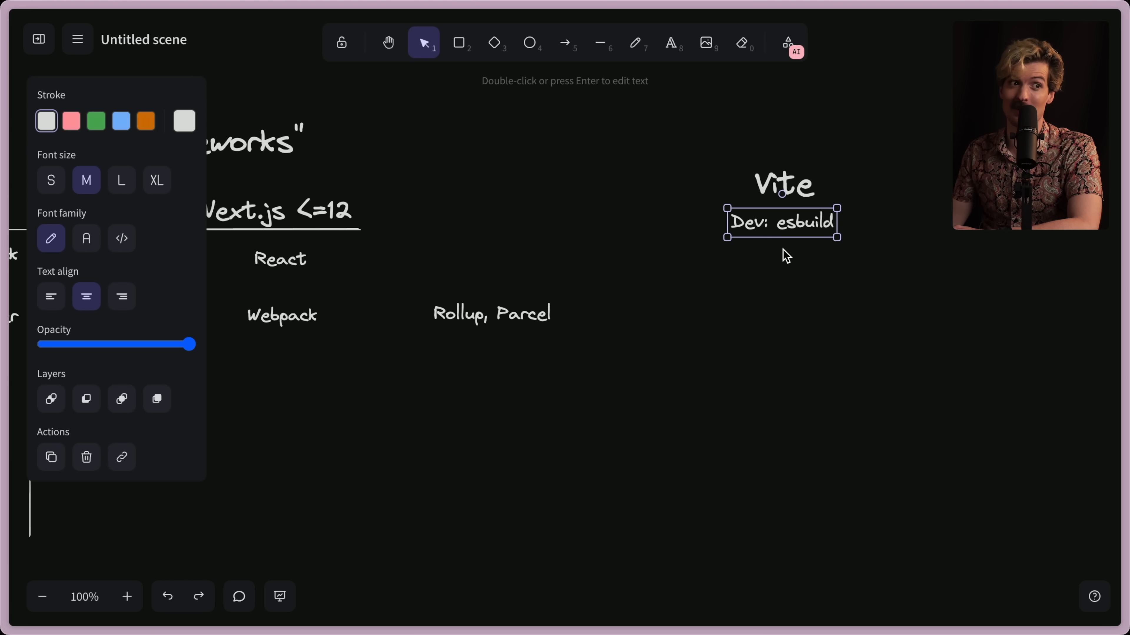
left_click_drag(780, 222, 783, 251)
type("P")
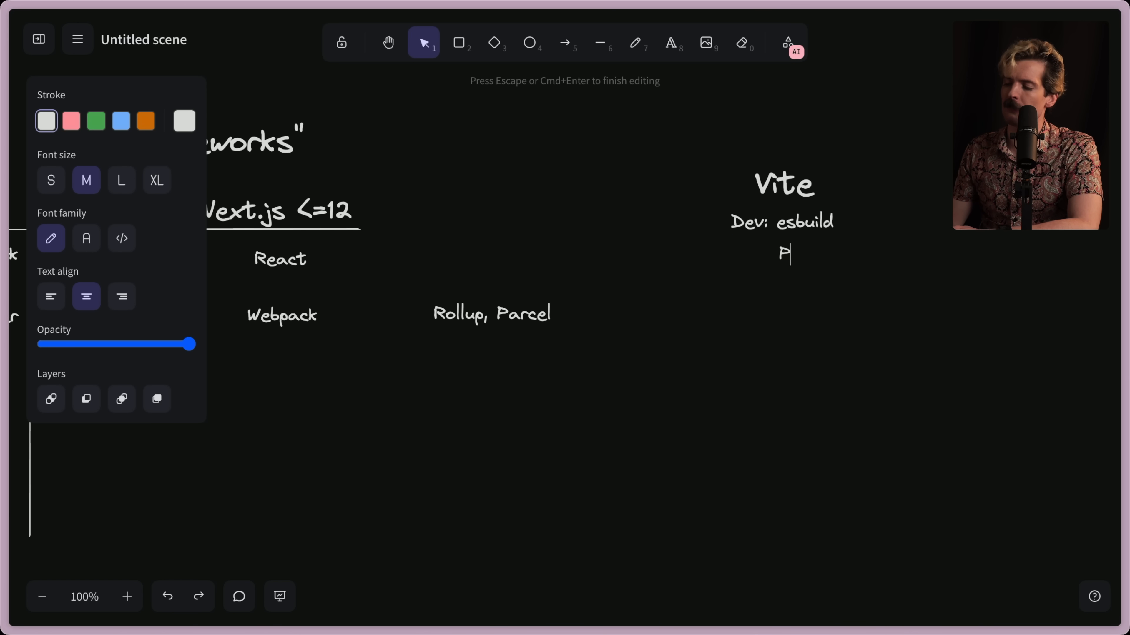
Add a 'Prod: Rollup' line below it to complete the Vite note
type("rod:")
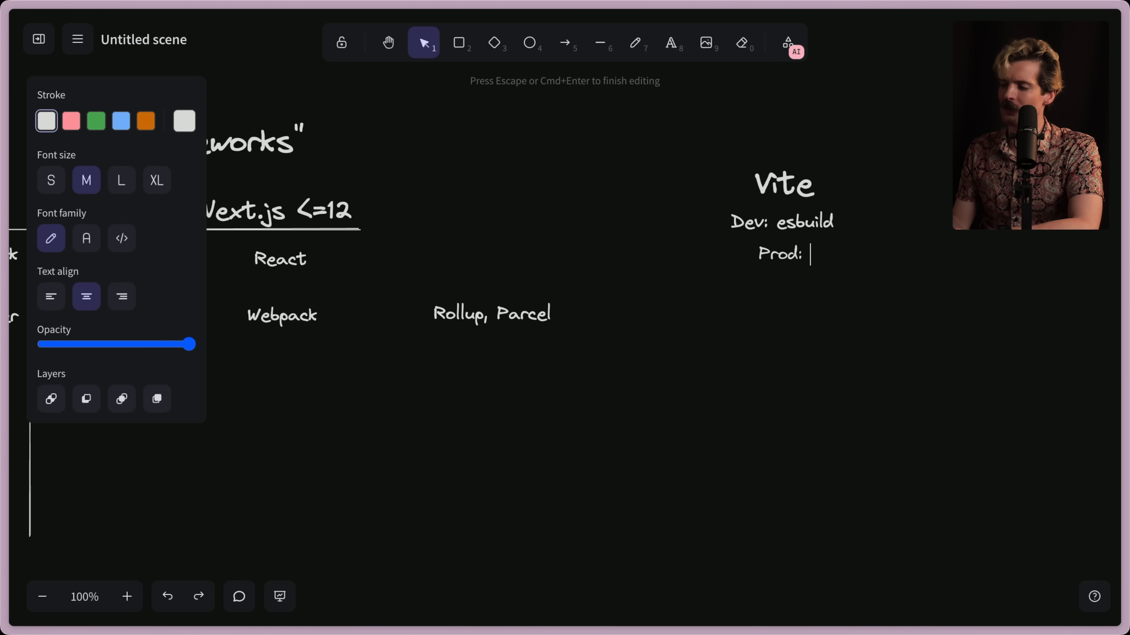
type("Rollup")
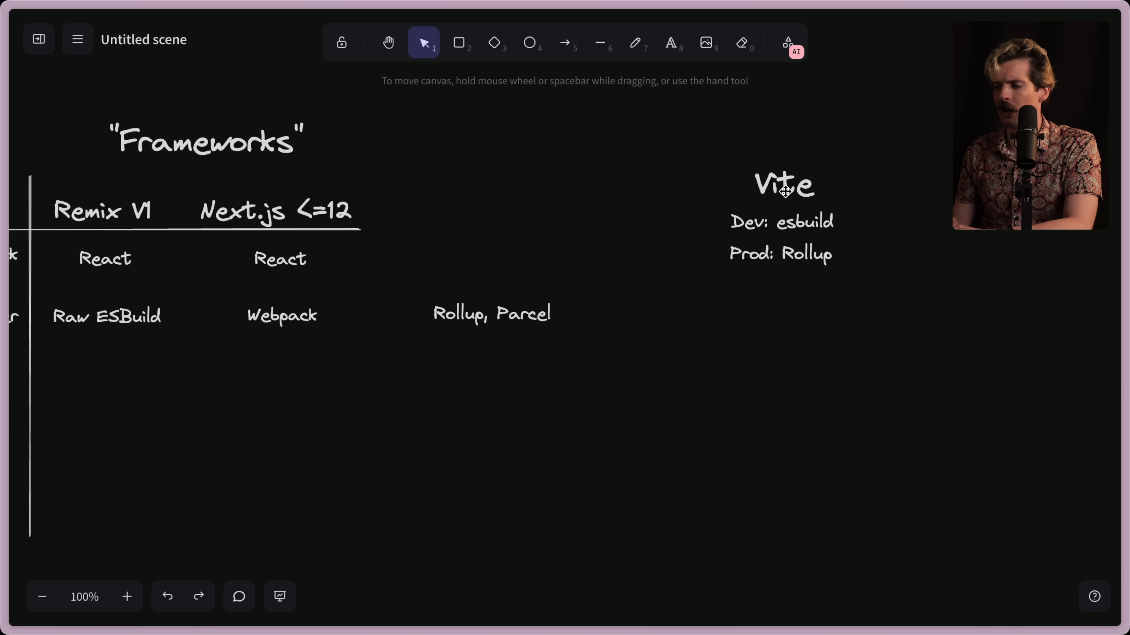
left_click(782, 182)
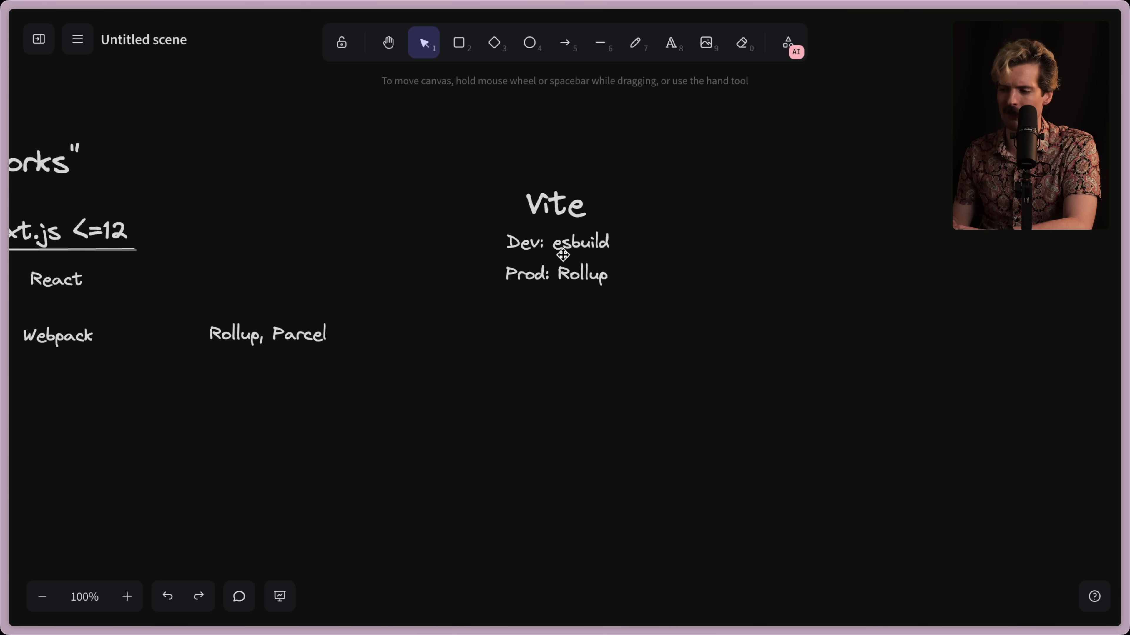
Duplicate the Vite note as 'Future Vite' reading 'Dev/prod: Rolldown'
left_click(555, 241)
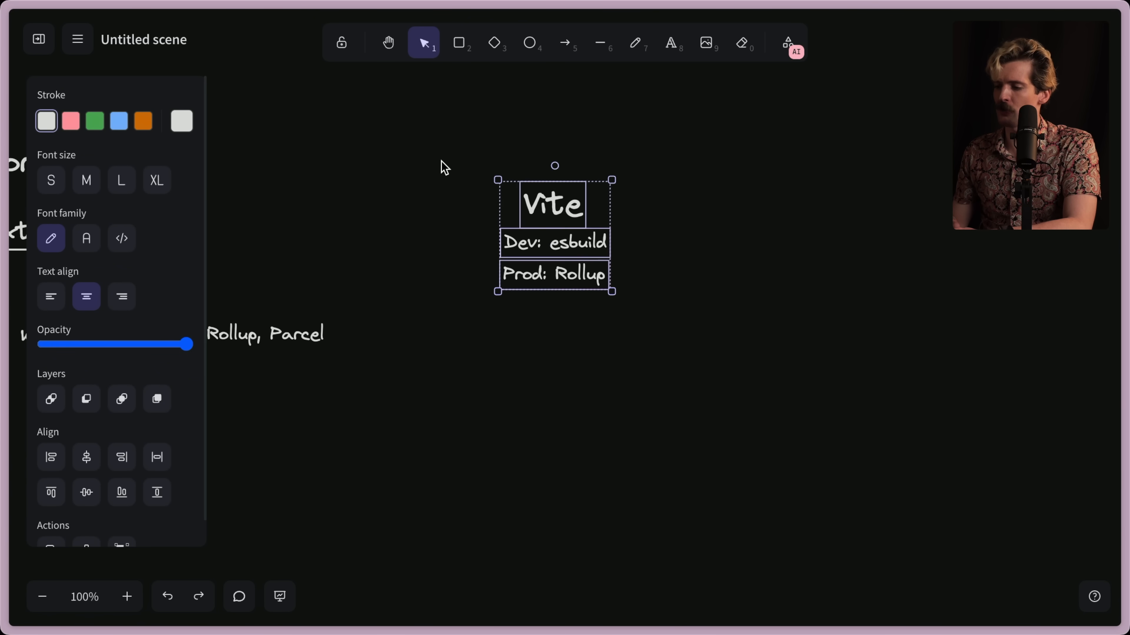
type("Future Vite")
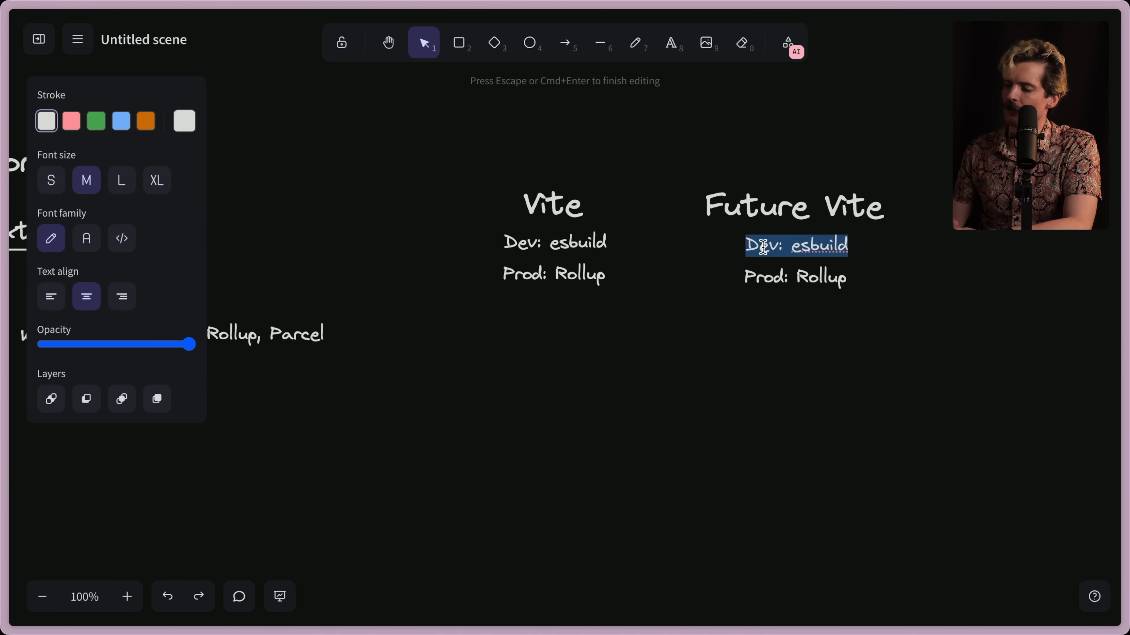
type("Dev/prod:")
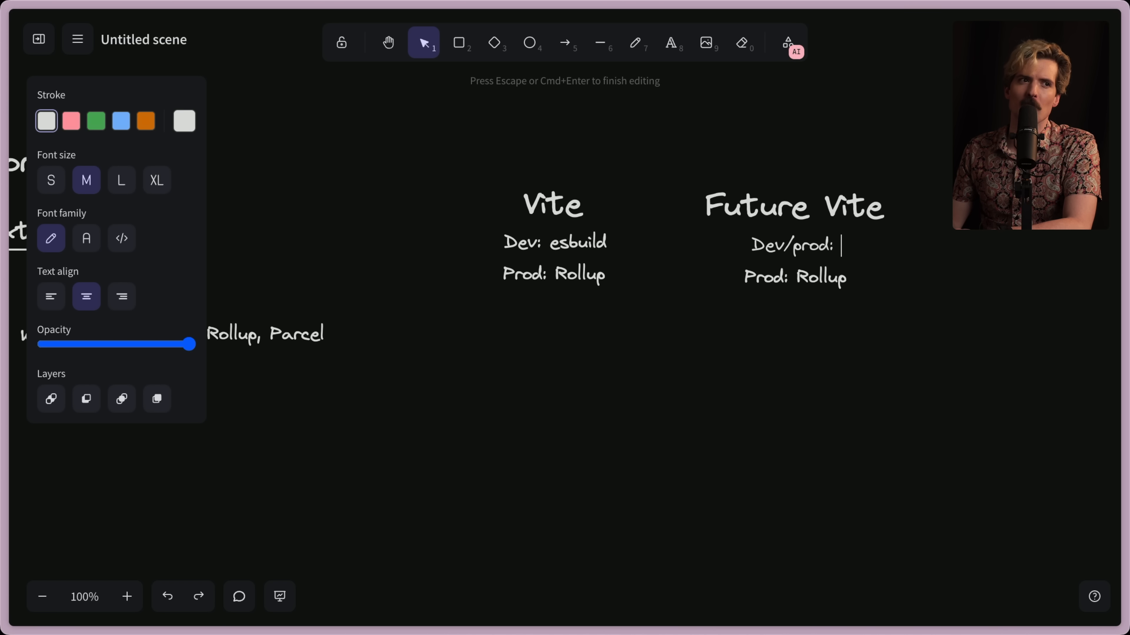
type("Rolldown")
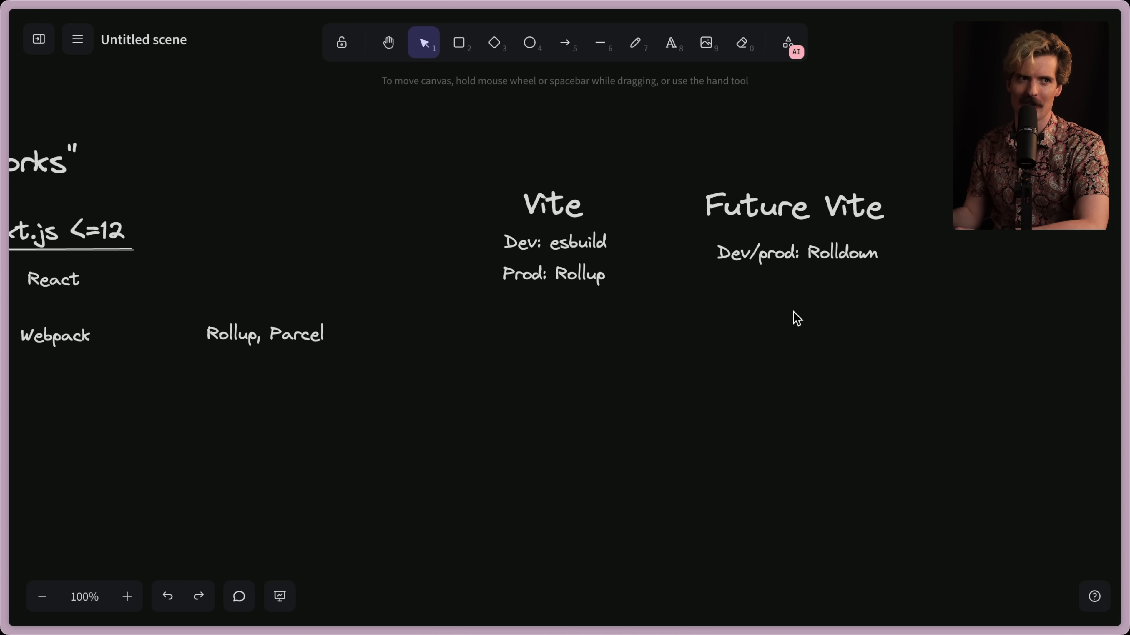
type("rolld")
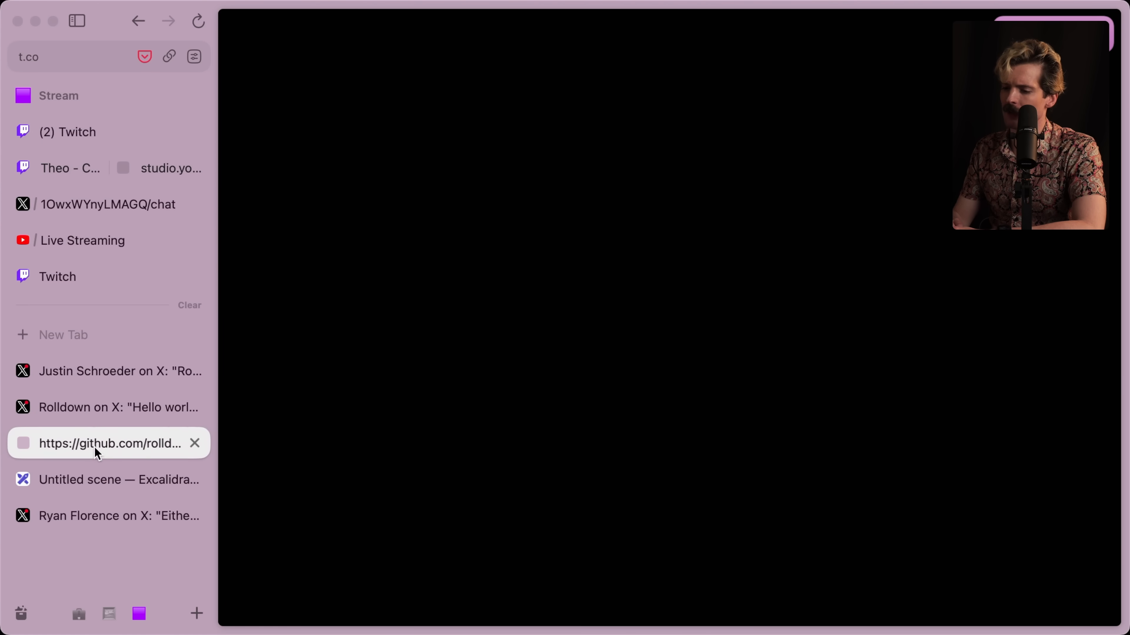
Open the Rolldown GitHub repository and scroll to its contributors and releases
left_click(108, 443)
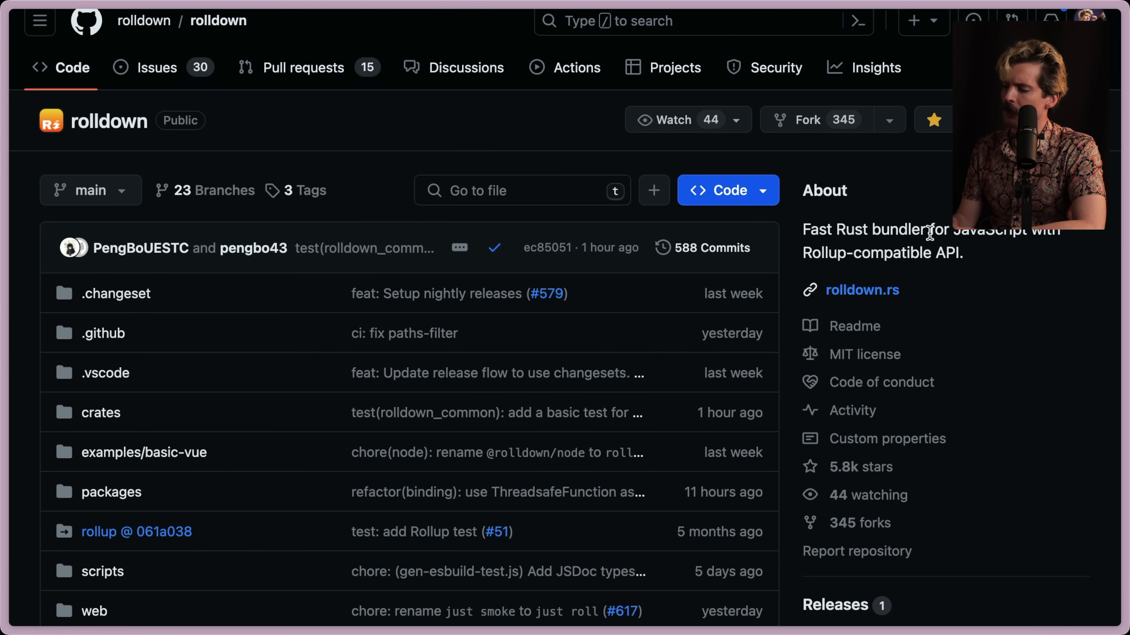
scroll("down", 3)
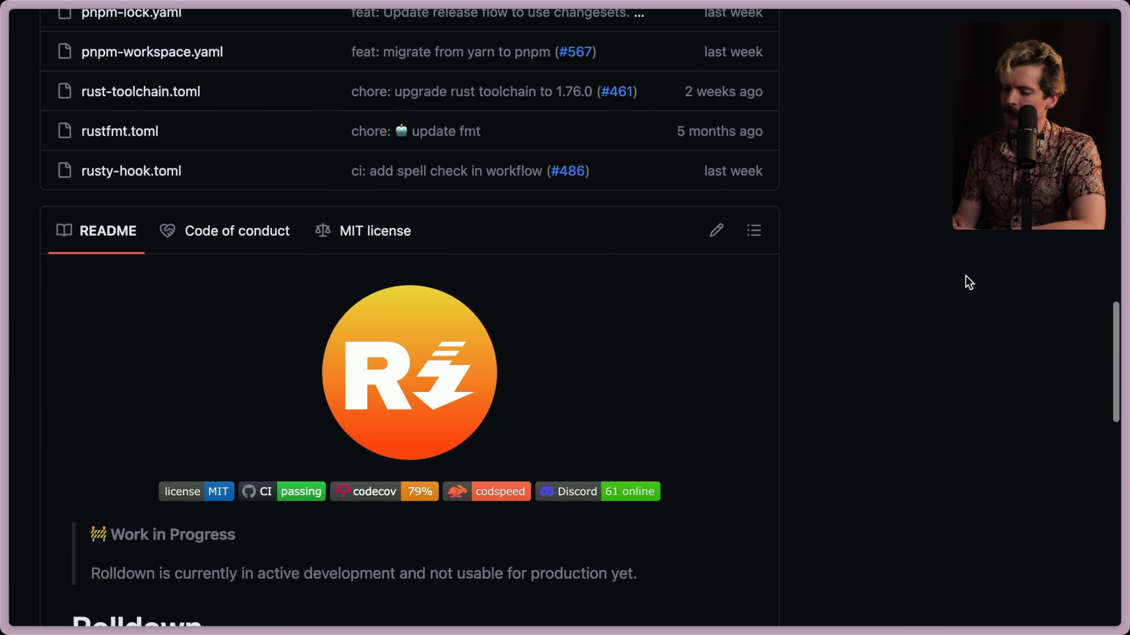
scroll("down", 3)
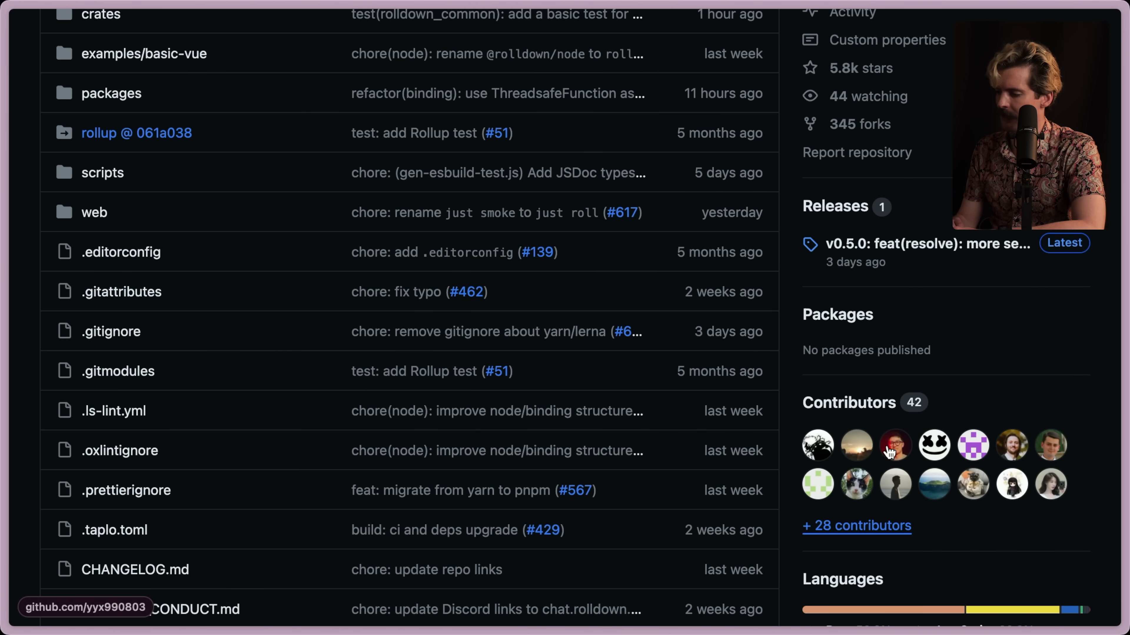
mouse_move(895, 445)
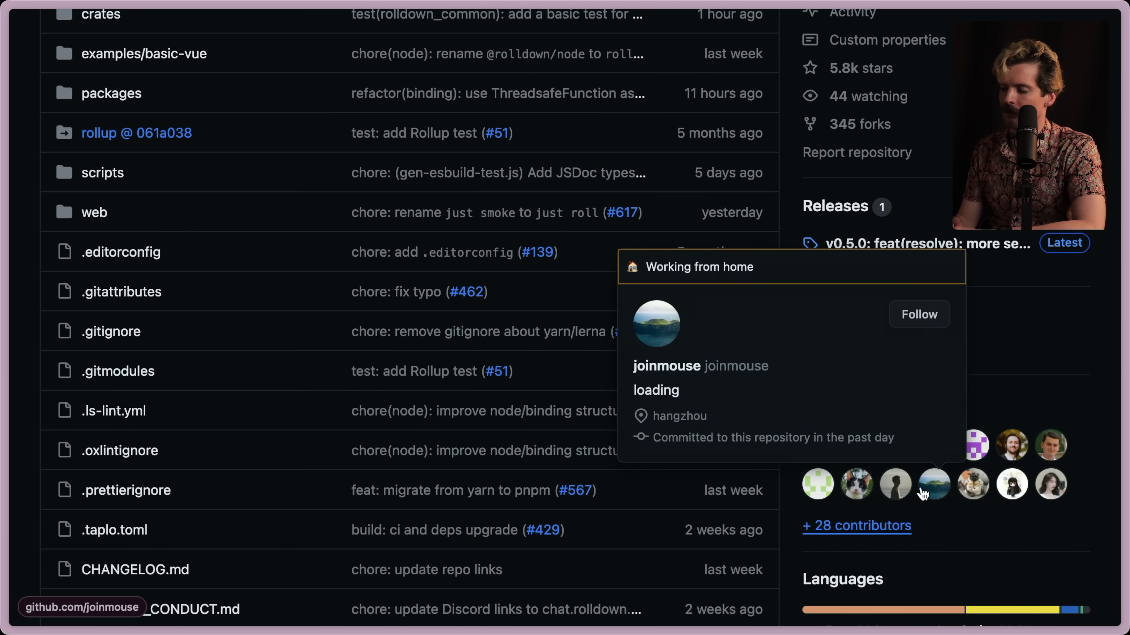
mouse_move(1011, 445)
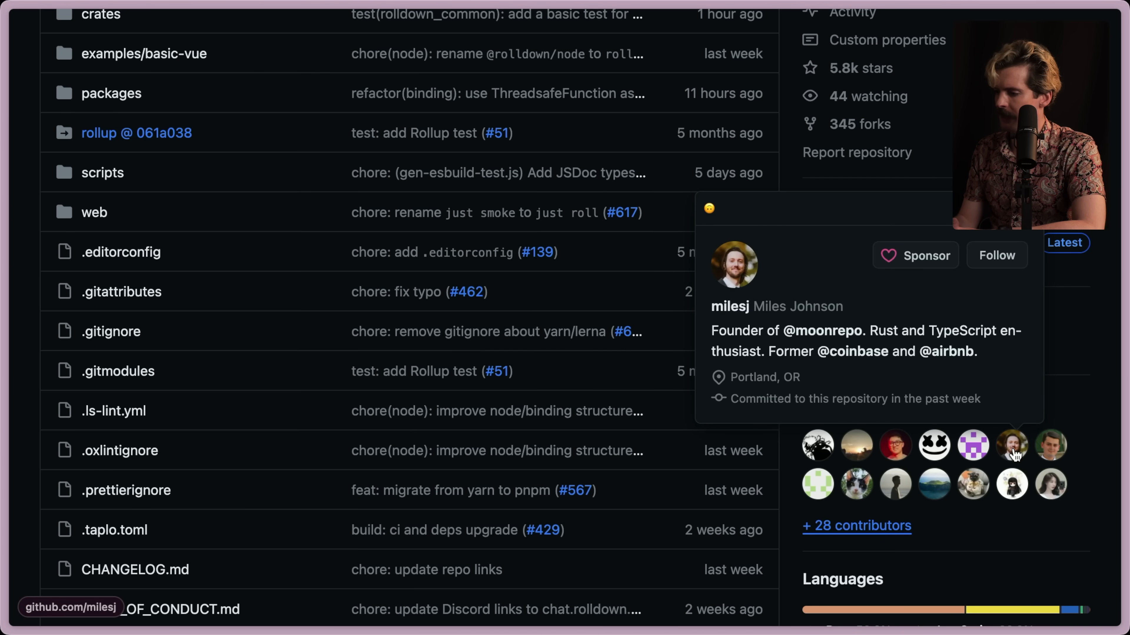
mouse_move(855, 500)
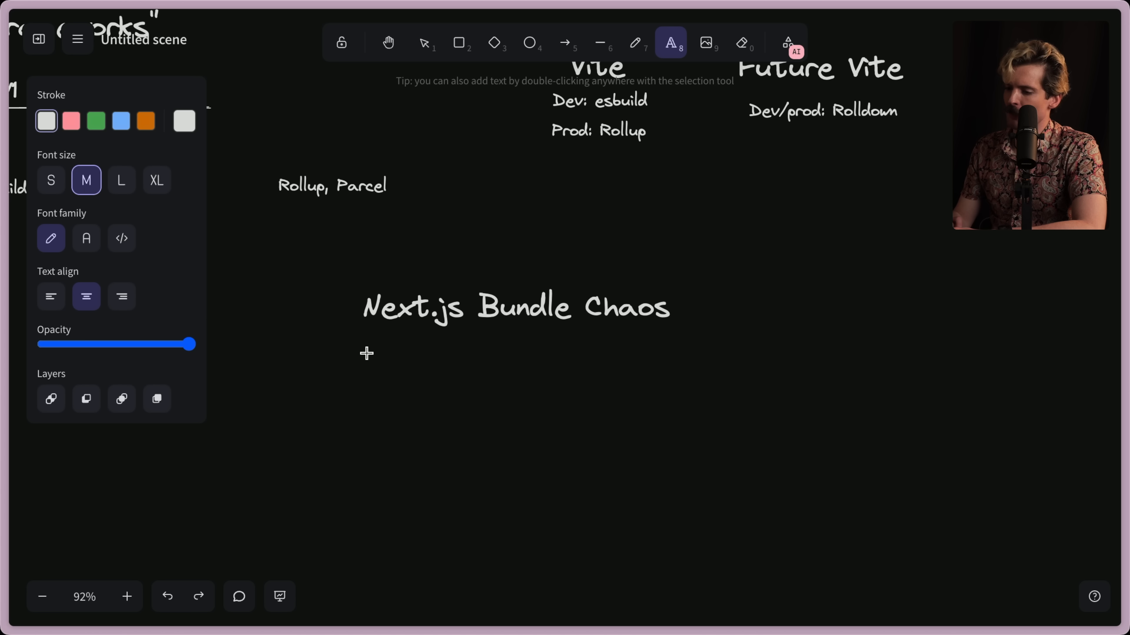
Write 'Webpack pre-configured' with an arrow leading to a 'Turbopack' label under Next.js Bundle Chaos
type("Webpack pre-configured")
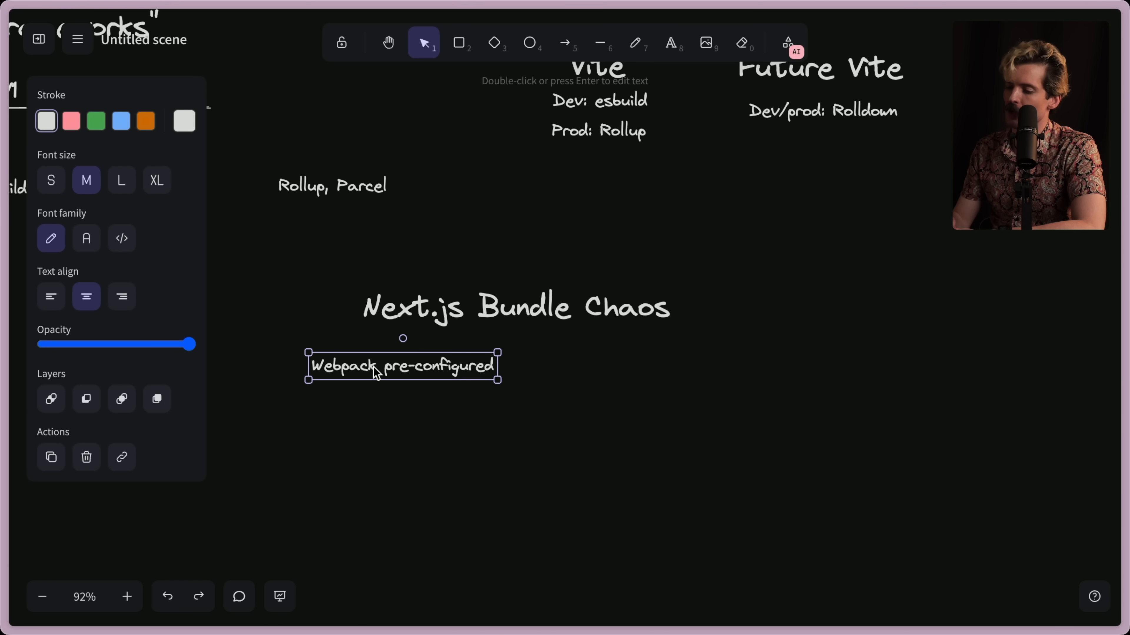
left_click(564, 42)
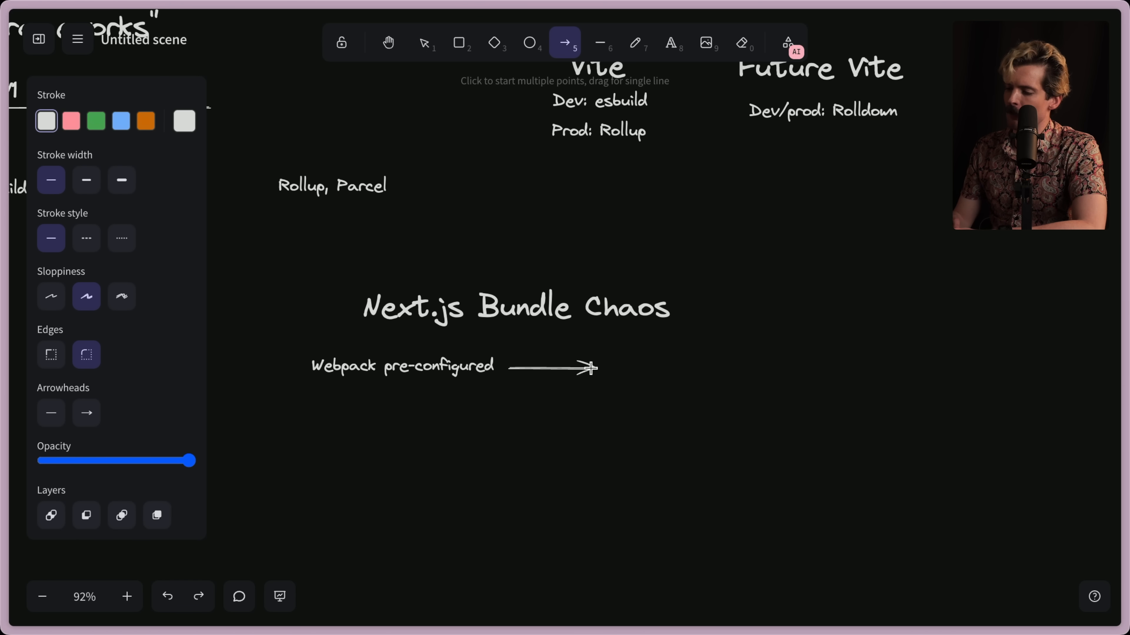
left_click(424, 42)
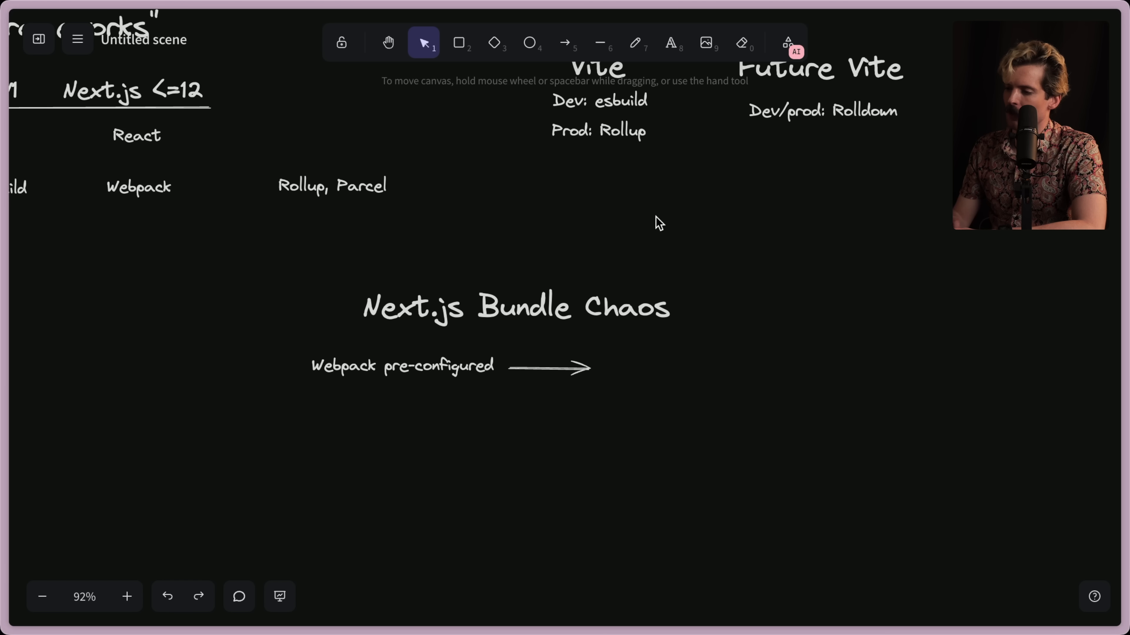
left_click(669, 42)
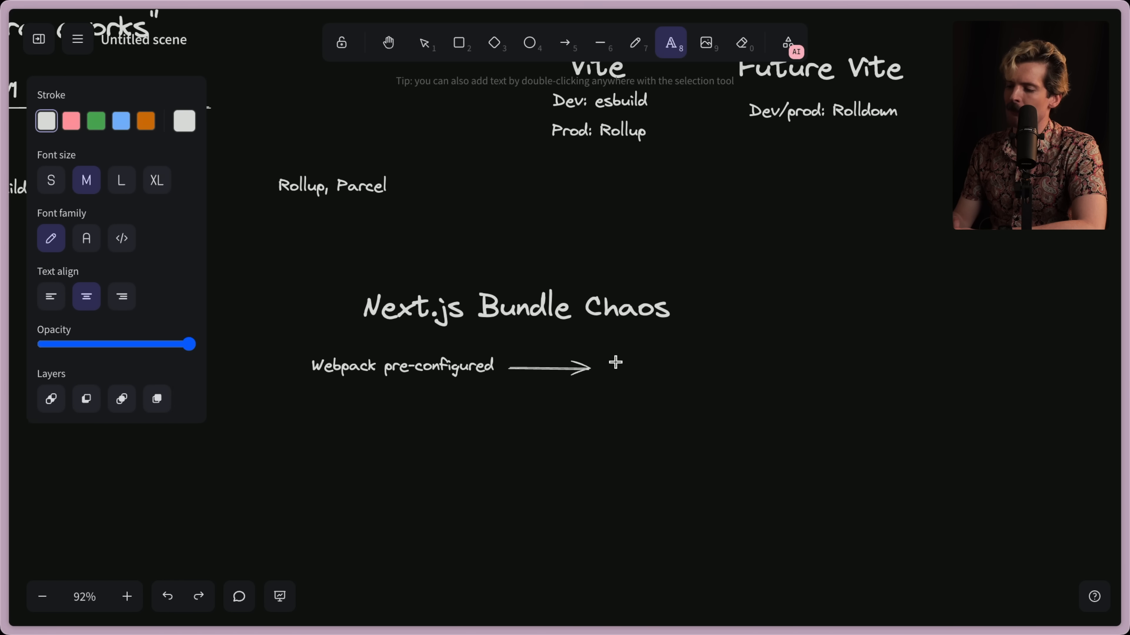
mouse_move(613, 360)
type("Turbopack")
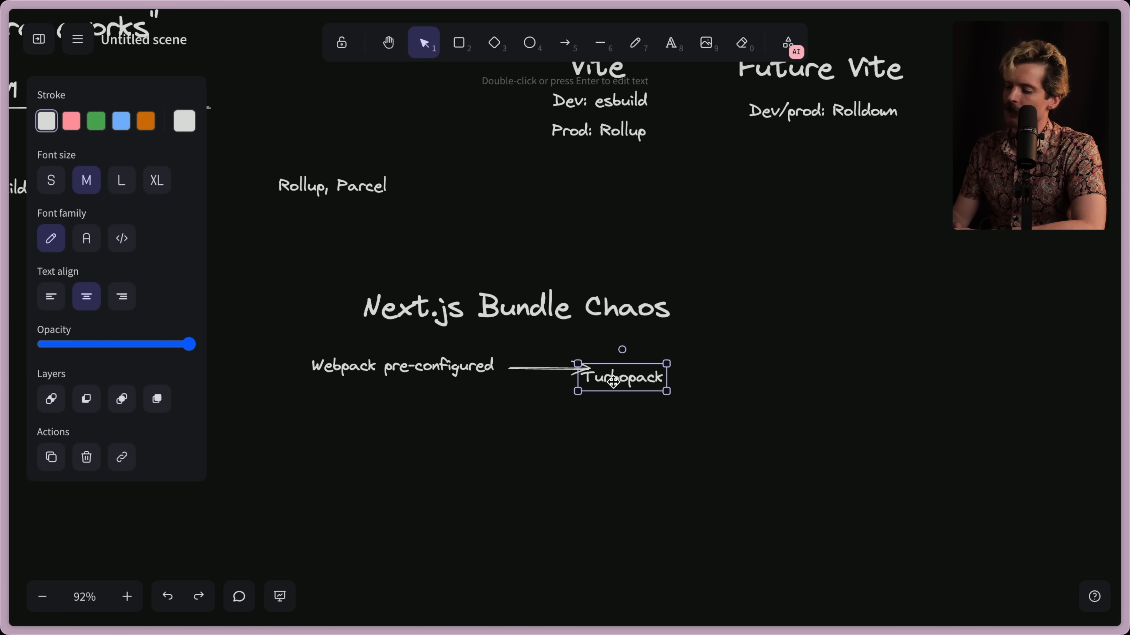
left_click_drag(621, 376, 648, 369)
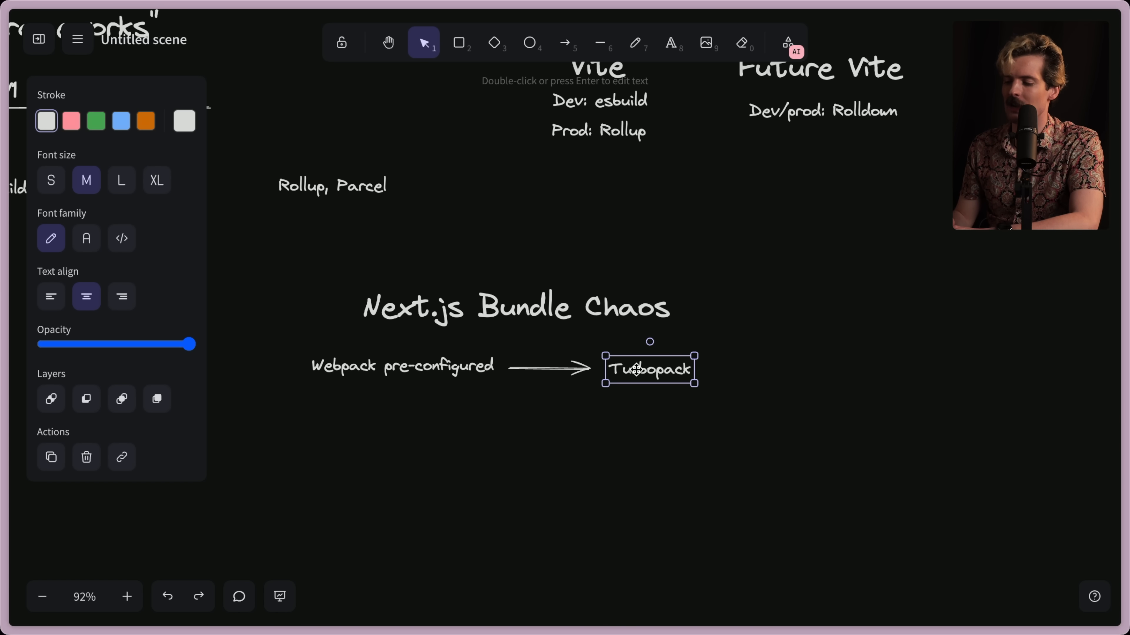
left_click(402, 366)
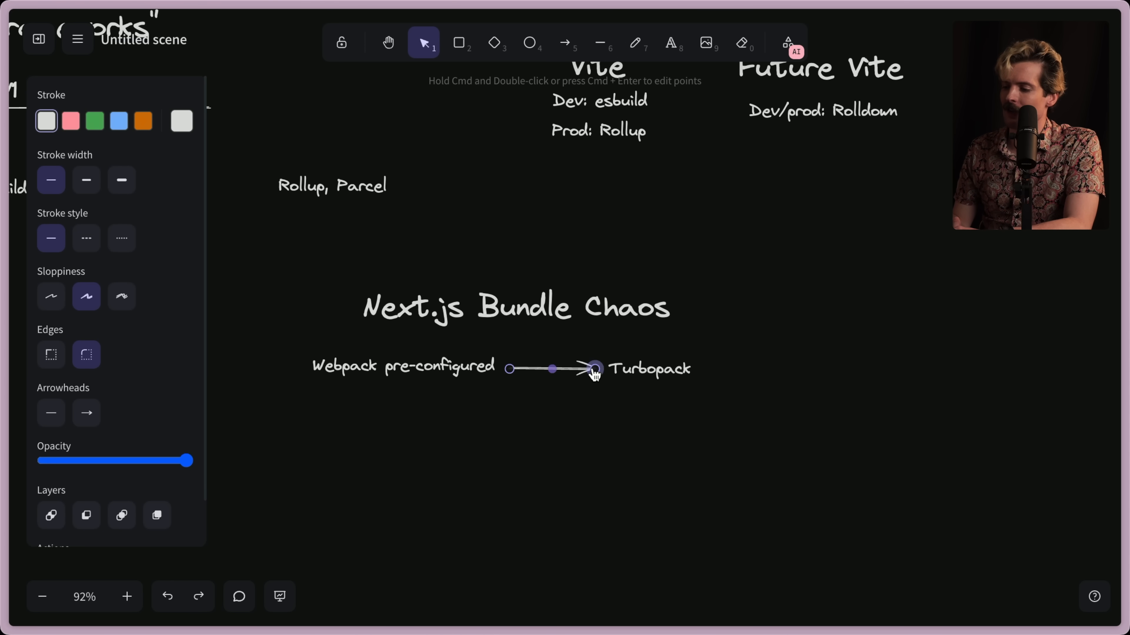
Edit the chain to Webpack + Babel, underlined Webpack + SWC, then DEV: Turbopack + SWC / Prod: Webpack + SWC
double_click(402, 366)
type(" +")
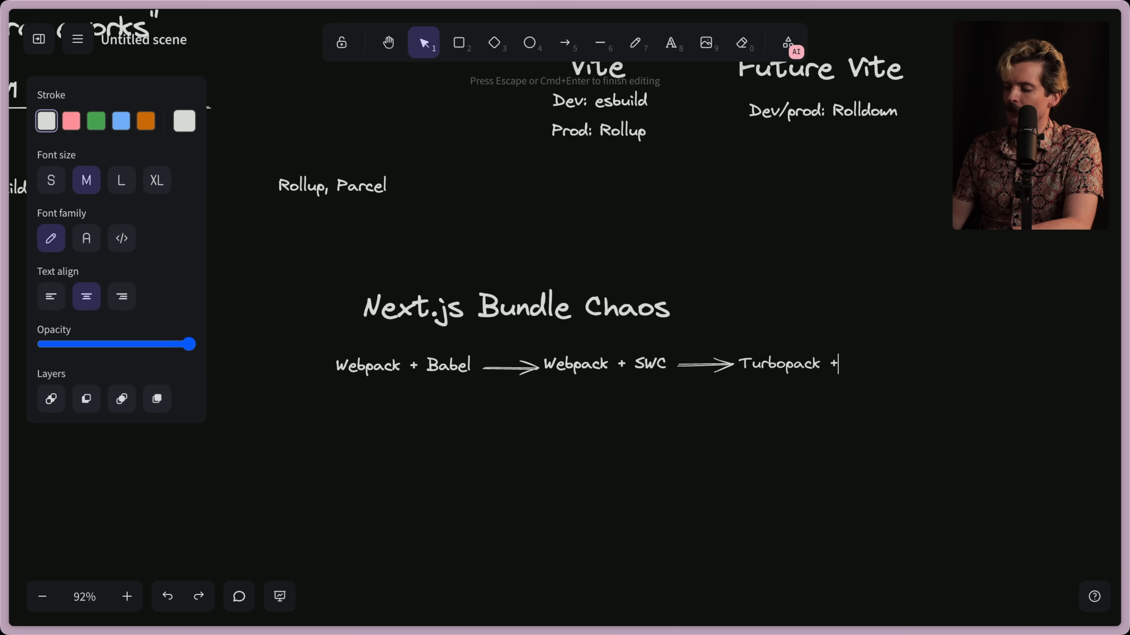
key("Escape")
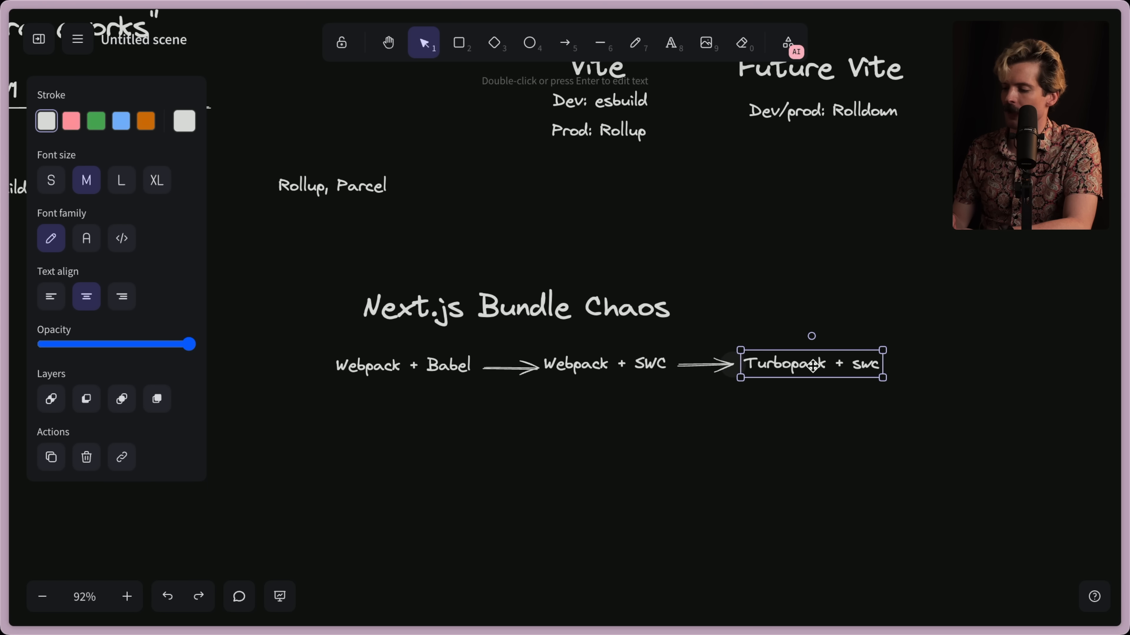
double_click(811, 363)
type("SWC")
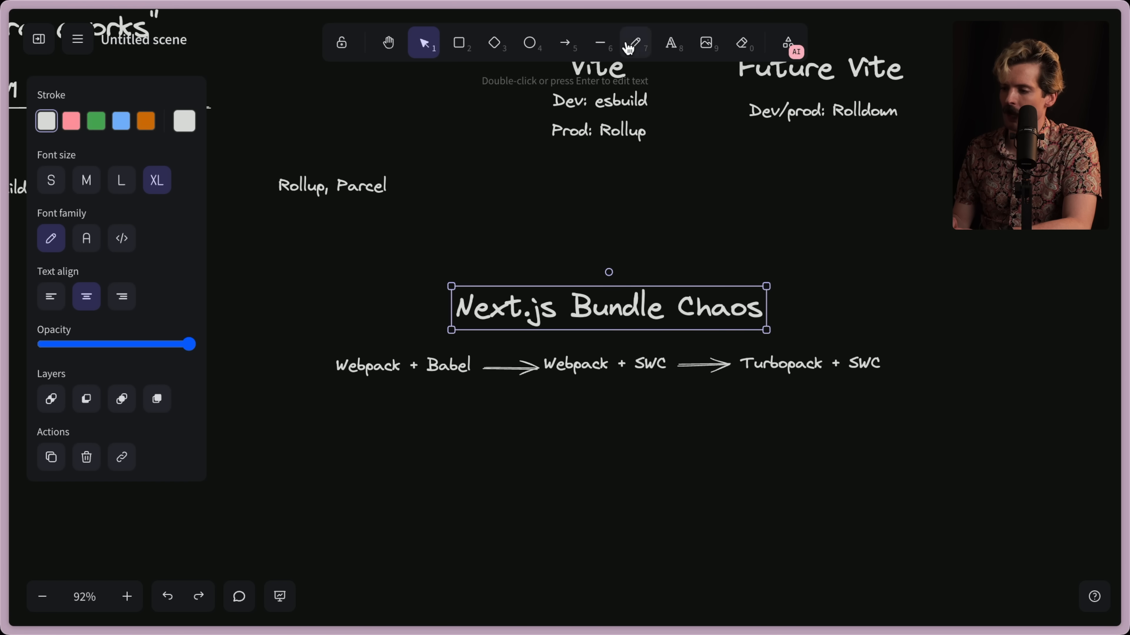
left_click(604, 383)
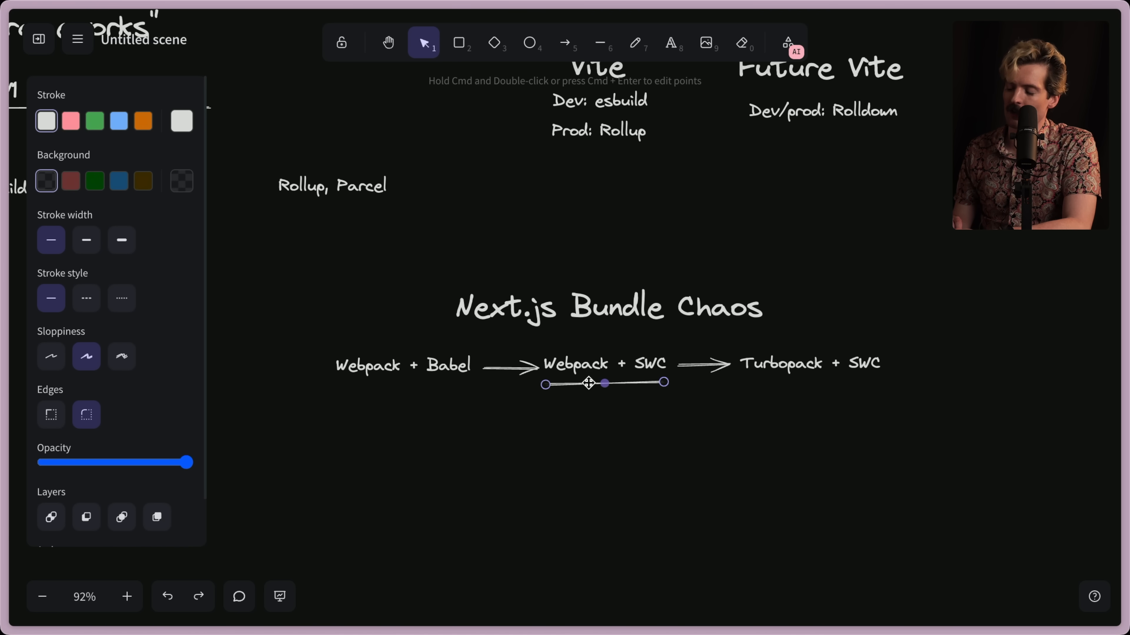
mouse_move(814, 344)
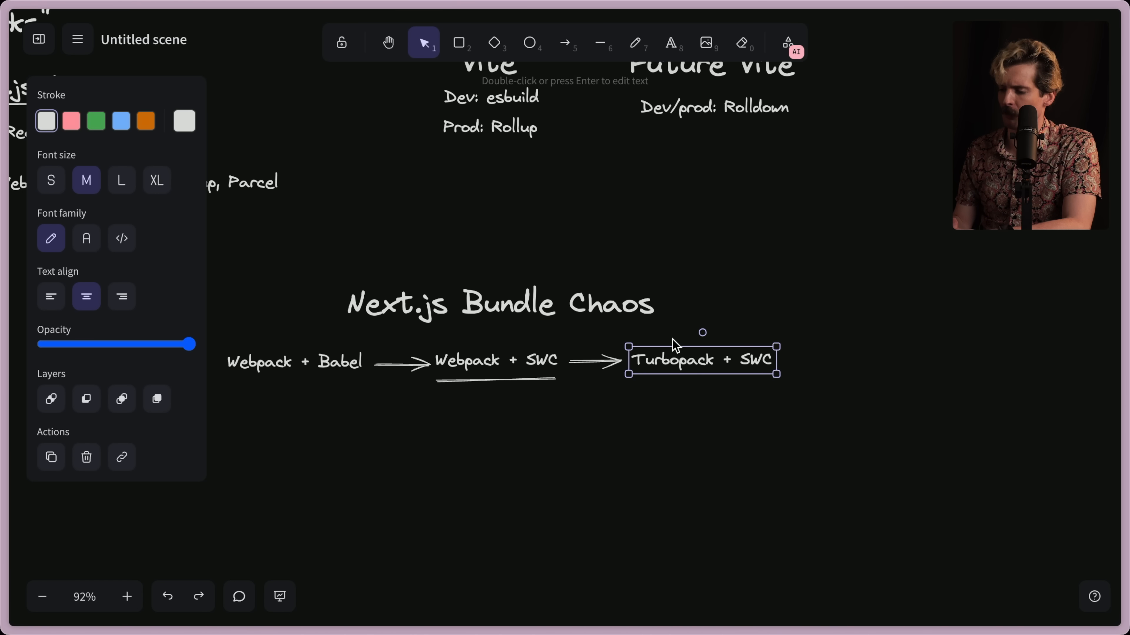
double_click(674, 359)
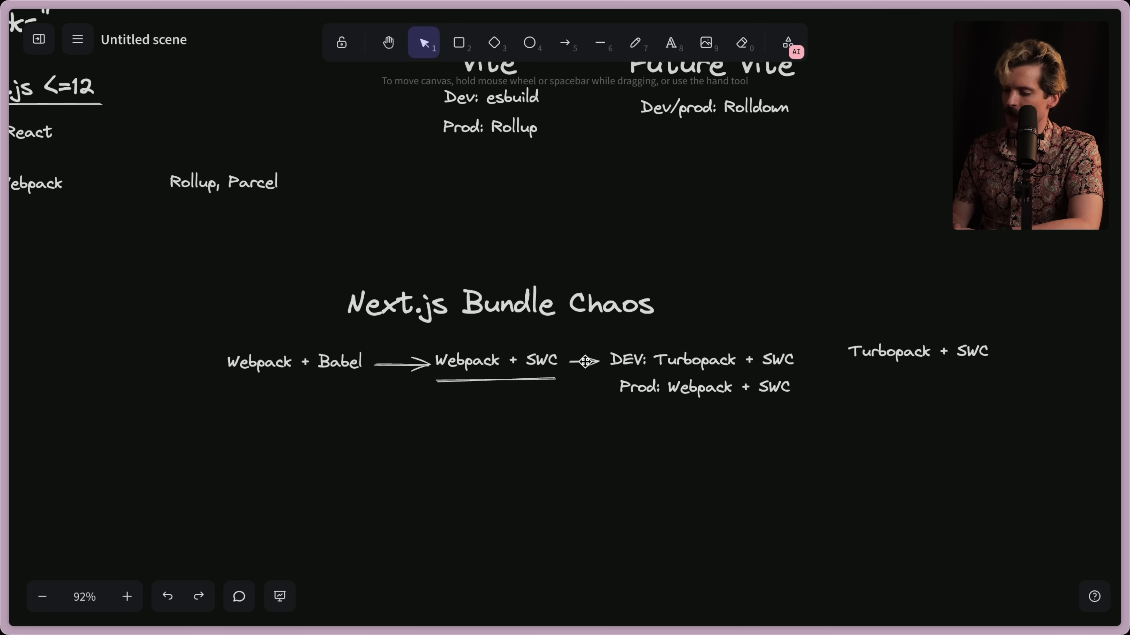
left_click(917, 351)
type("DEV")
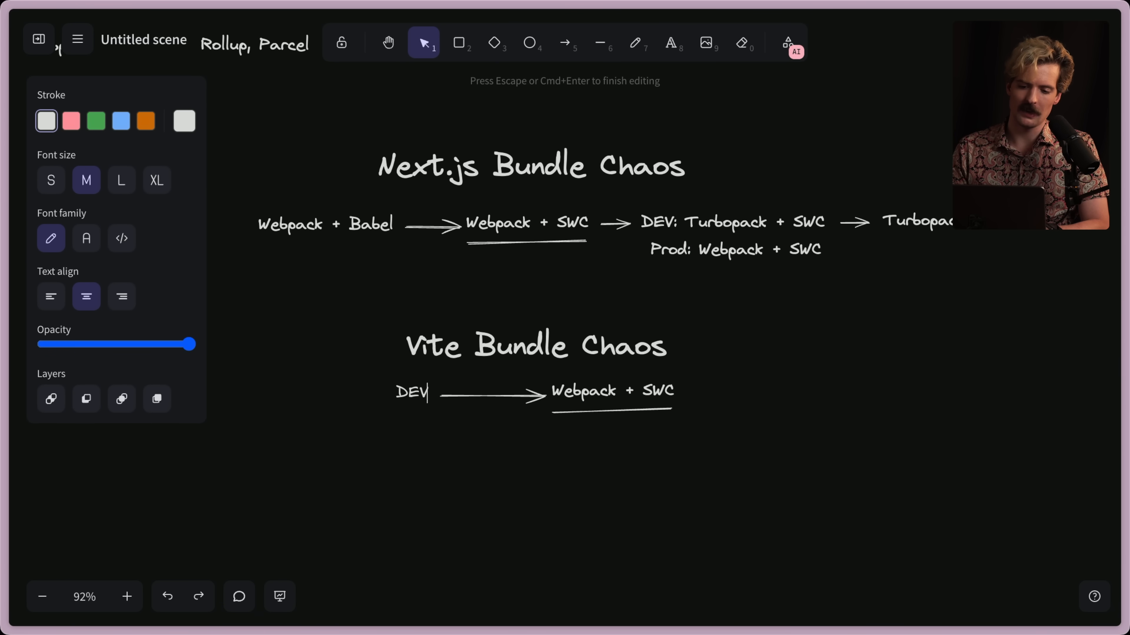
Write the Vite timeline (DEV: ESBuild, PROD: Rollup → Rolldown) and duplicate it as 'Remix Bundle Chaos'
type(": ESBuild")
left_click(613, 392)
type("Rolldown")
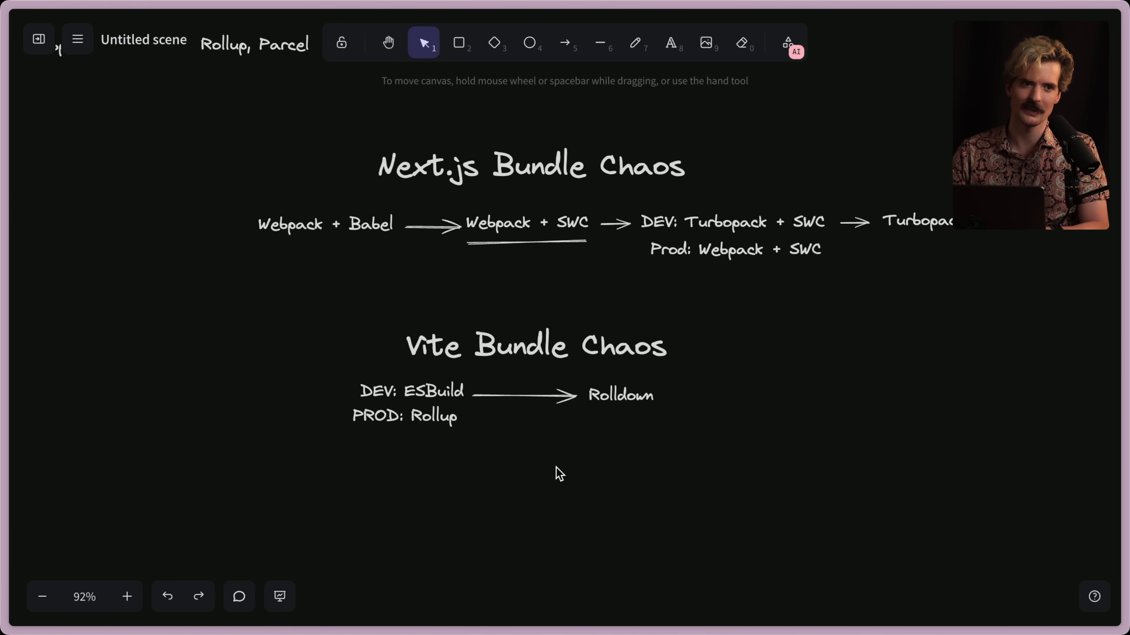
mouse_move(1097, 280)
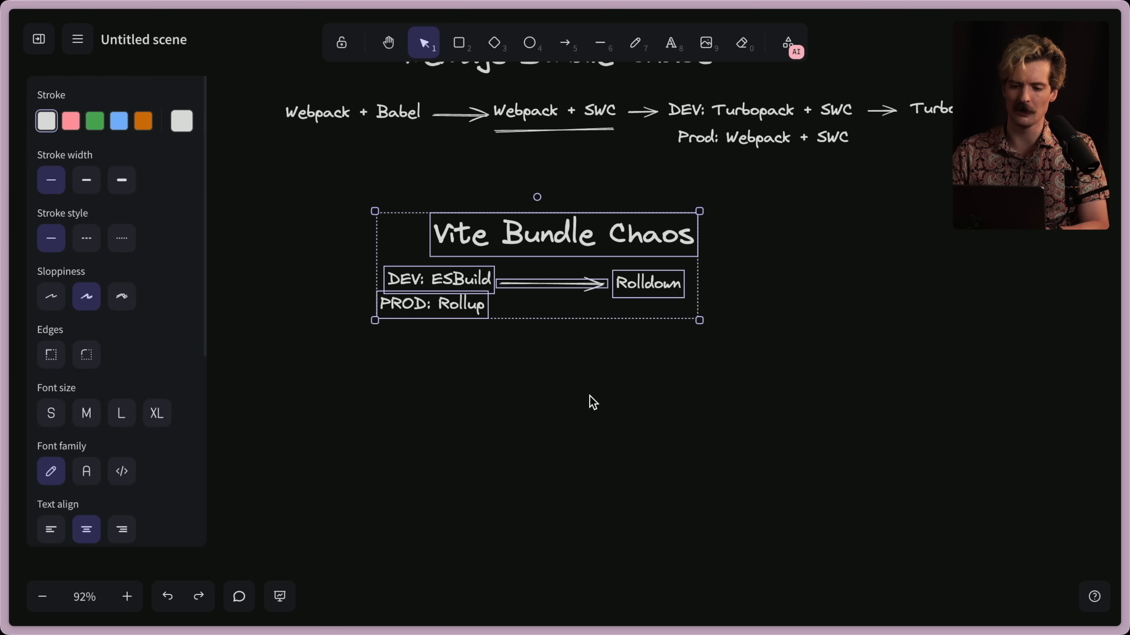
type("Remix Bundle Chaos")
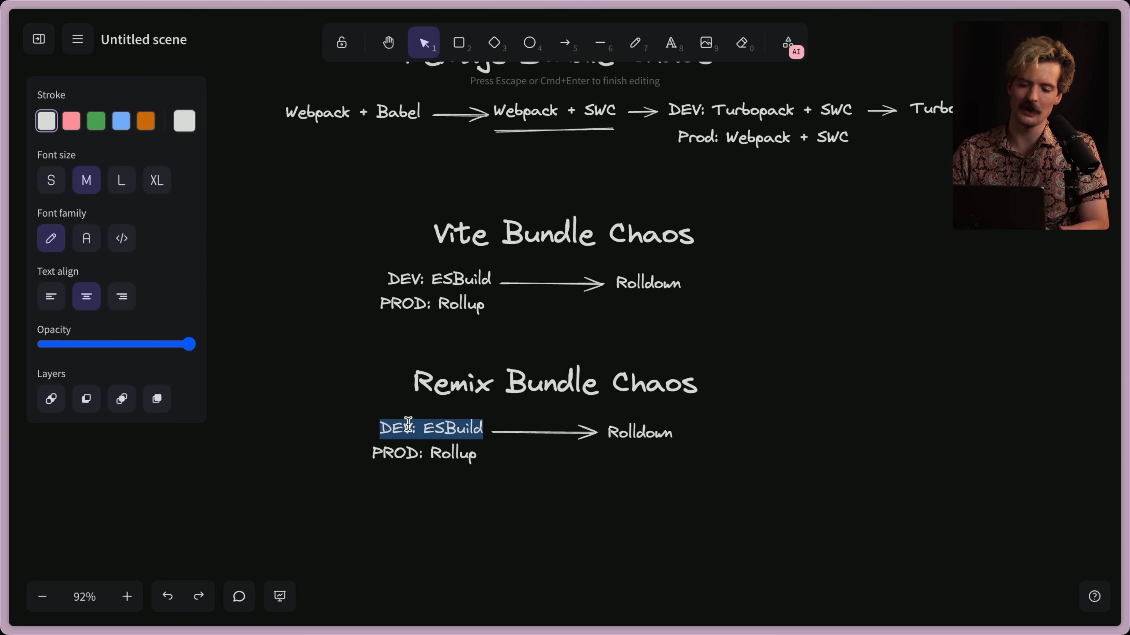
left_click(447, 453)
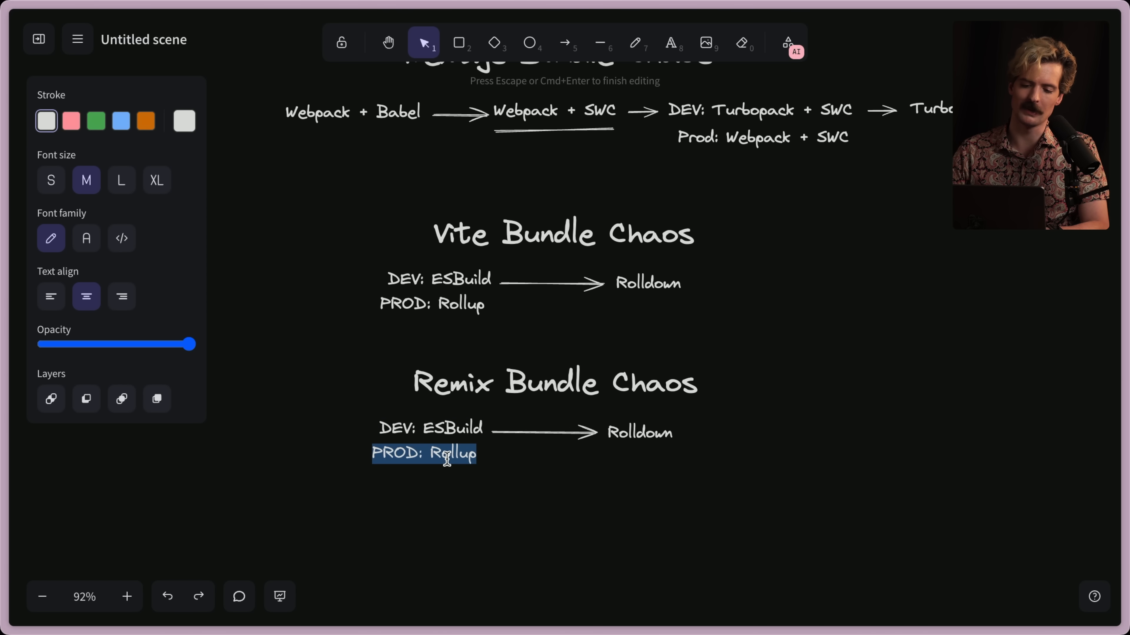
Change Remix PROD to ESBuild and continue the chain with Vite ESBuild/Rollup then Vite / Rolldown
type("ESBuild")
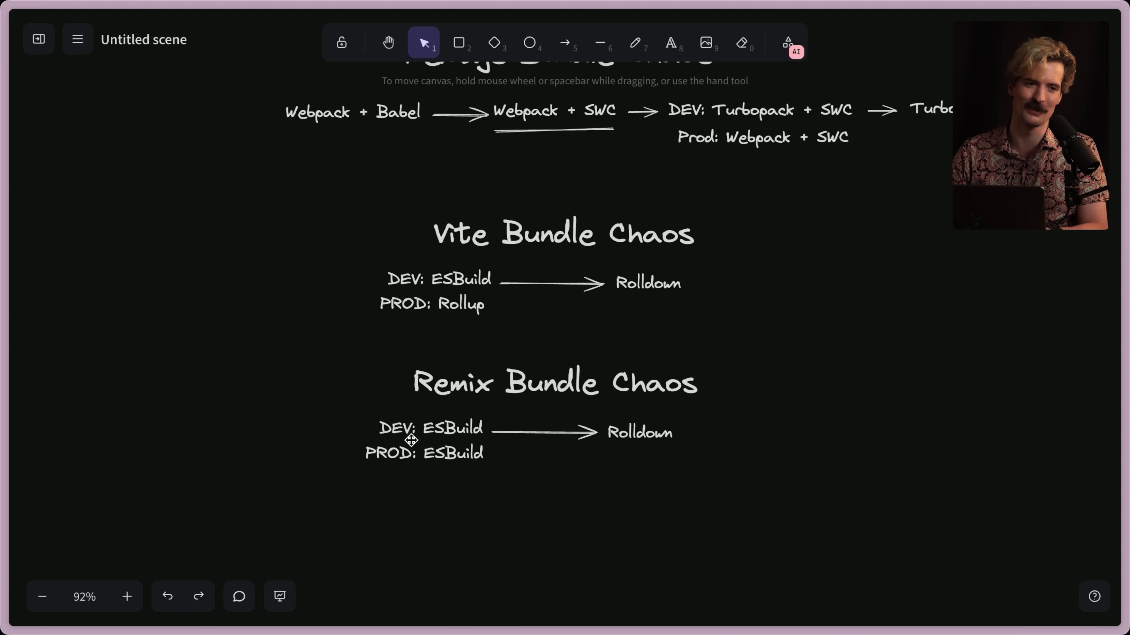
mouse_move(452, 414)
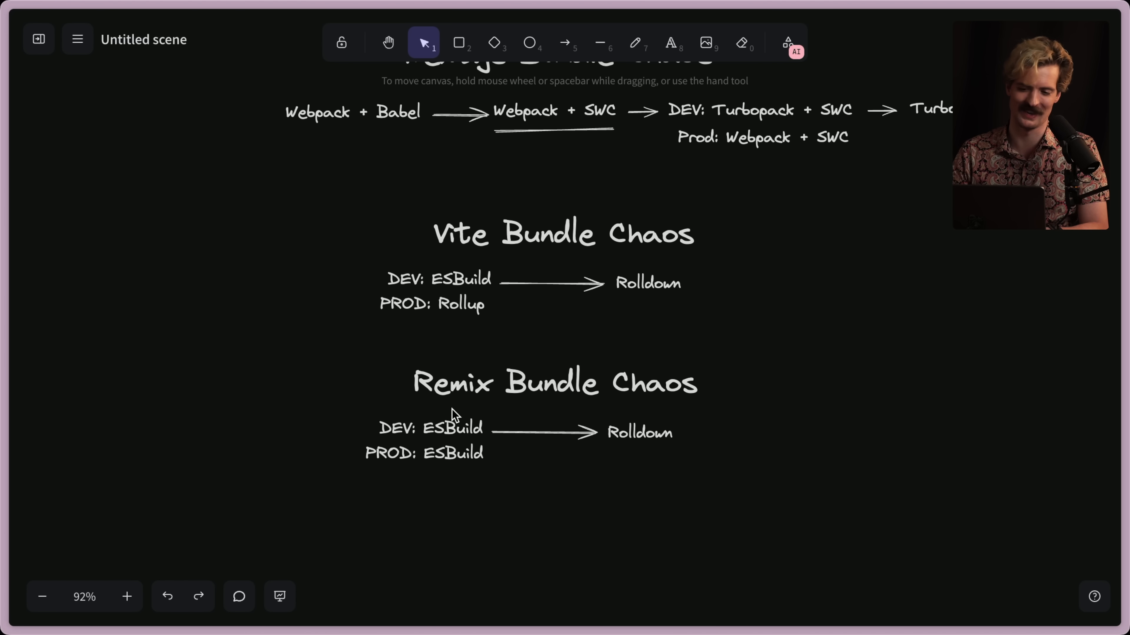
left_click(648, 431)
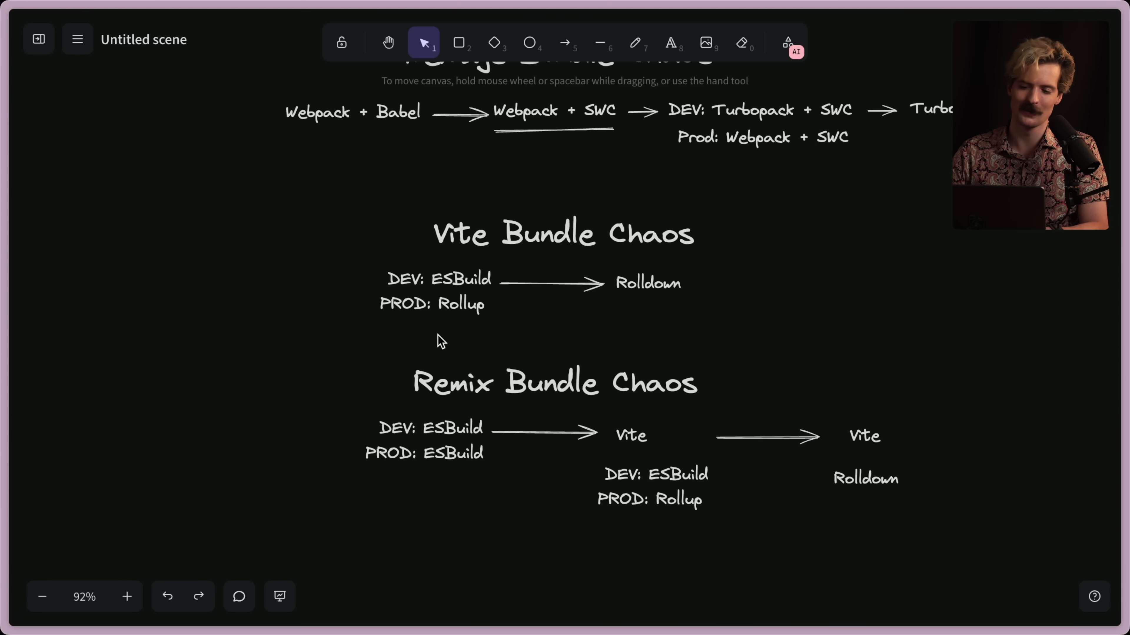
mouse_move(729, 368)
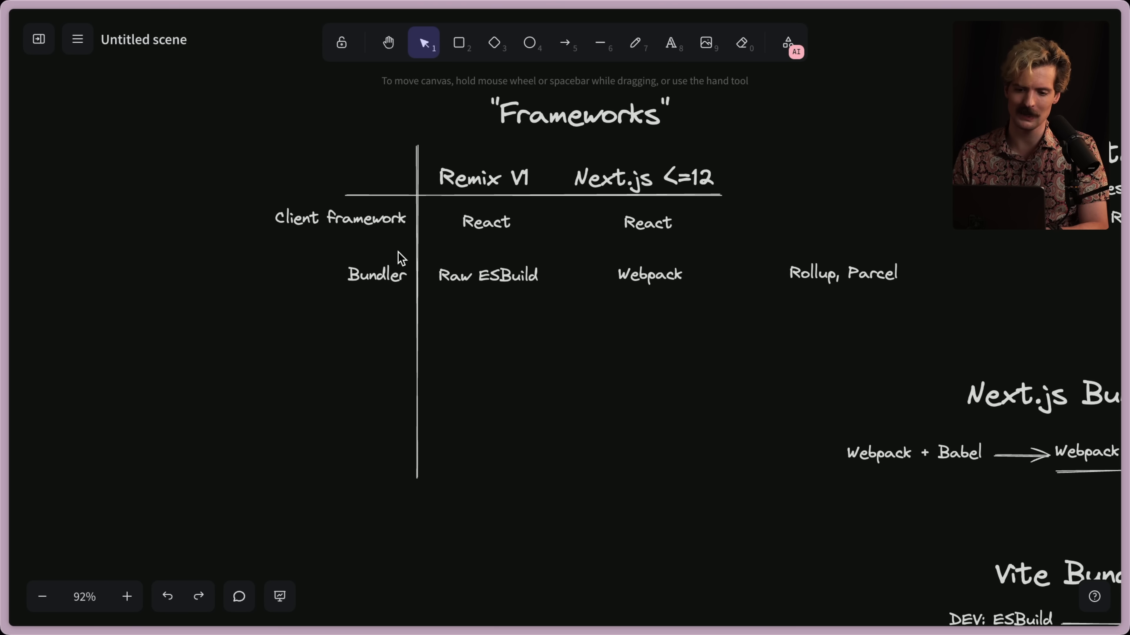
Fill the Data Loading row with `loader` for Remix V1 and getServerSideProps() for Next.js <=12
type("Data Loading")
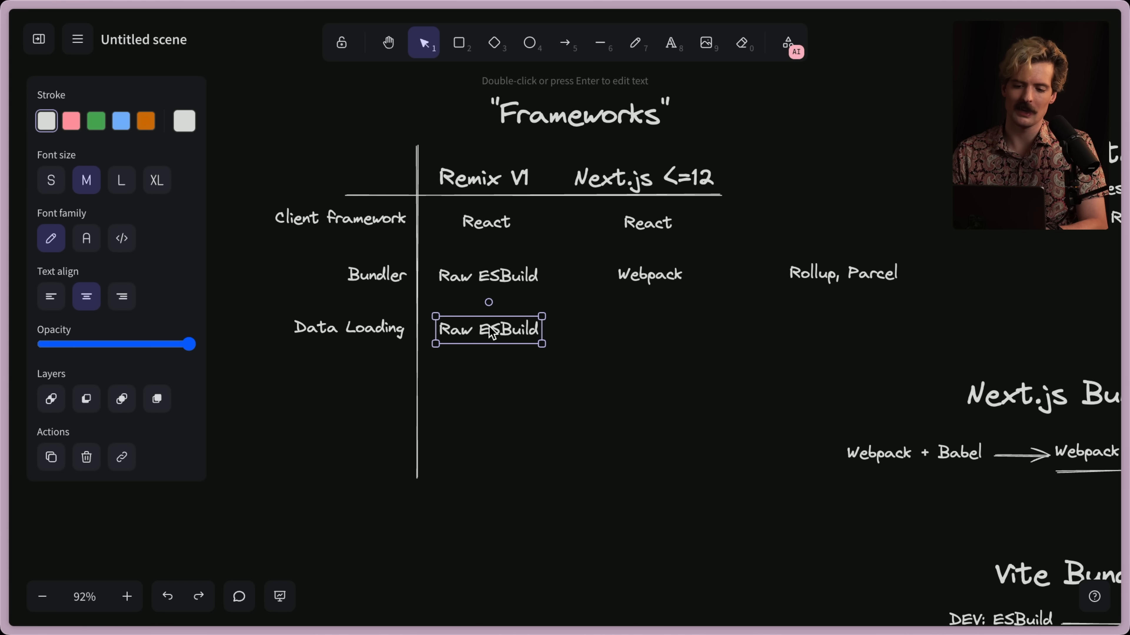
type("`loader`")
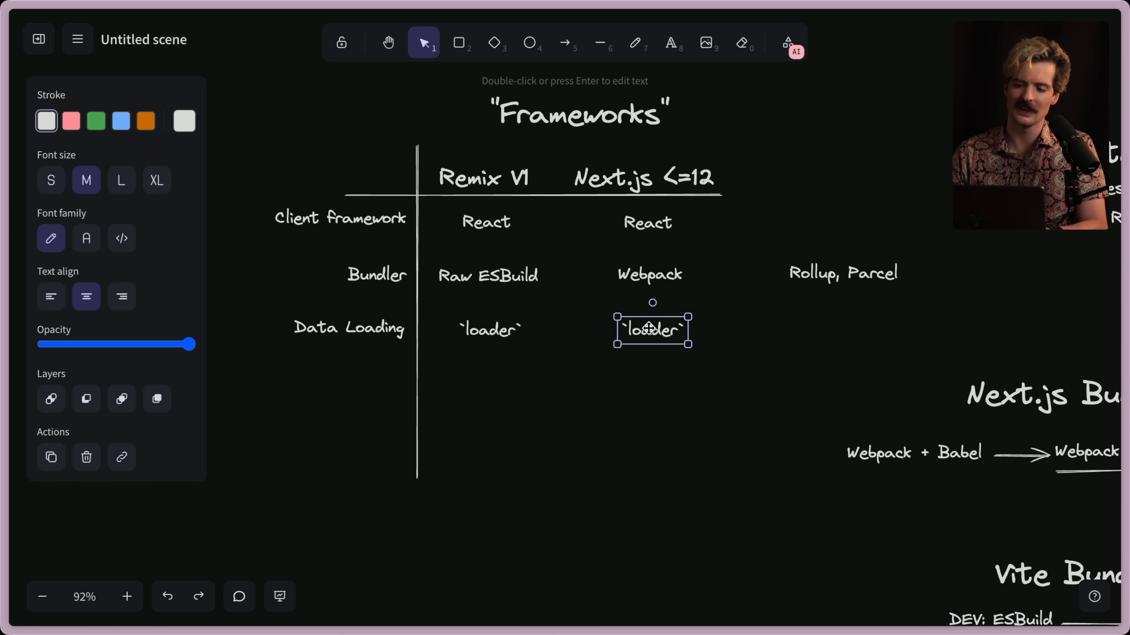
type("getServerSideProps")
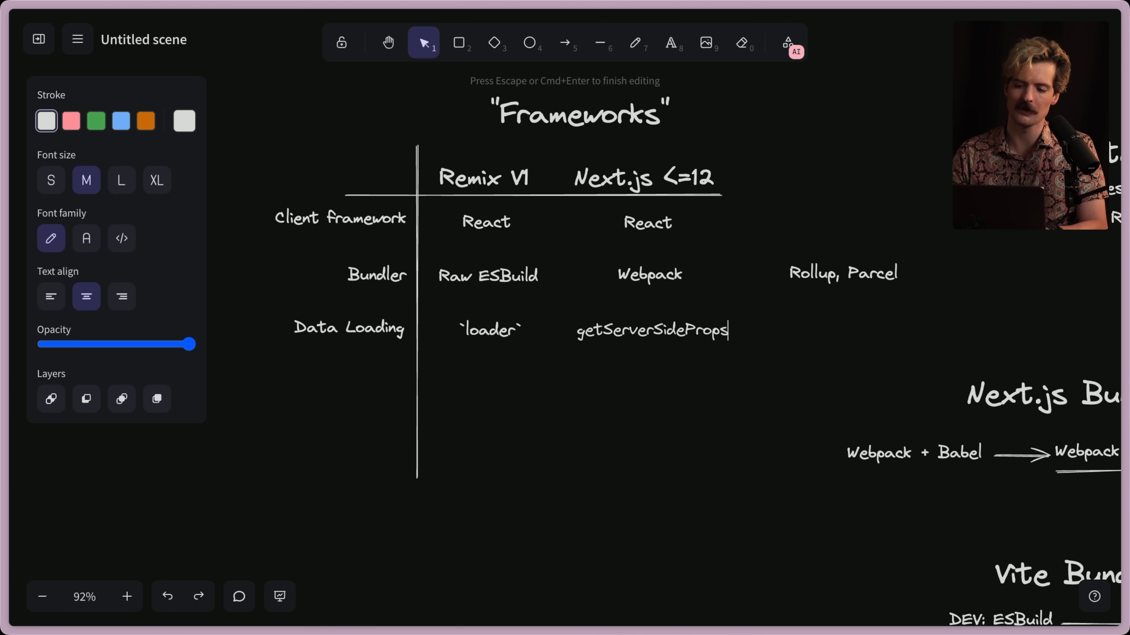
left_click(488, 330)
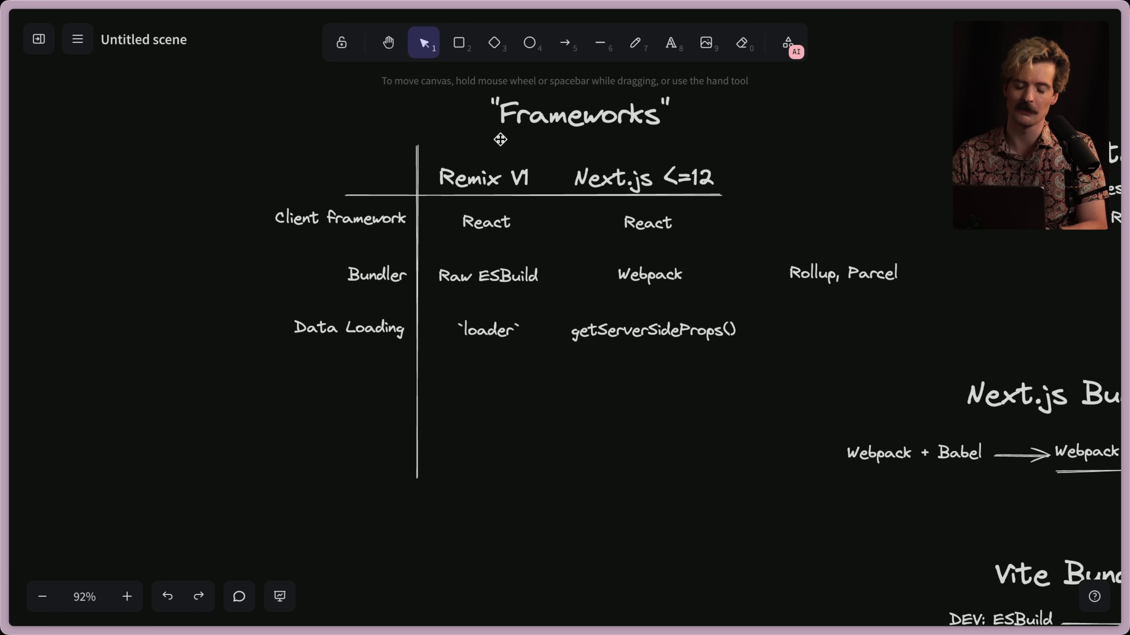
mouse_move(676, 237)
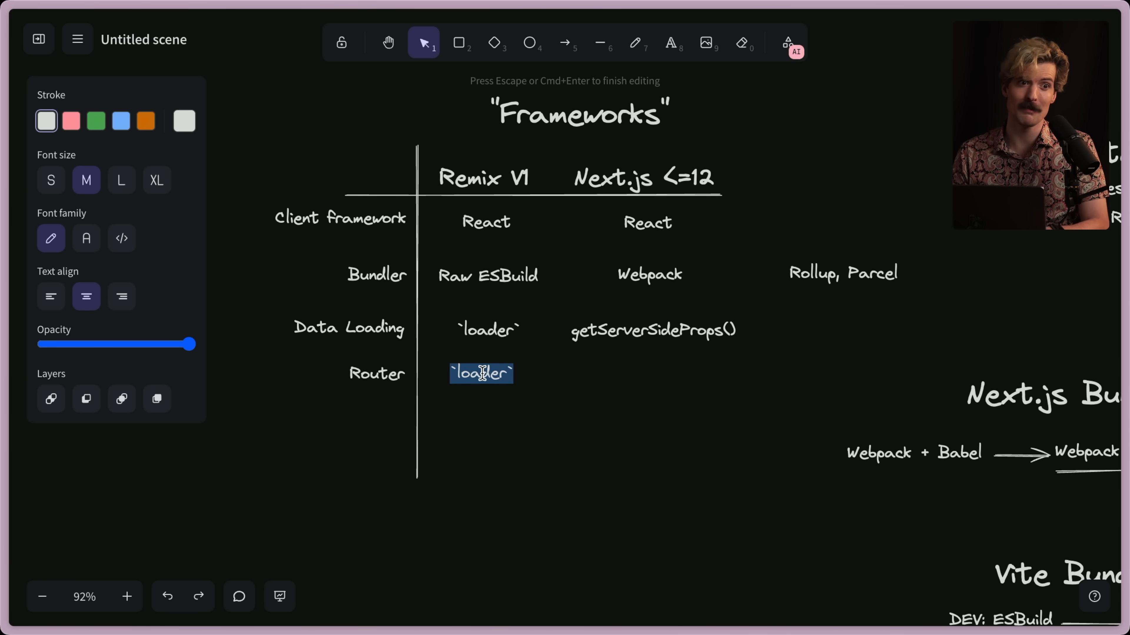
Fill the Router row: React Router (File Based) for Remix V1, /pages router (File Based) for Next.js
type("Real")
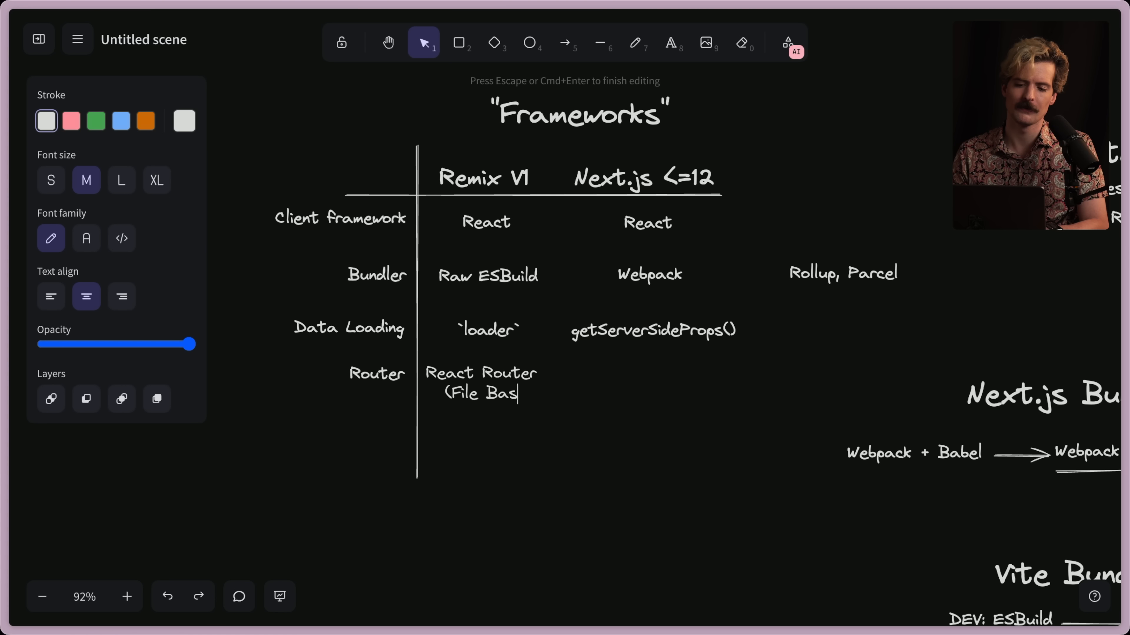
type("ed)")
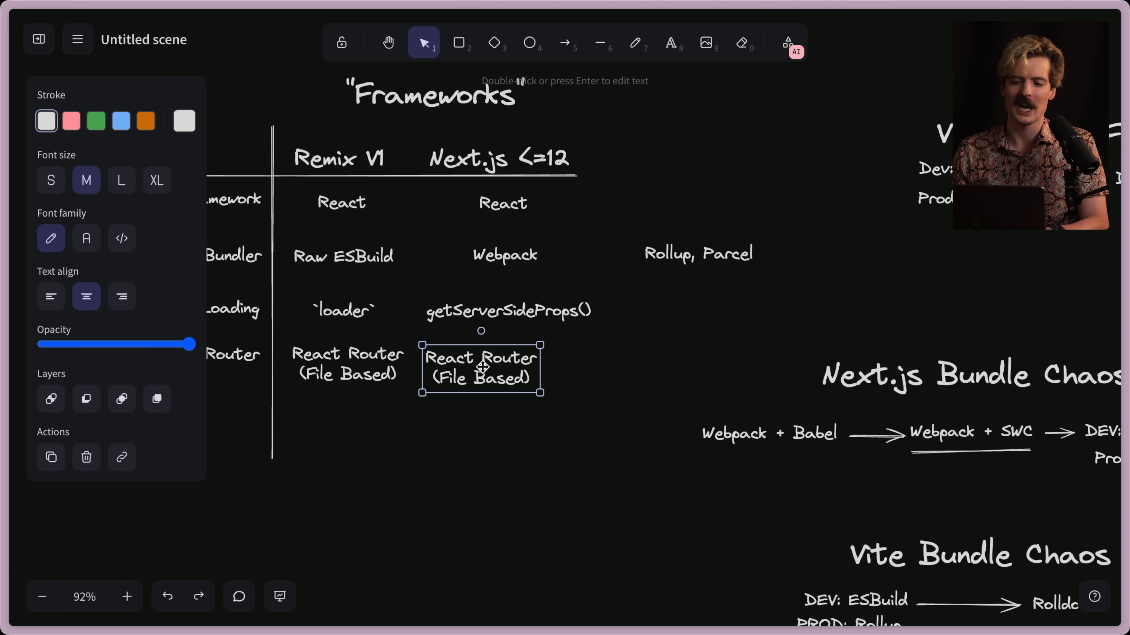
type("/pages")
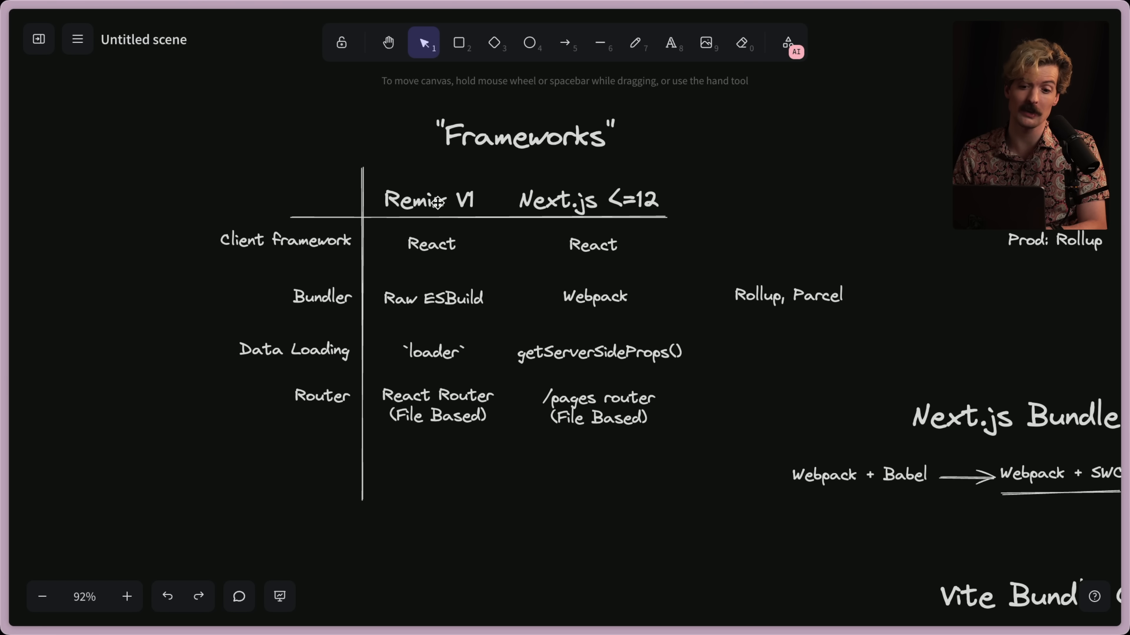
left_click(429, 200)
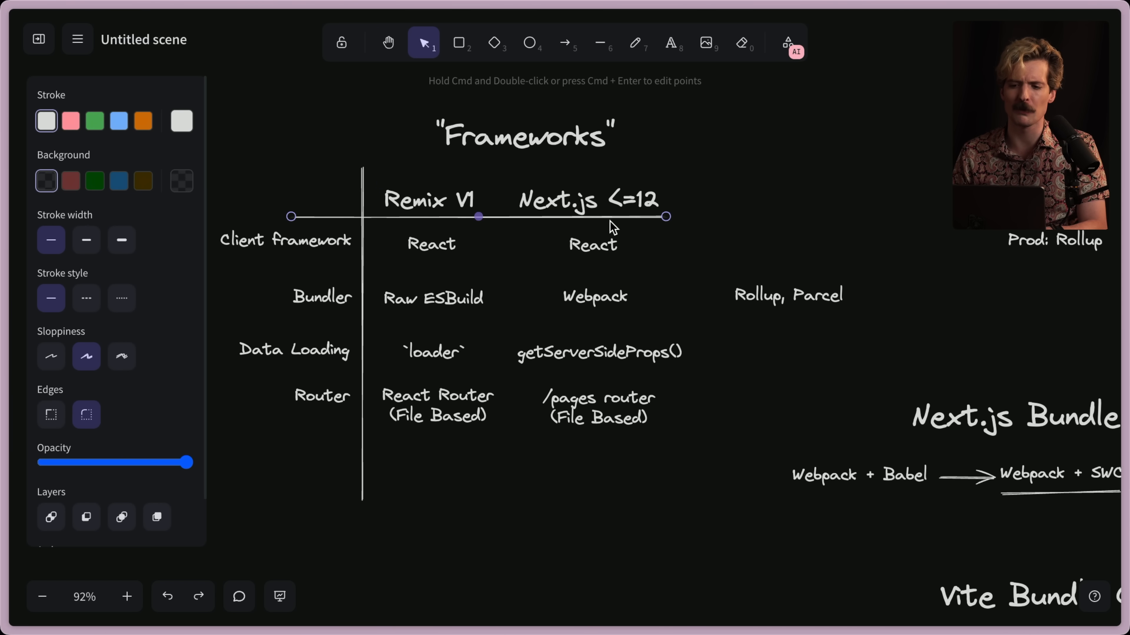
left_click(586, 200)
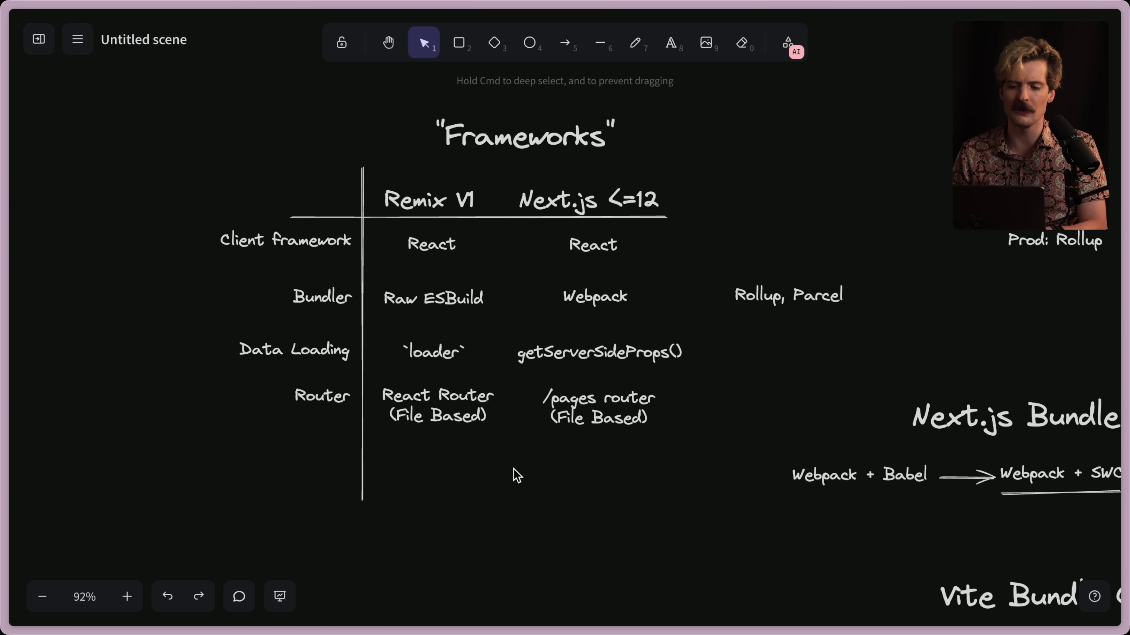
left_click(592, 245)
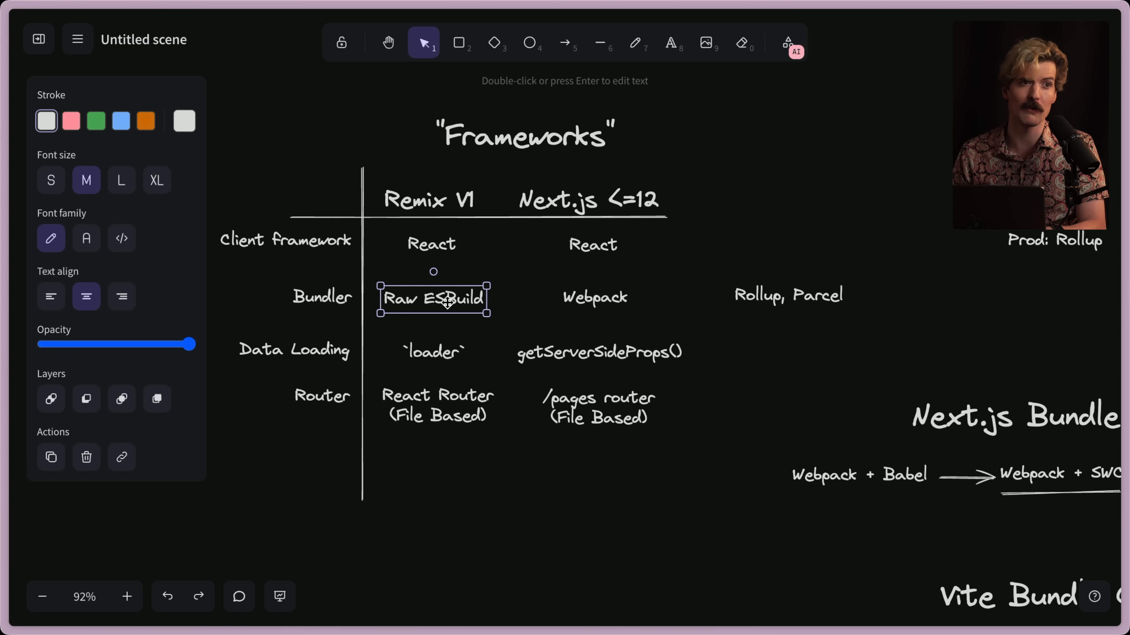
left_click(598, 352)
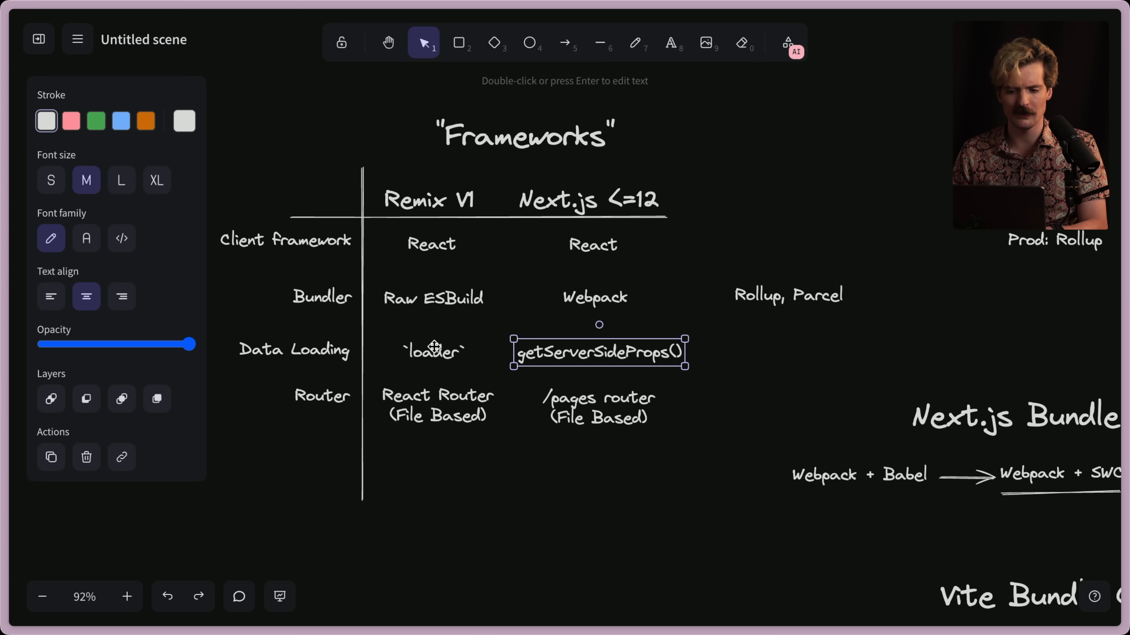
mouse_move(580, 360)
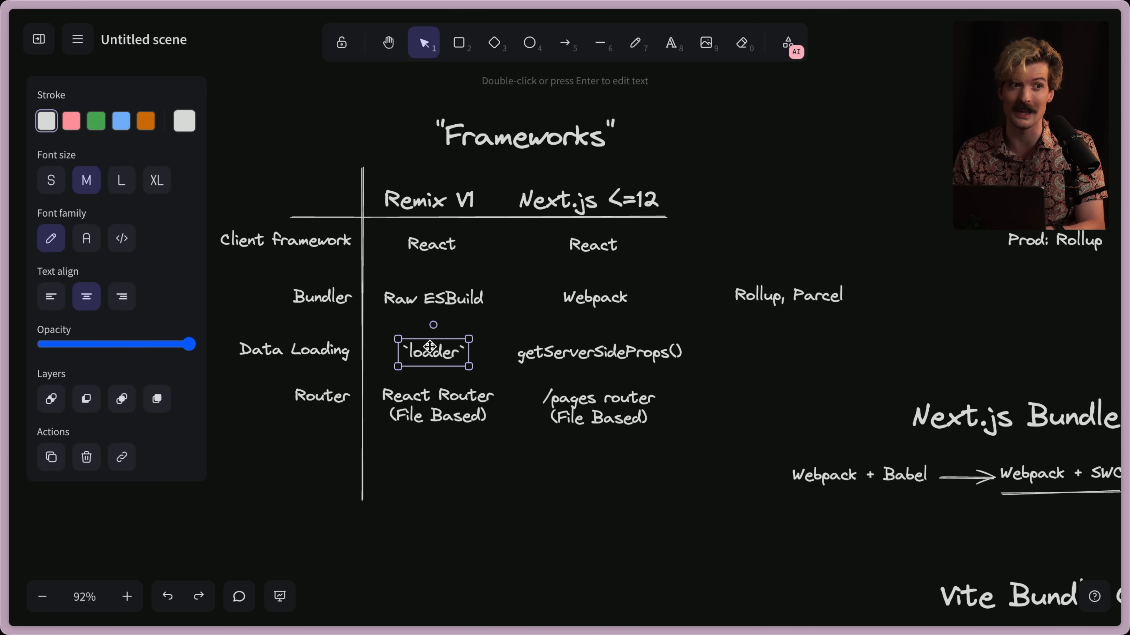
mouse_move(513, 466)
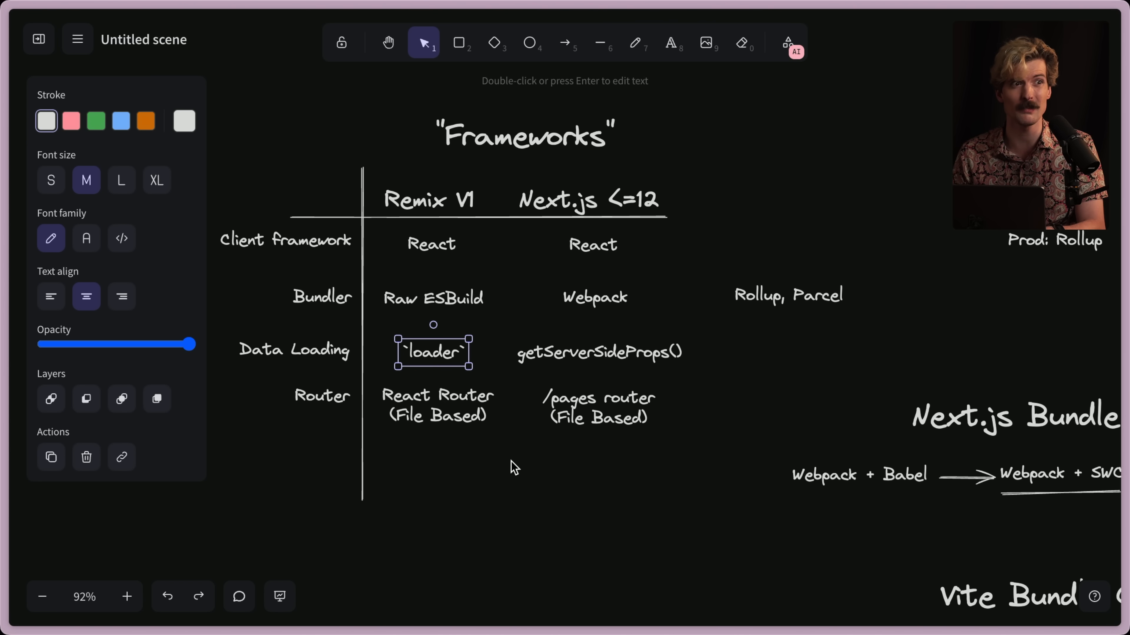
left_click(516, 467)
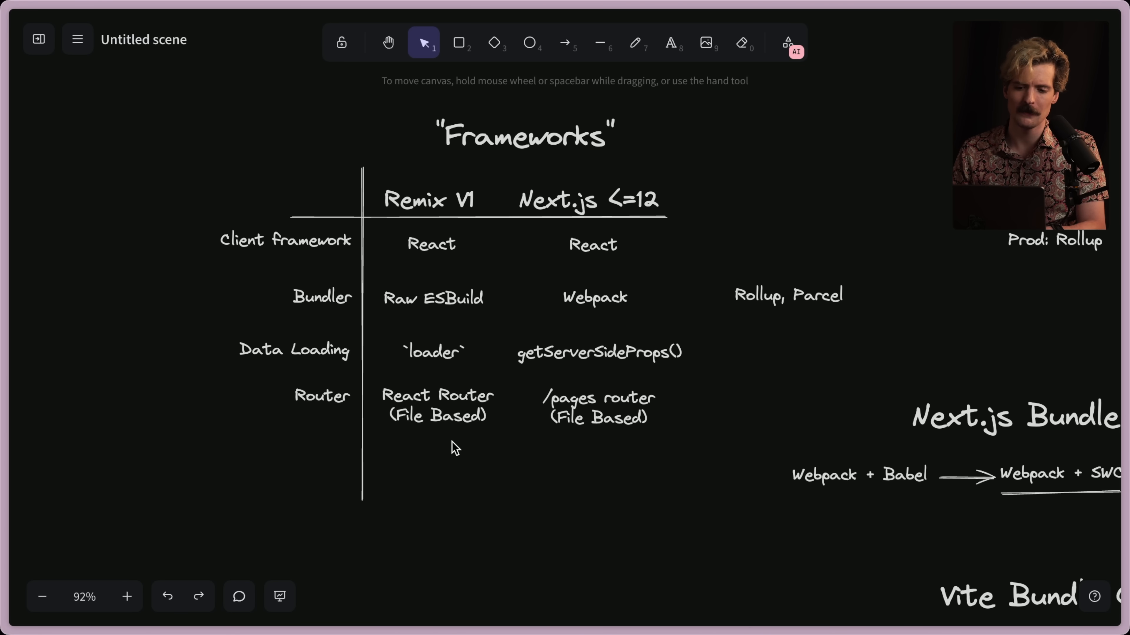
mouse_move(262, 382)
type("(Nested)")
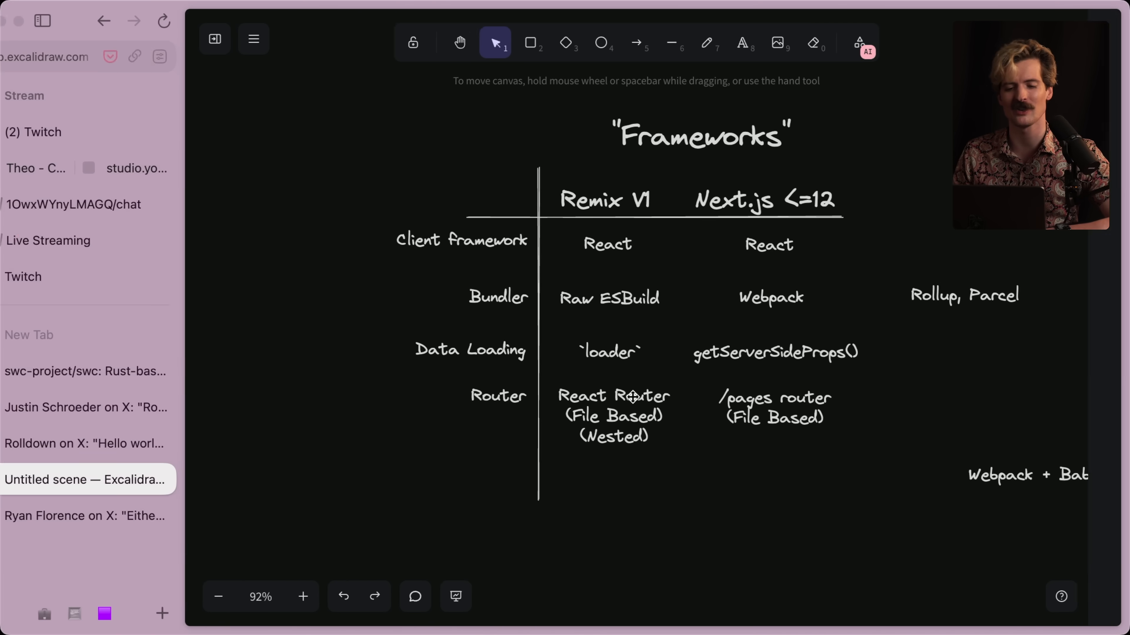
Switch from the canvas to the live stream chats in the Arc sidebar
left_click(35, 167)
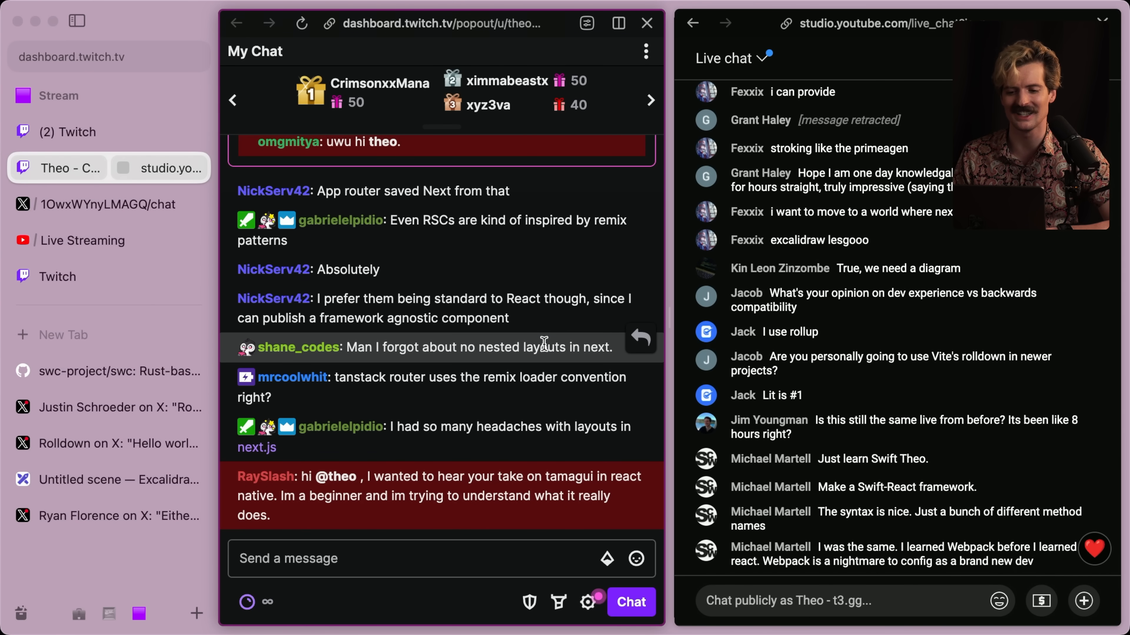
mouse_move(462, 414)
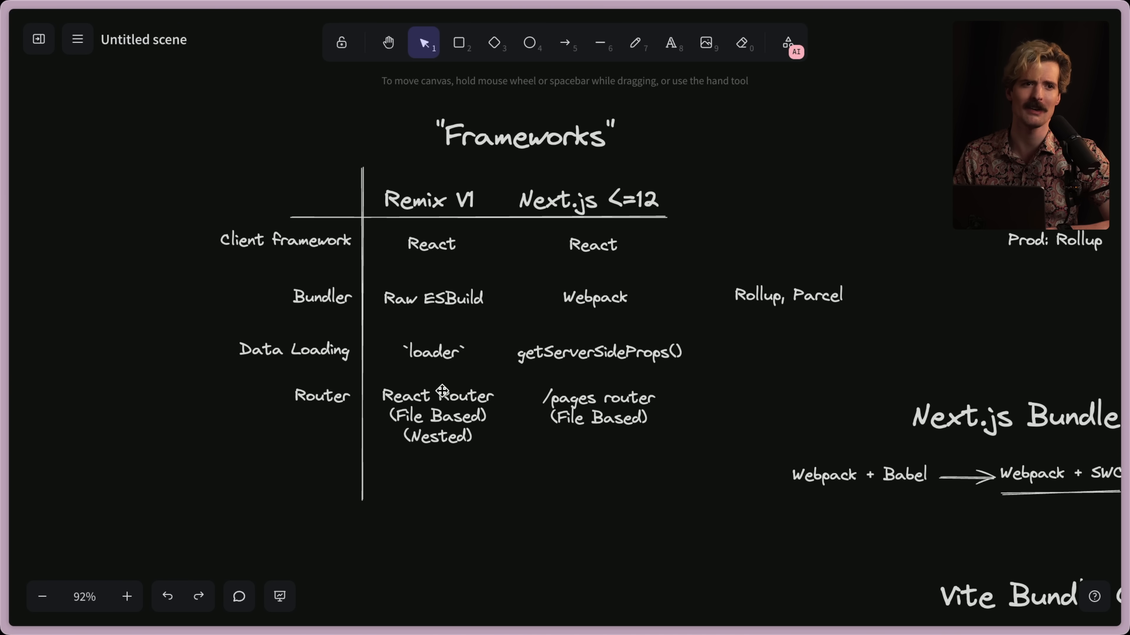
left_click(436, 414)
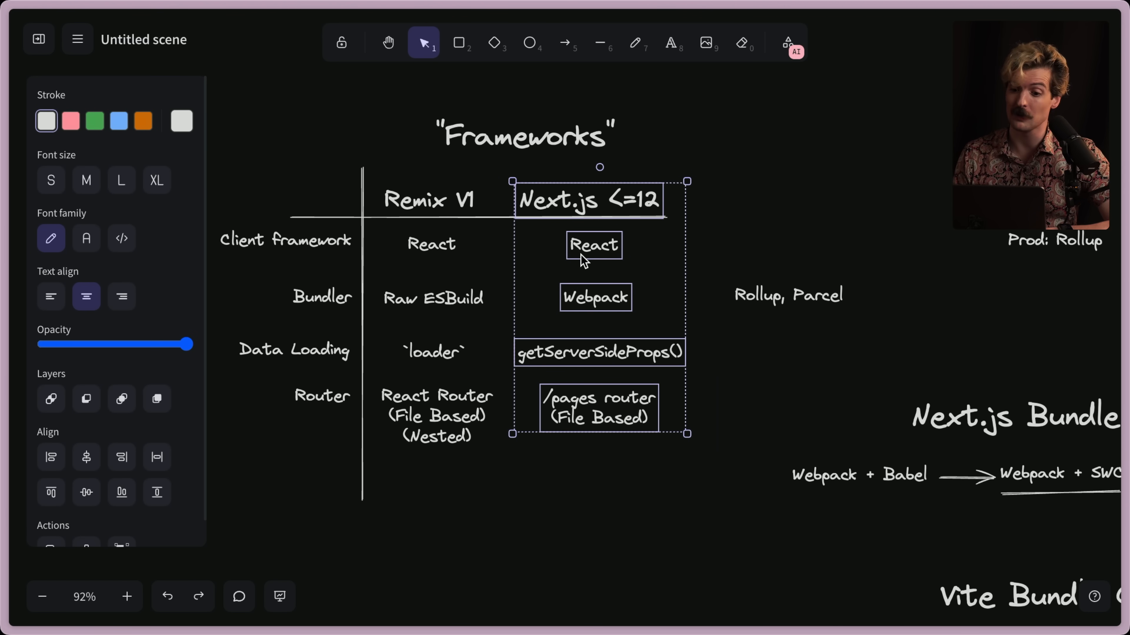
left_click(594, 245)
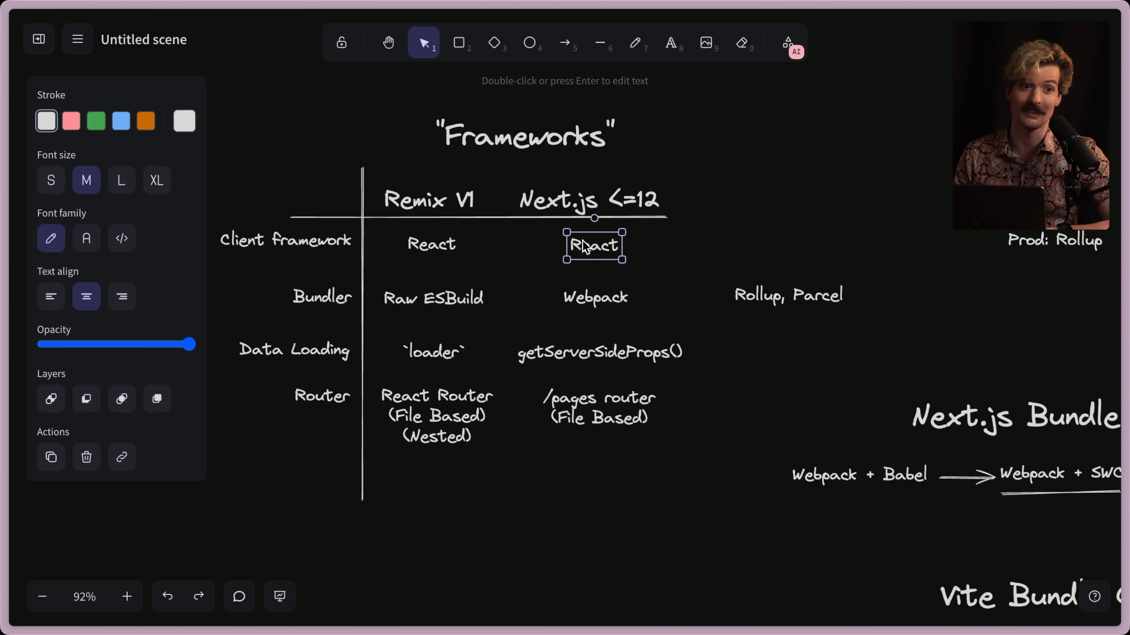
left_click(594, 298)
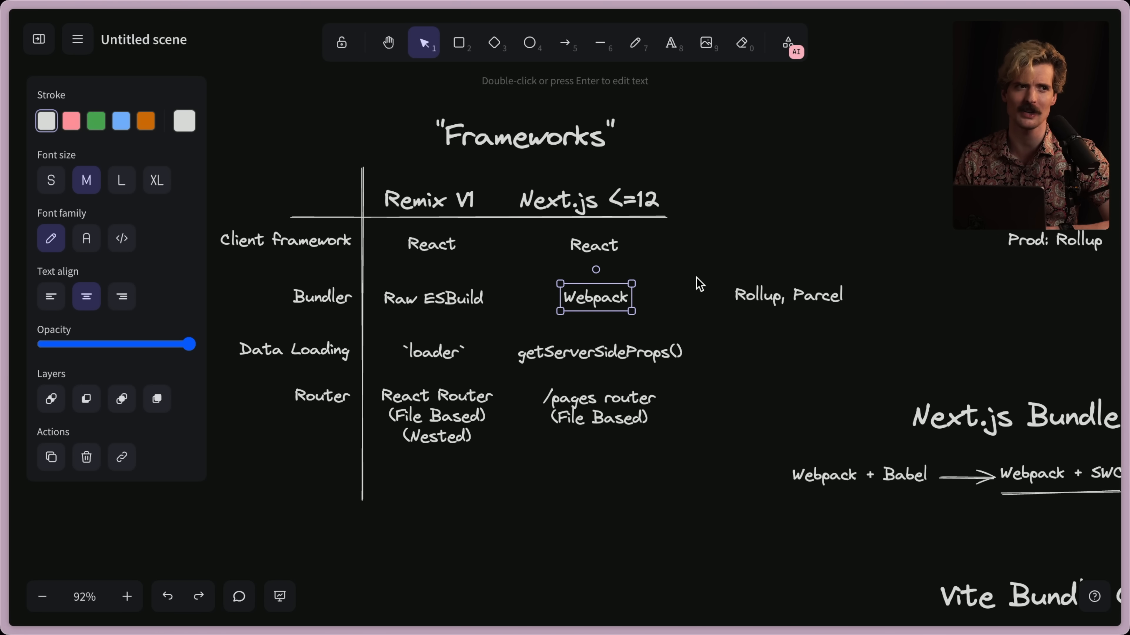
mouse_move(678, 261)
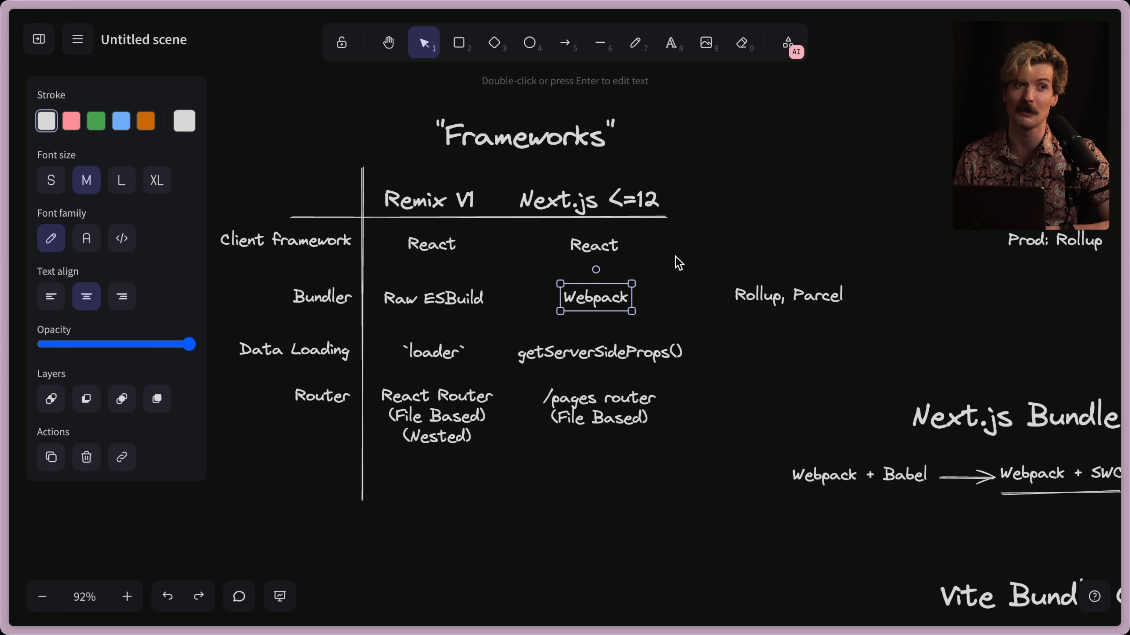
mouse_move(703, 298)
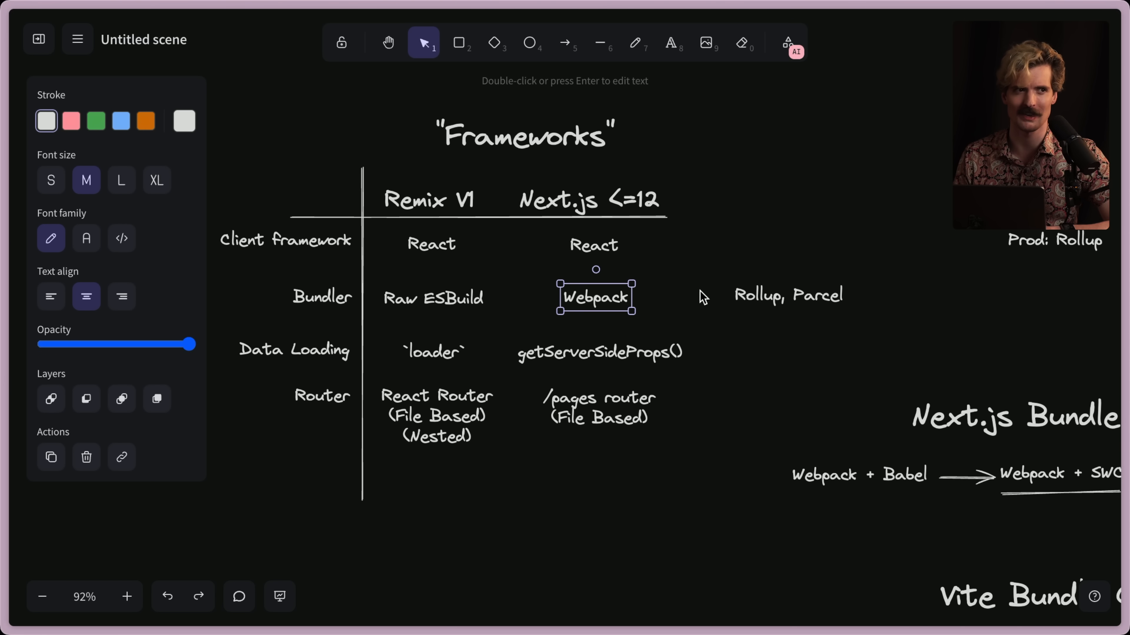
left_click(597, 352)
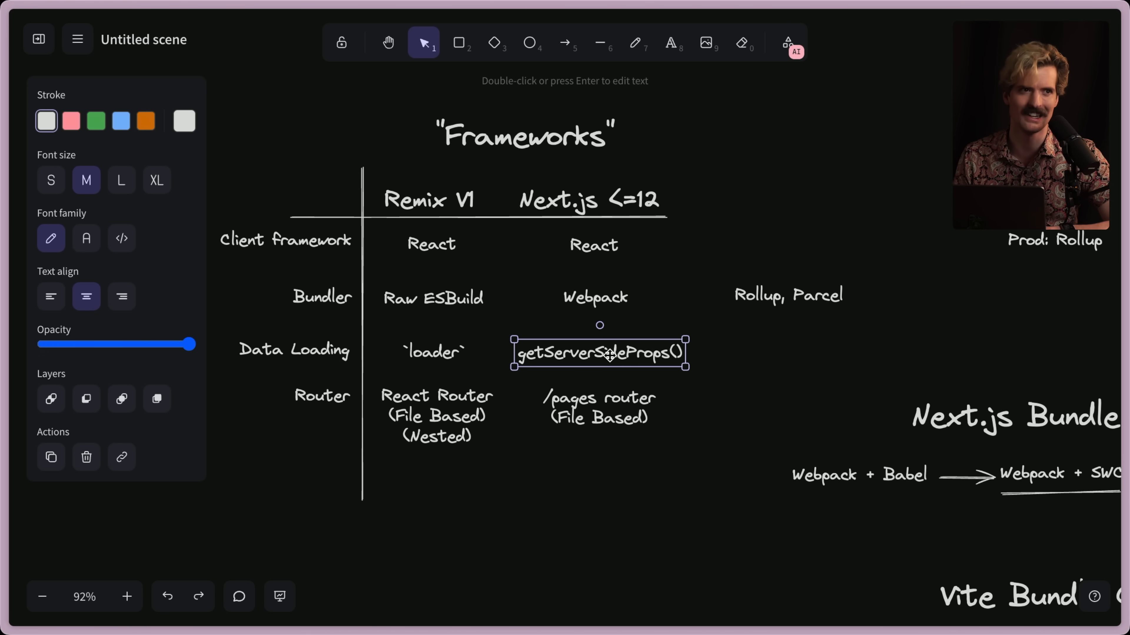
left_click(599, 406)
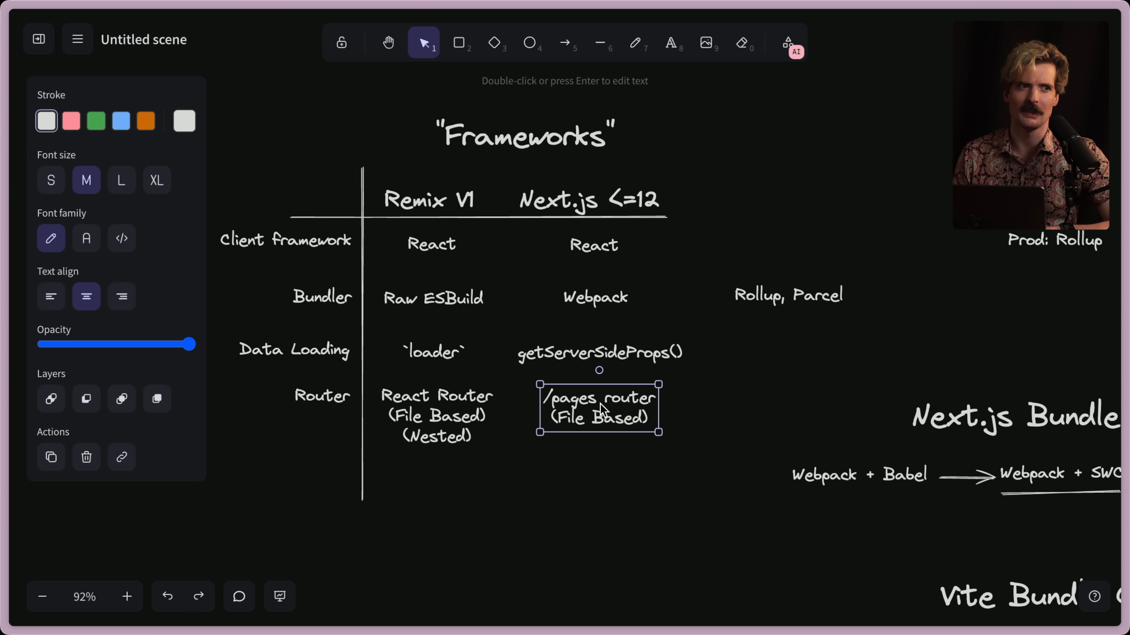
left_click(598, 352)
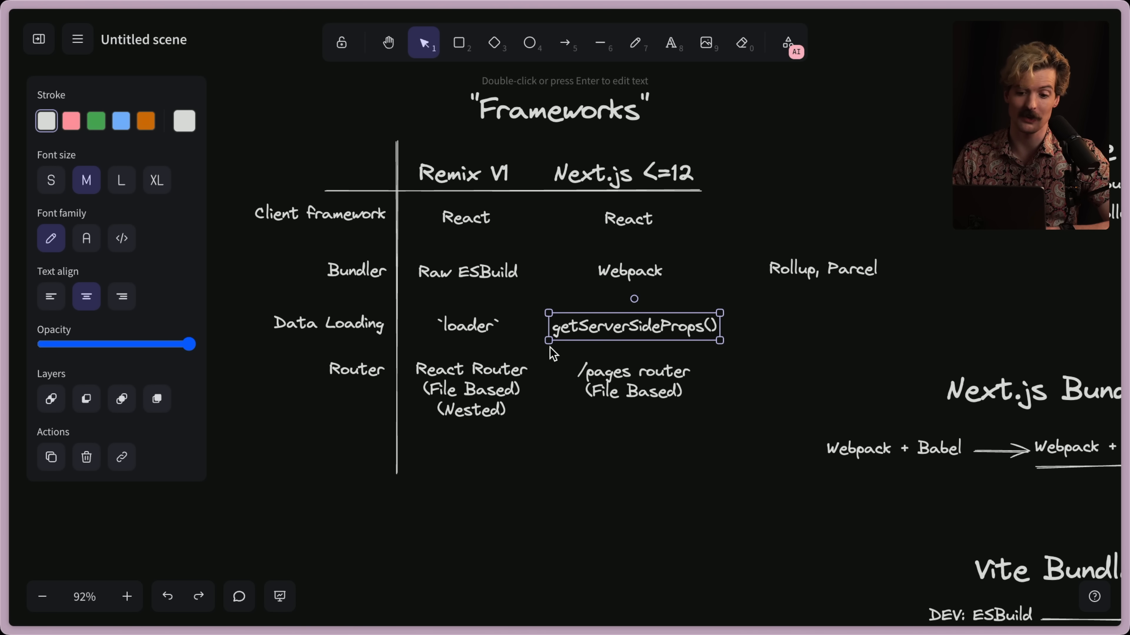
mouse_move(575, 481)
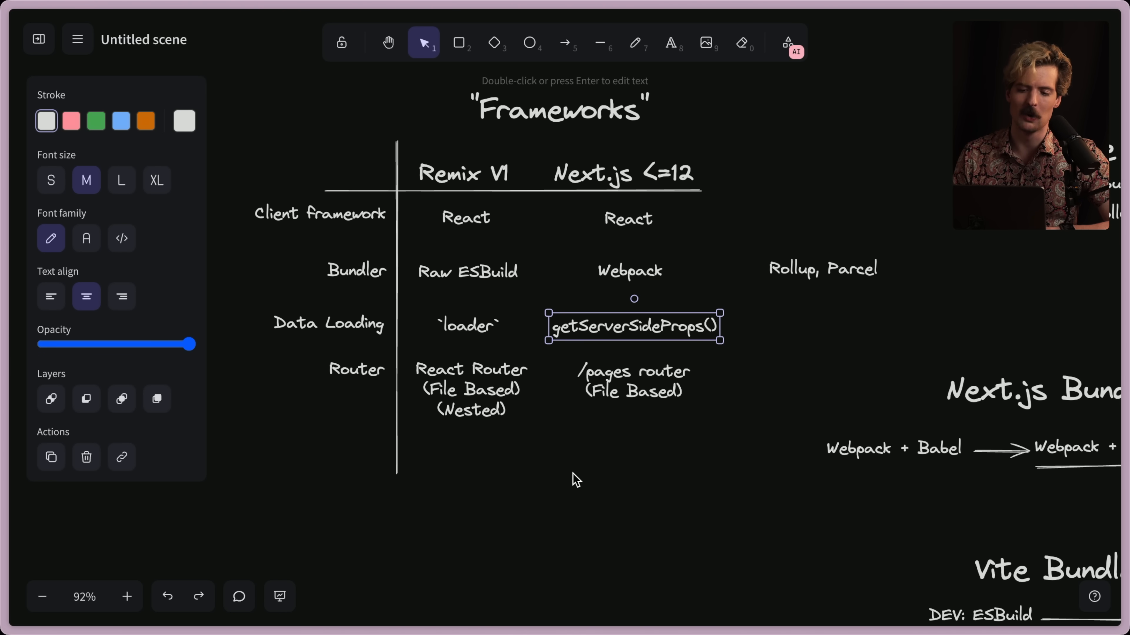
left_click(466, 324)
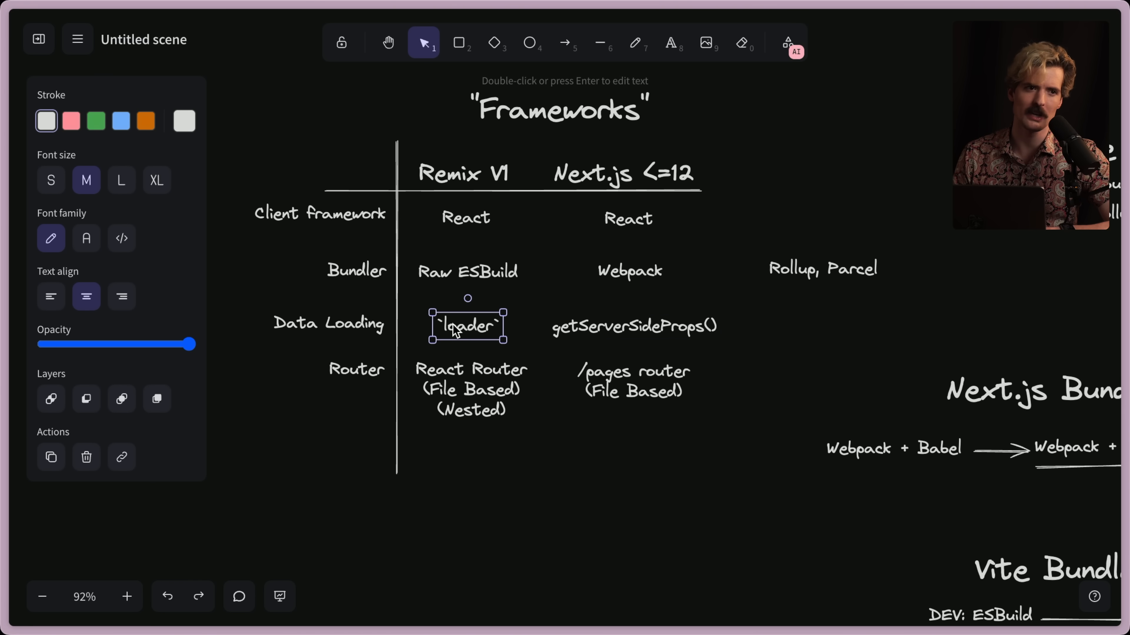
left_click(467, 272)
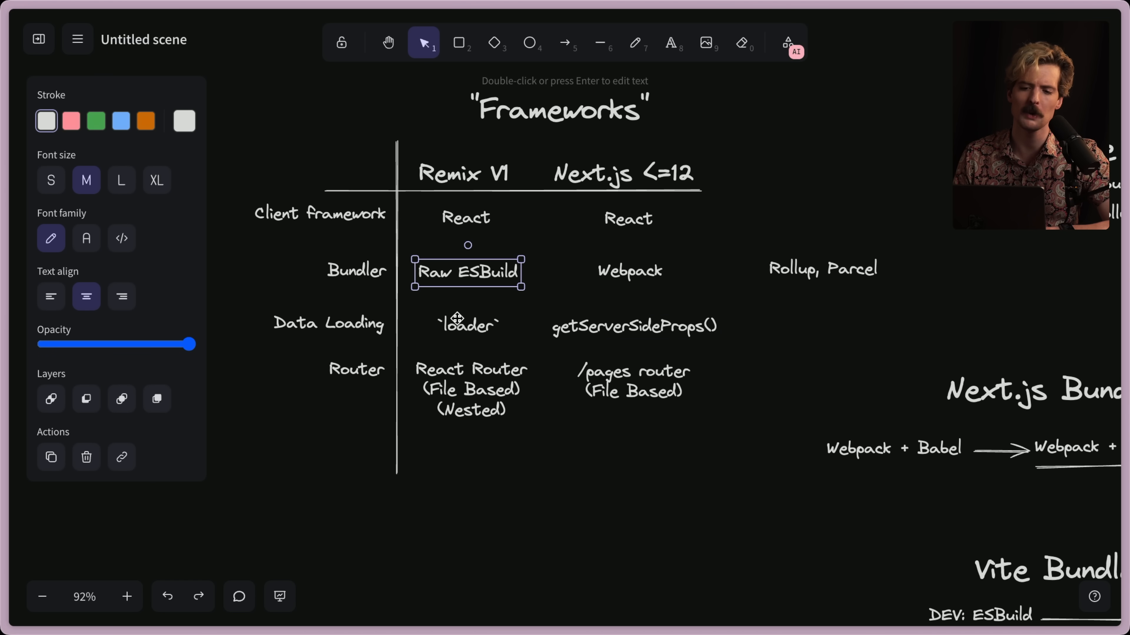
left_click(471, 389)
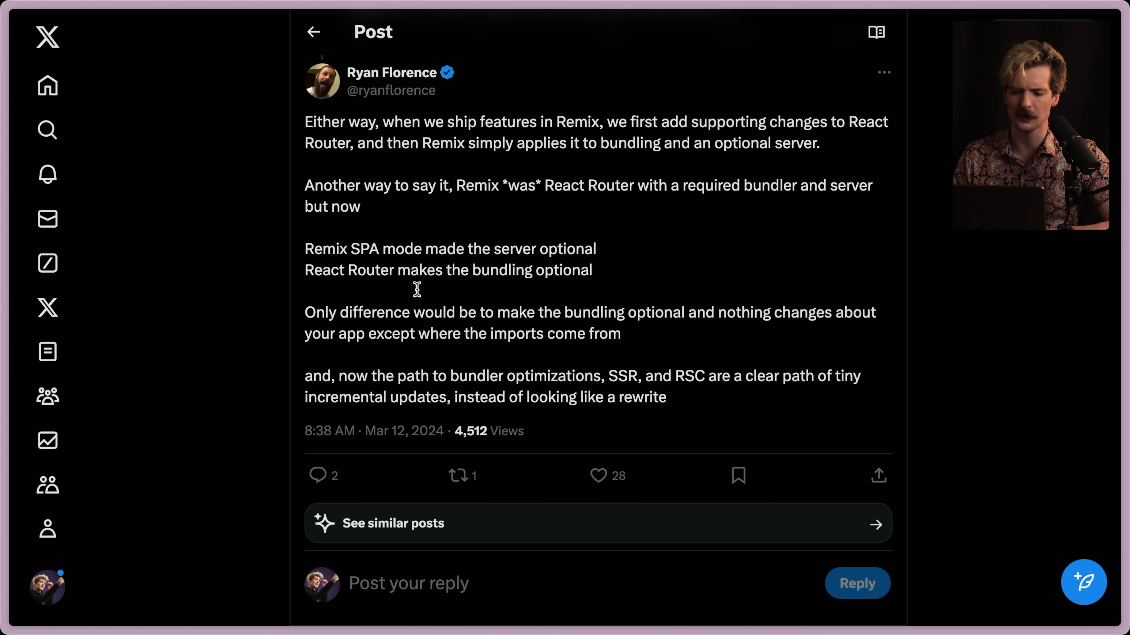
mouse_move(728, 359)
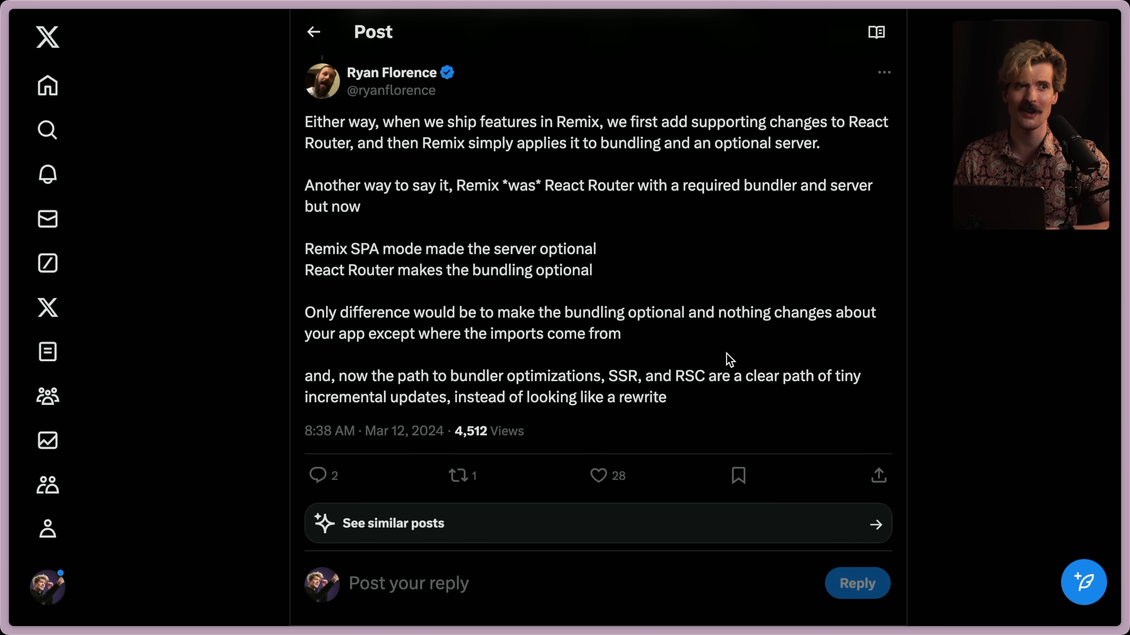
Scroll down the X thread to Ryan Florence's replies about React's future
scroll("down", 3)
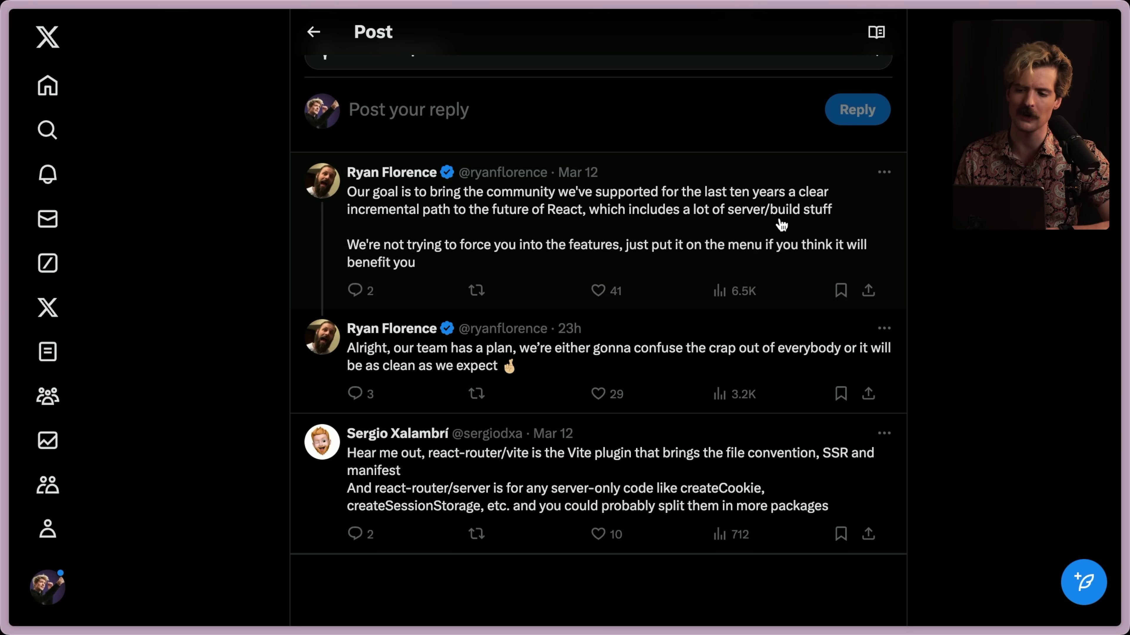
mouse_move(577, 266)
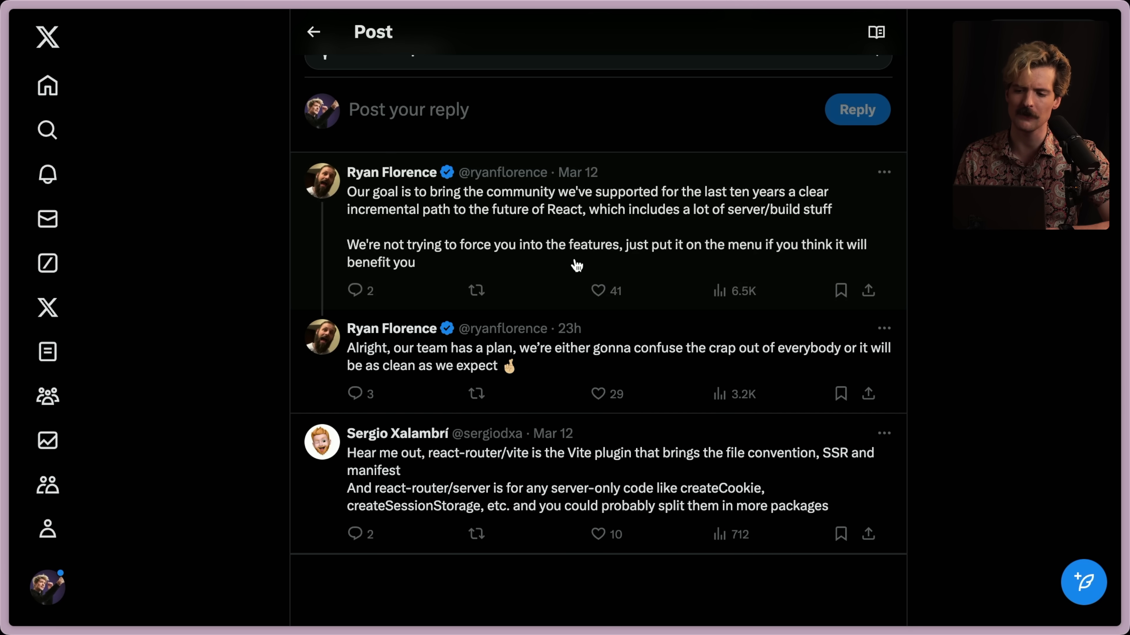